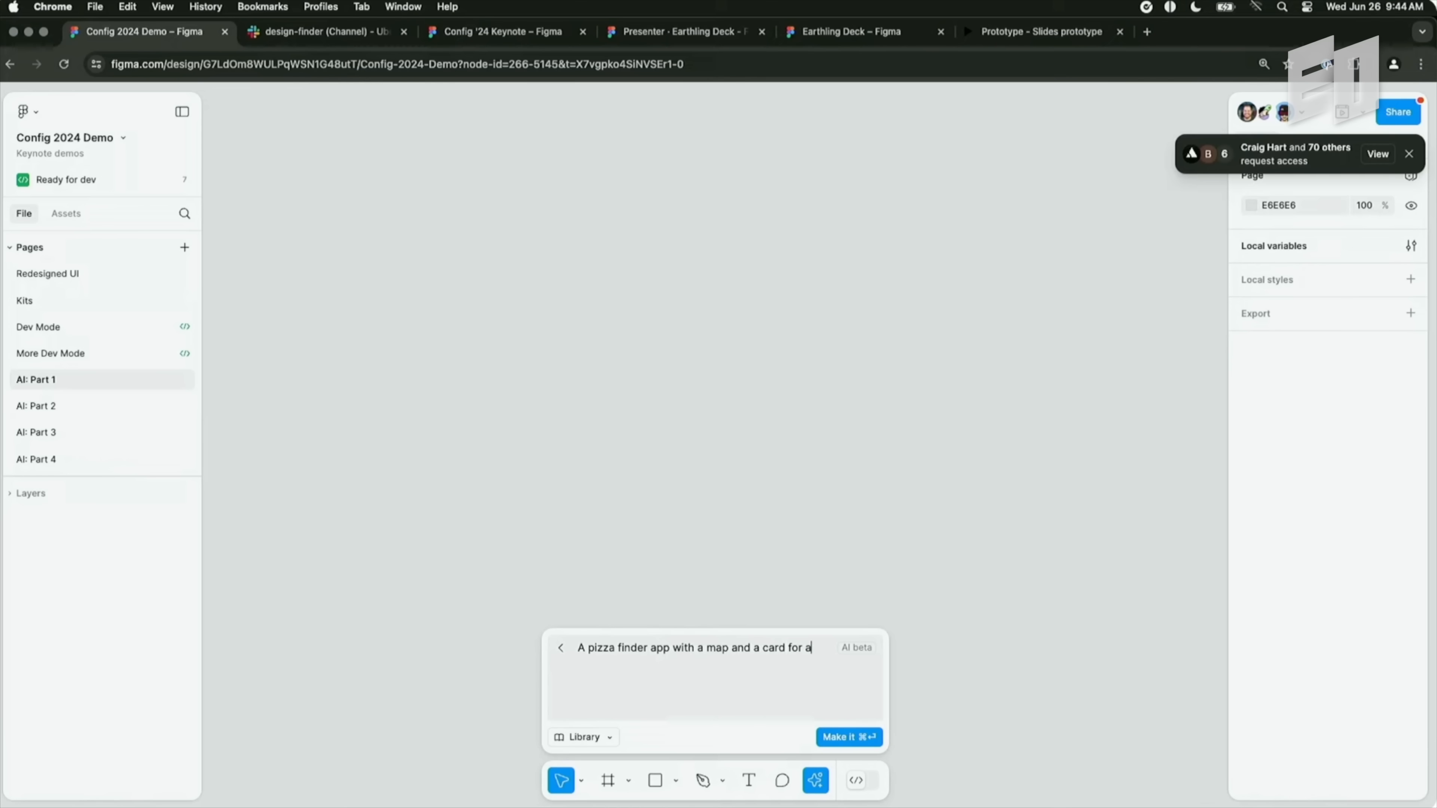
Generate a pizza finder screen with a map and selected-restaurant card via Make designs.
{"action": "type", "text": "selected restaur"}
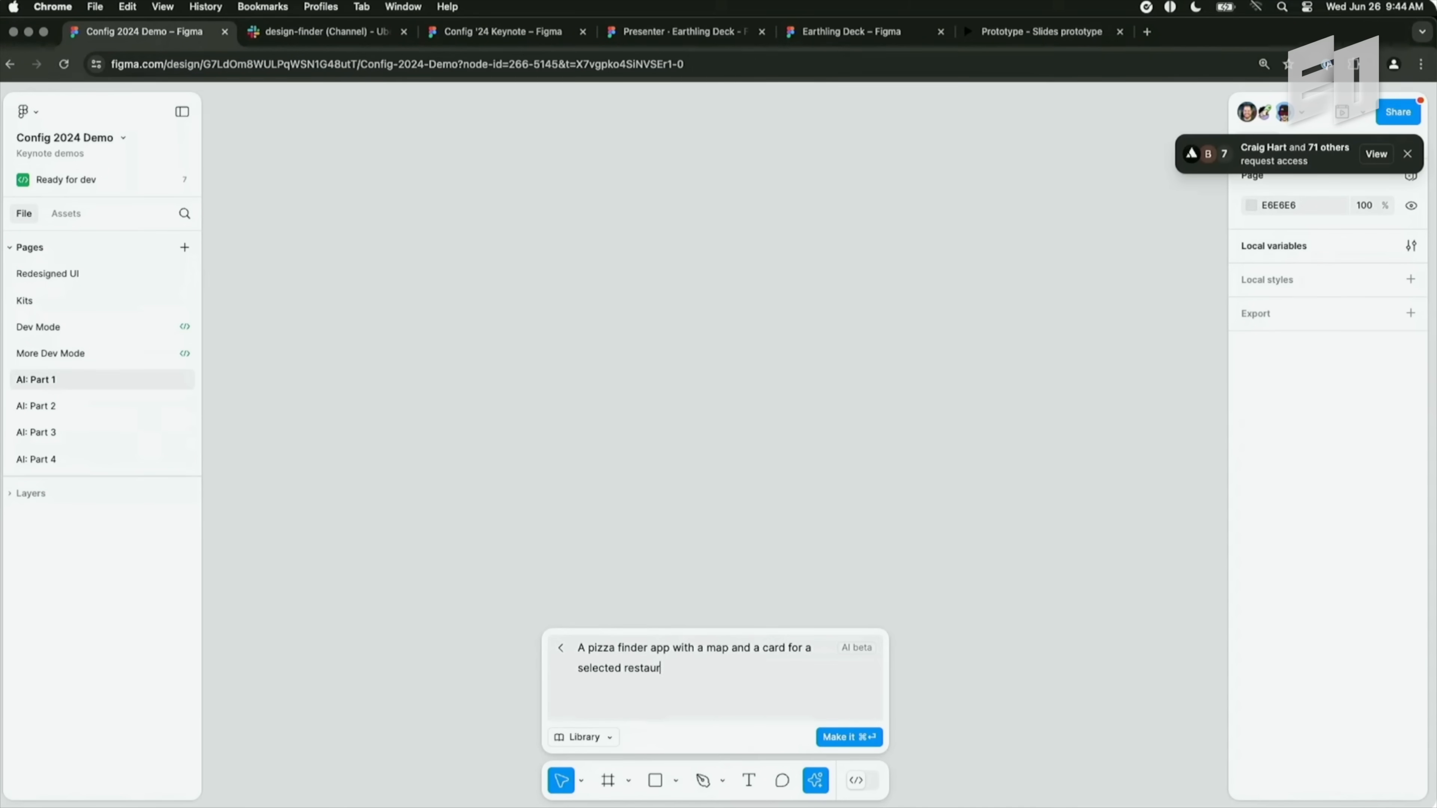
{"action": "left_click", "coordinate": [848, 736]}
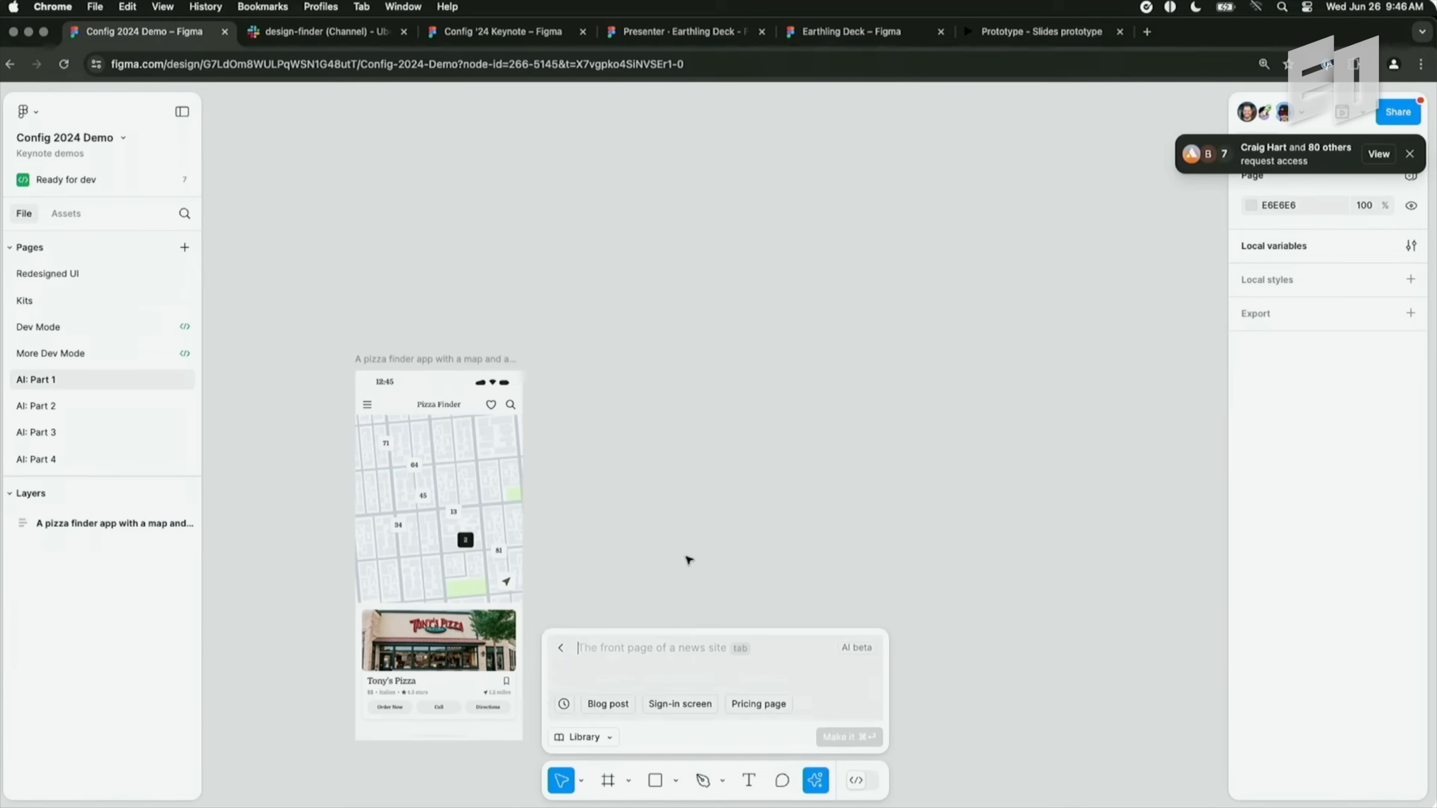
Generate a portfolio website for a sustainable Middle Earth architect via Make designs.
{"action": "type", "text": "A personal portfolio"}
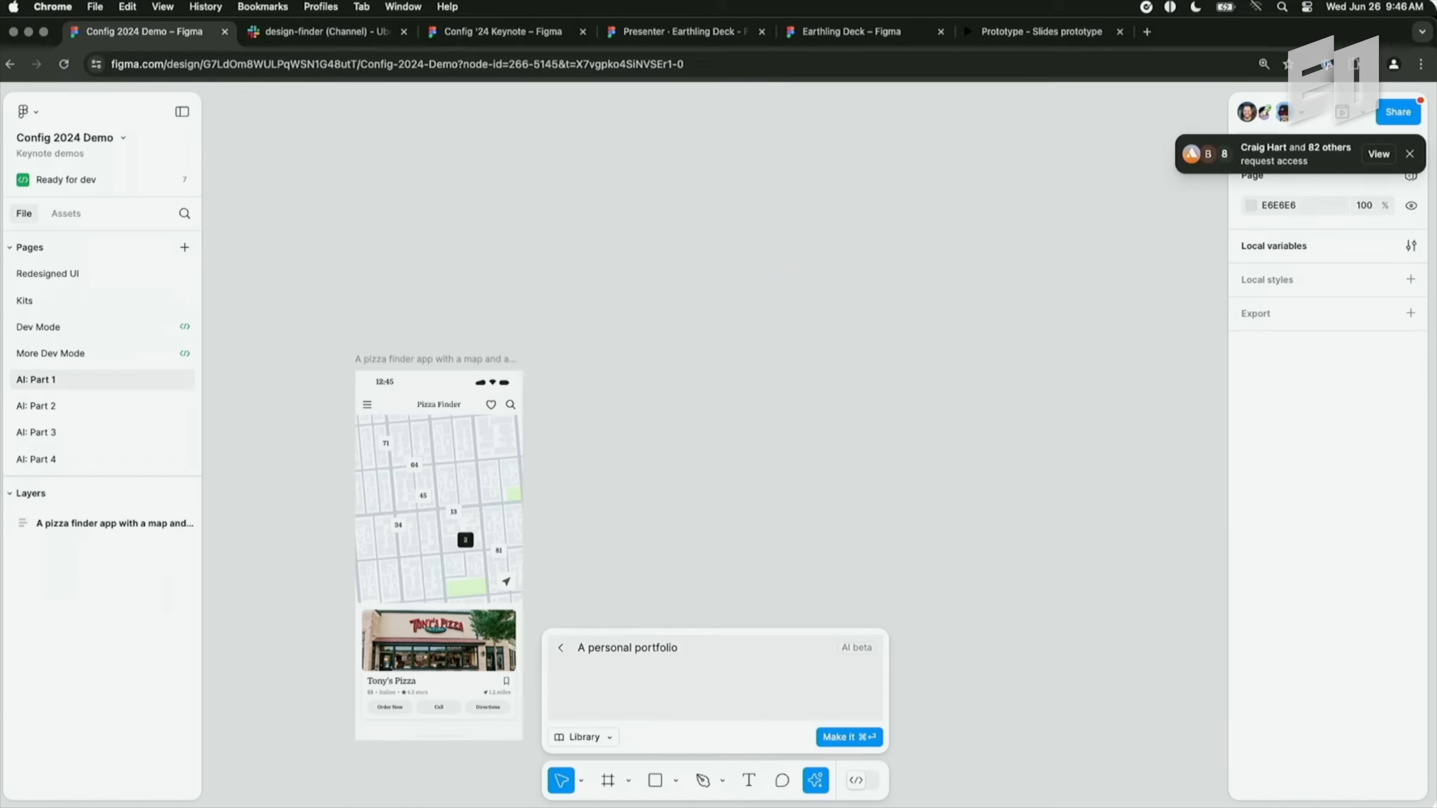
{"action": "type", "text": "website"}
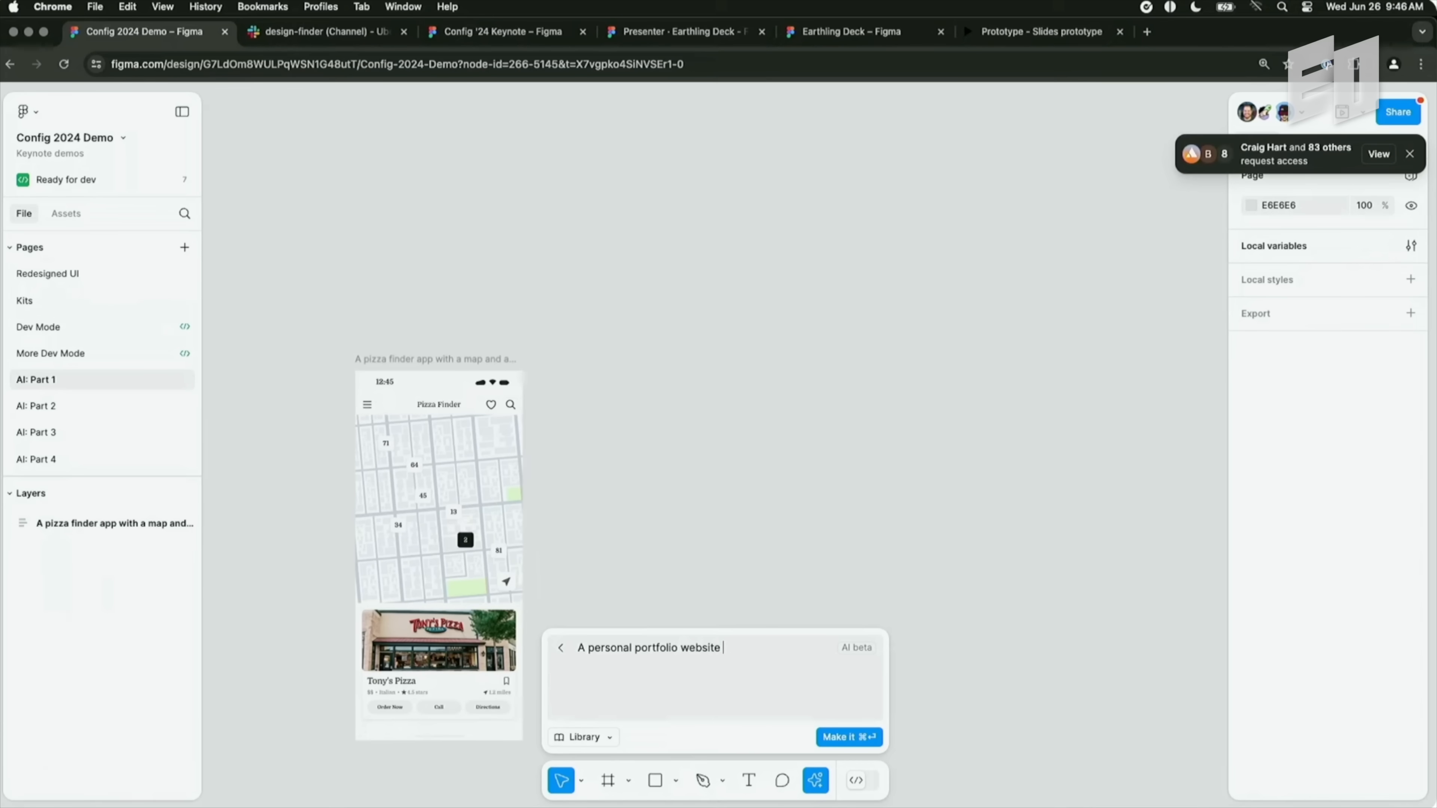
{"action": "type", "text": "for a sustainable, middle earth a"}
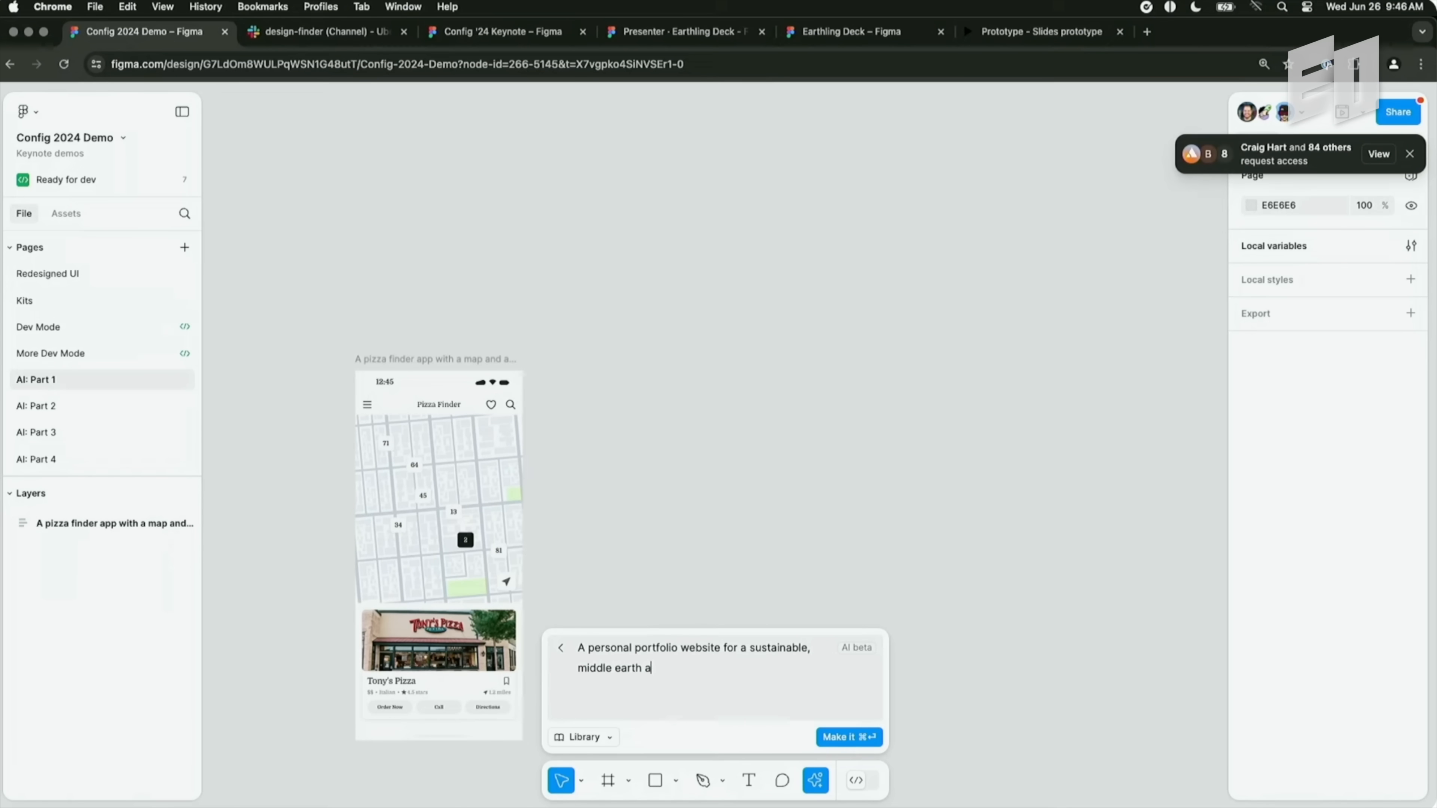
{"action": "left_click", "coordinate": [848, 736]}
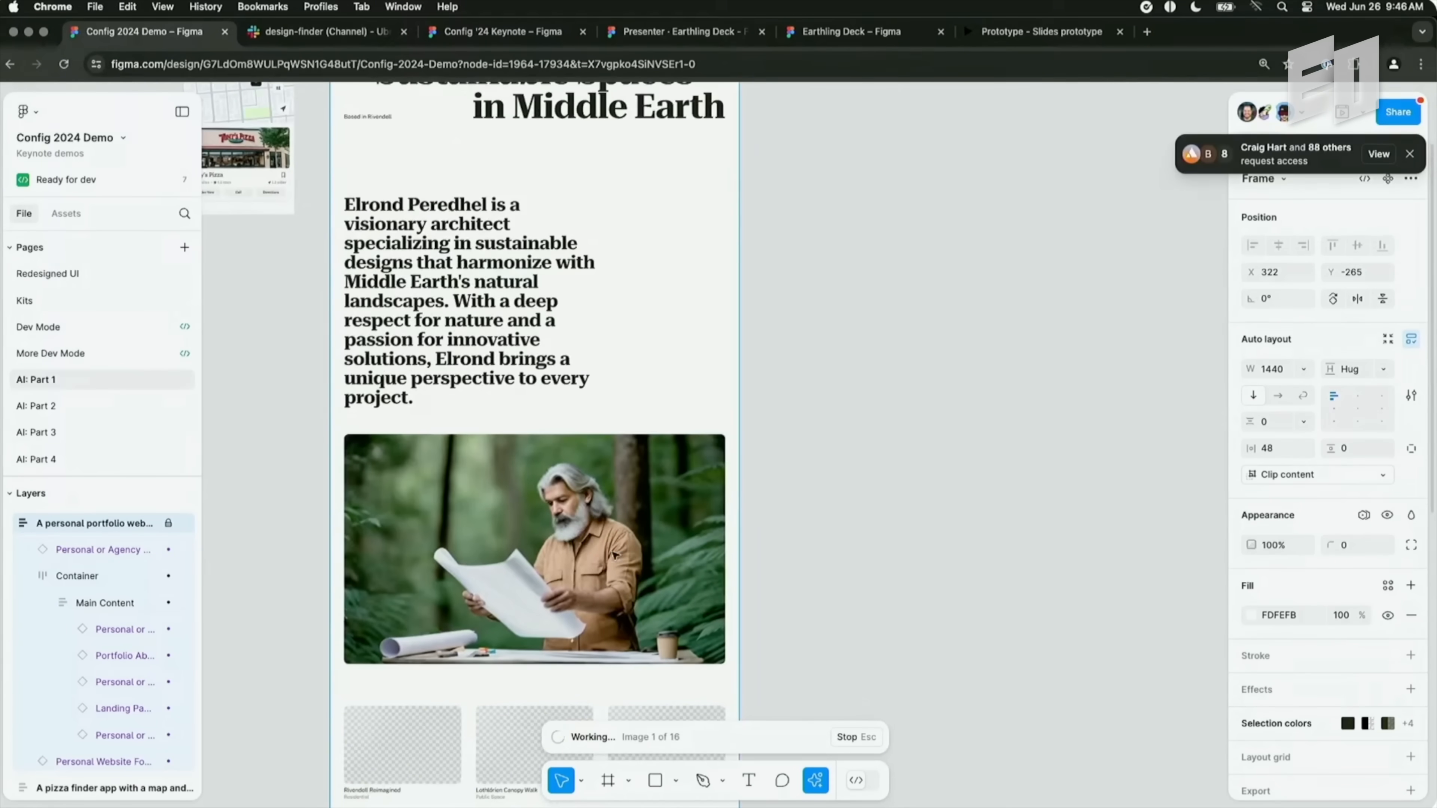
Add a Get in Touch contact form section to the generated portfolio site.
{"action": "scroll", "scroll_direction": "down", "scroll_amount": 3}
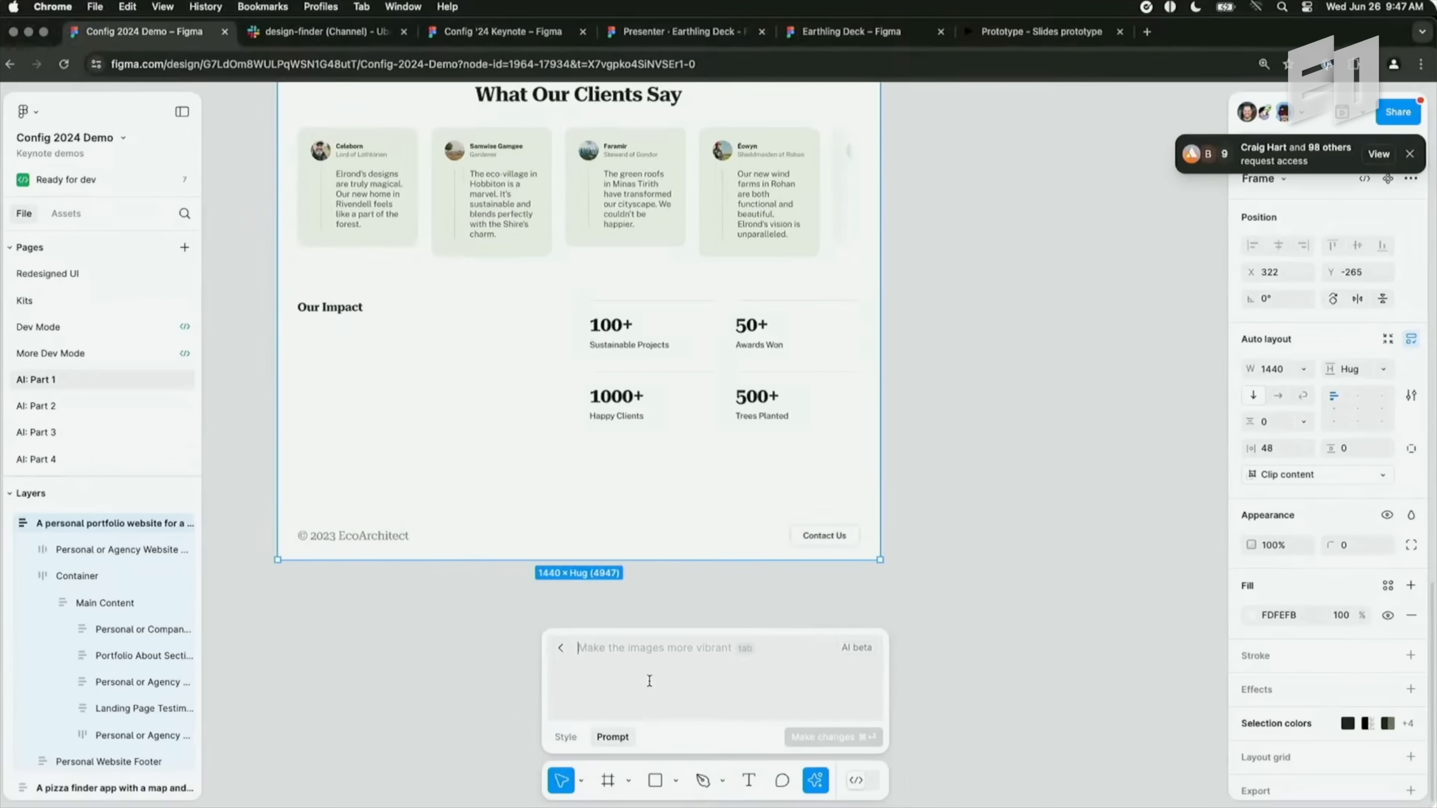
{"action": "type", "text": "Add"}
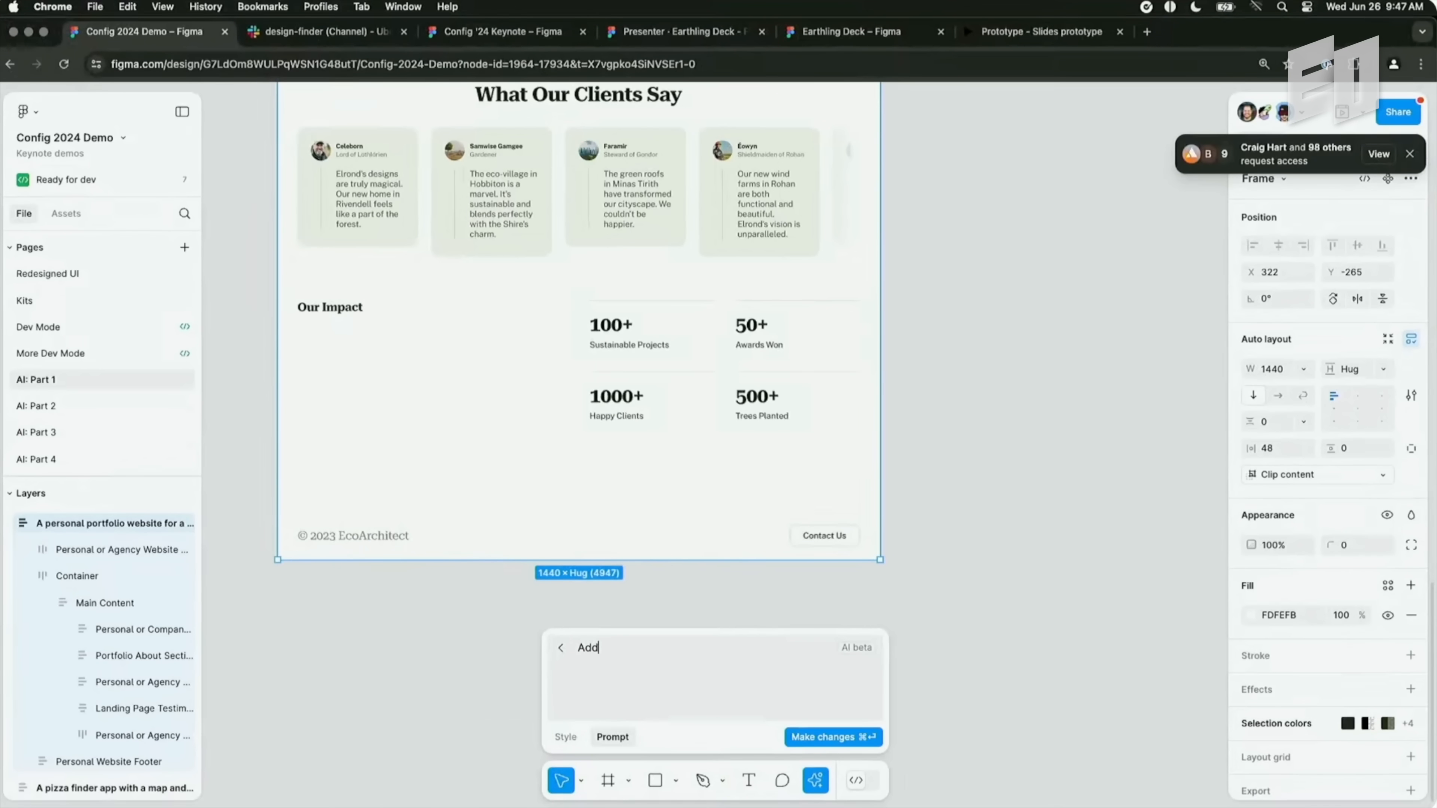
{"action": "left_click", "coordinate": [831, 736]}
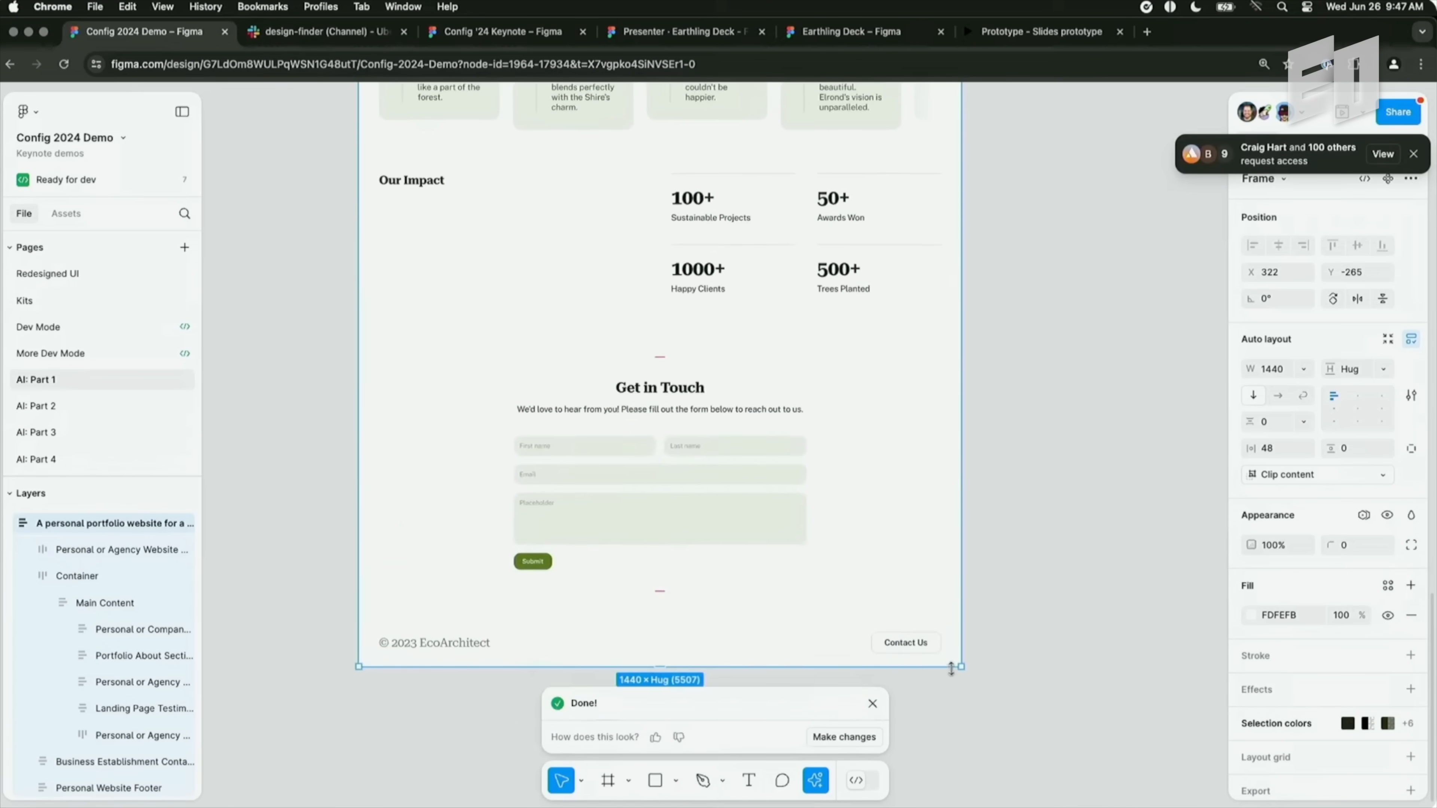
Copy the Choose a ride screenshot from the Slack thread onto the Figma canvas.
{"action": "left_click", "coordinate": [319, 32]}
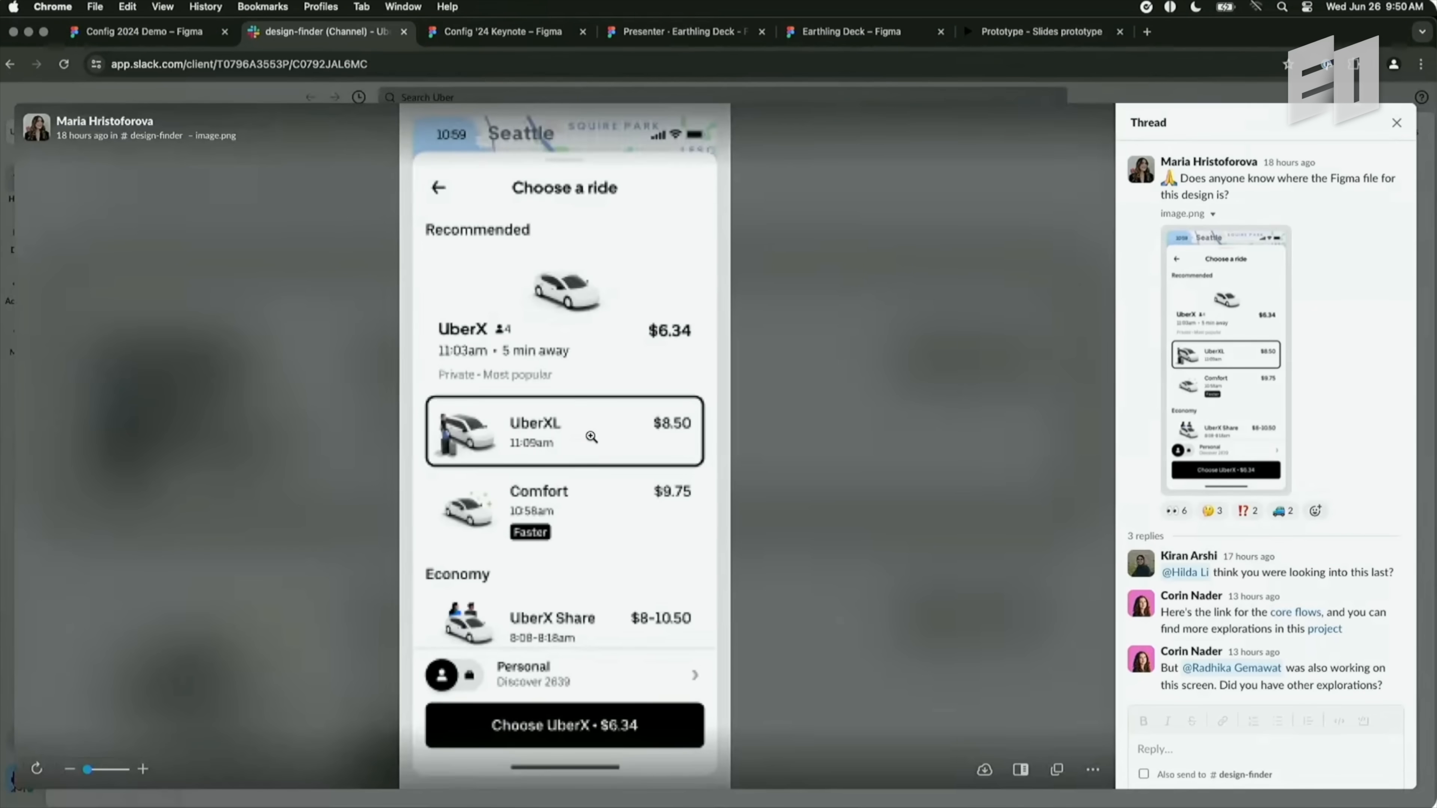
{"action": "right_click", "coordinate": [591, 437]}
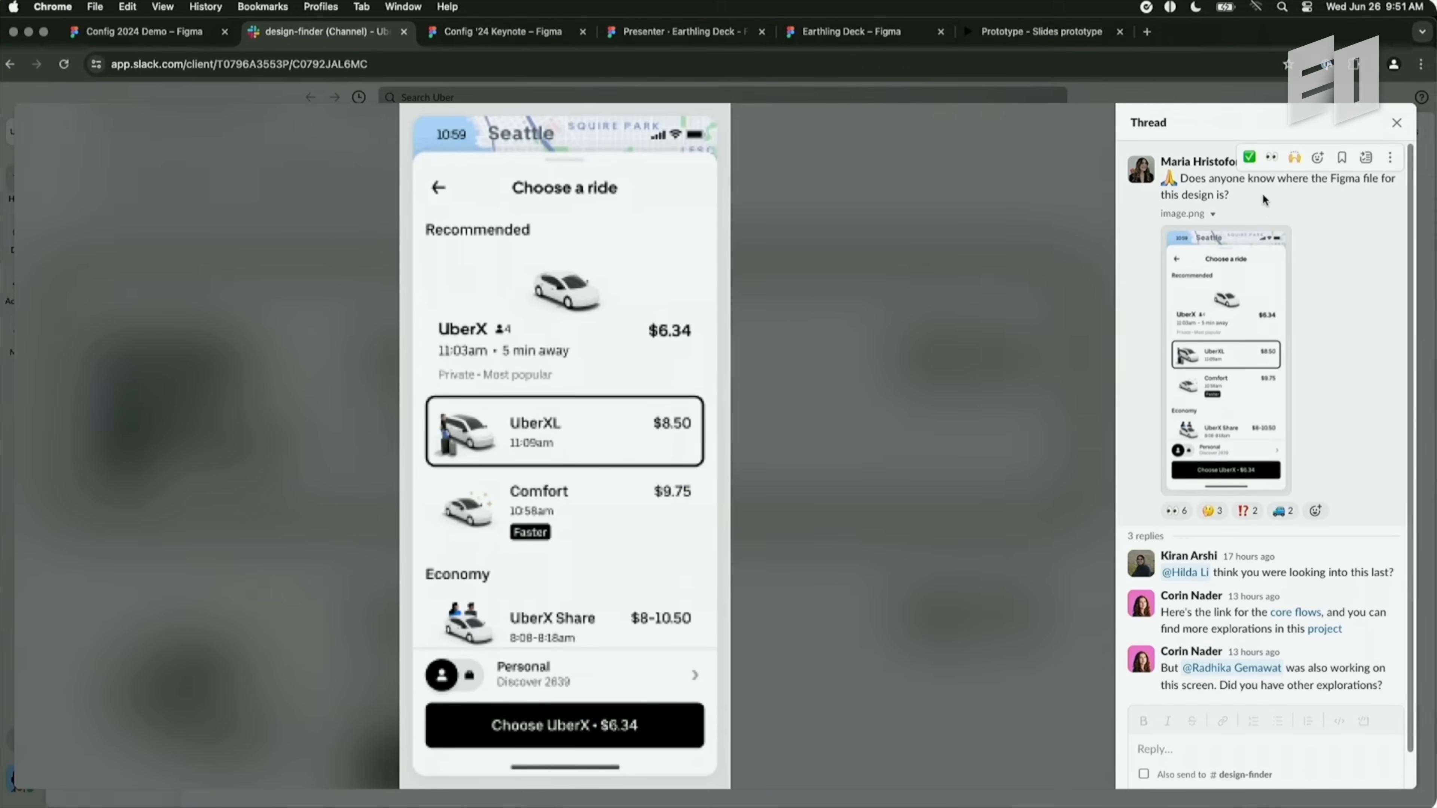
{"action": "mouse_move", "coordinate": [1223, 192]}
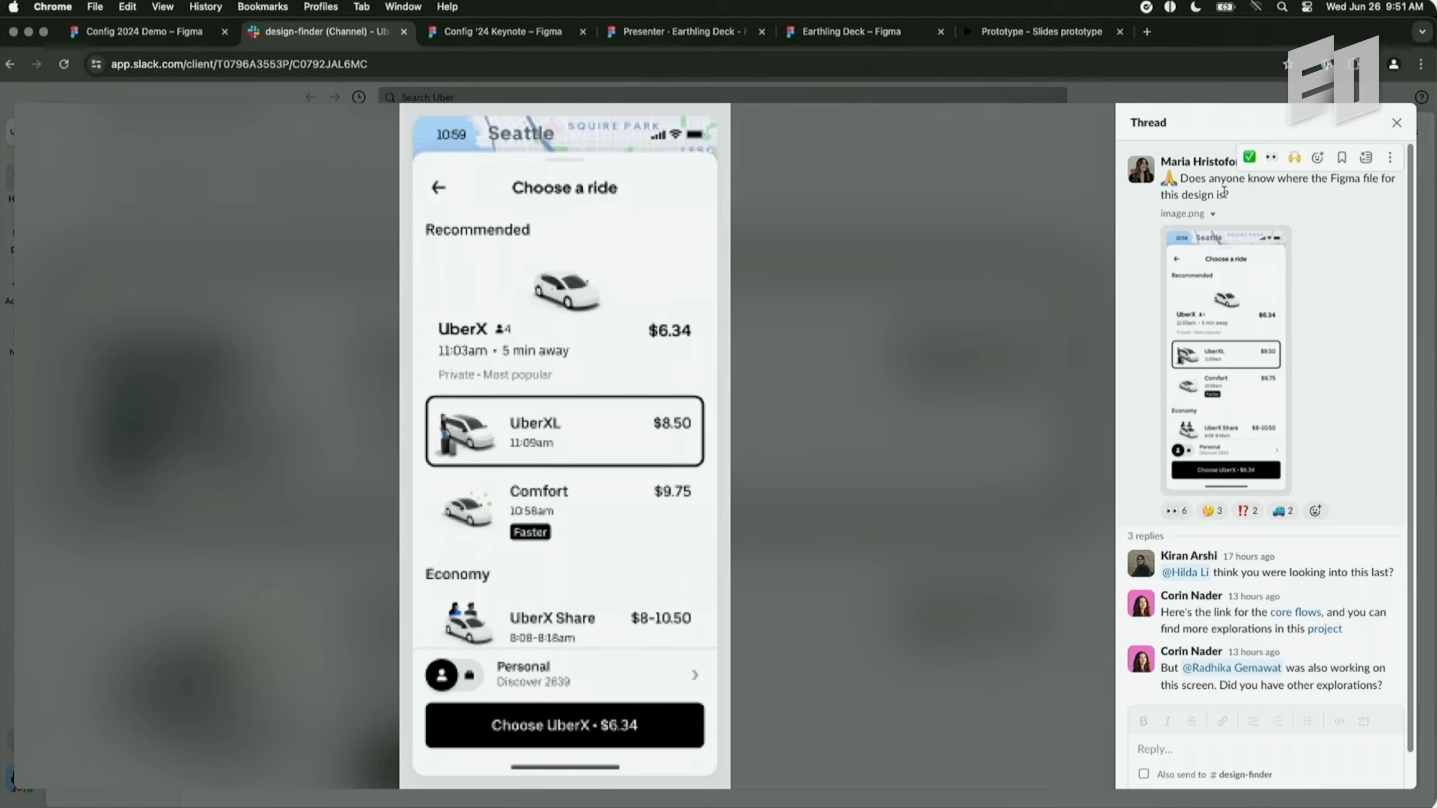
{"action": "left_click", "coordinate": [142, 32]}
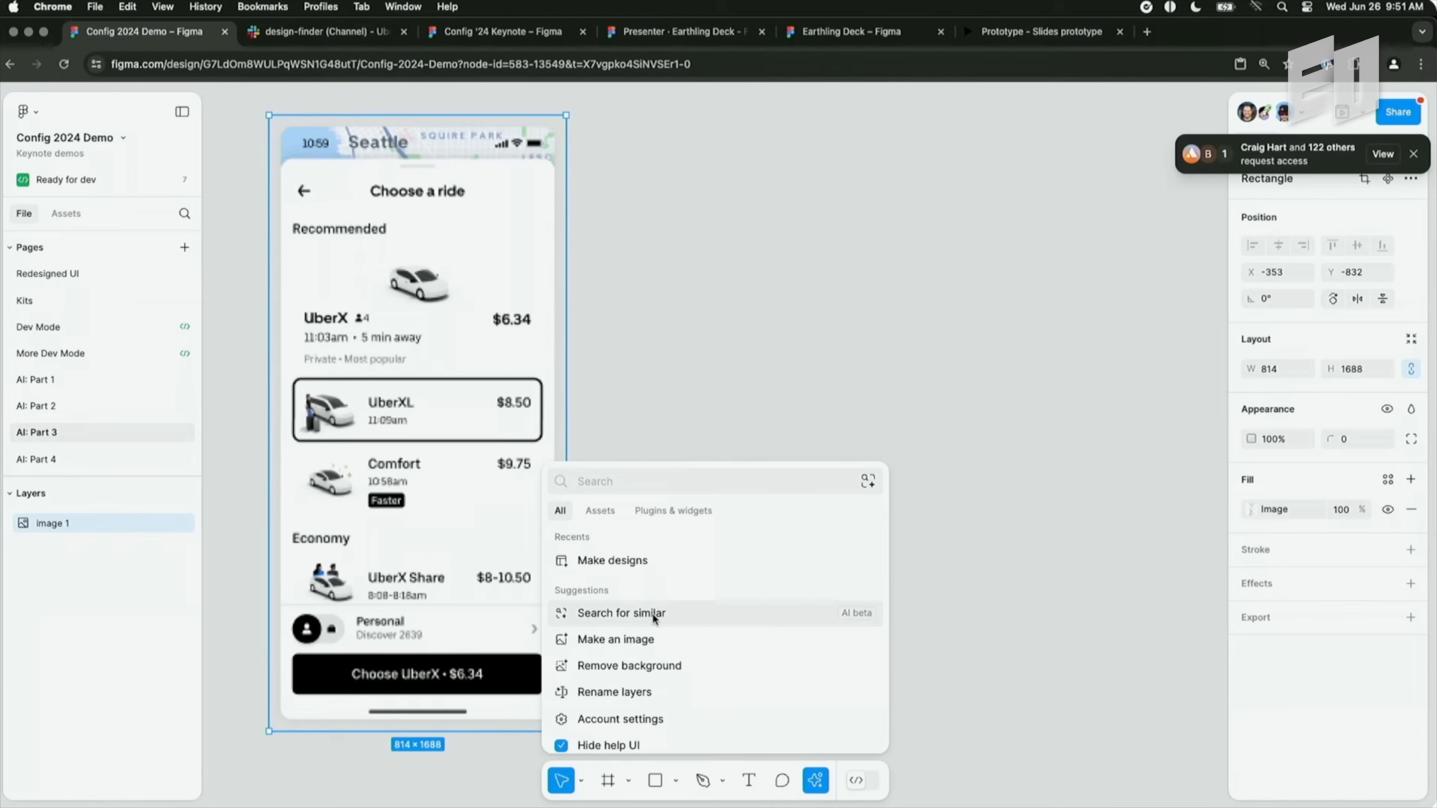
Run Search for similar on the pasted screenshot to locate the Product Selector design.
{"action": "left_click", "coordinate": [620, 613]}
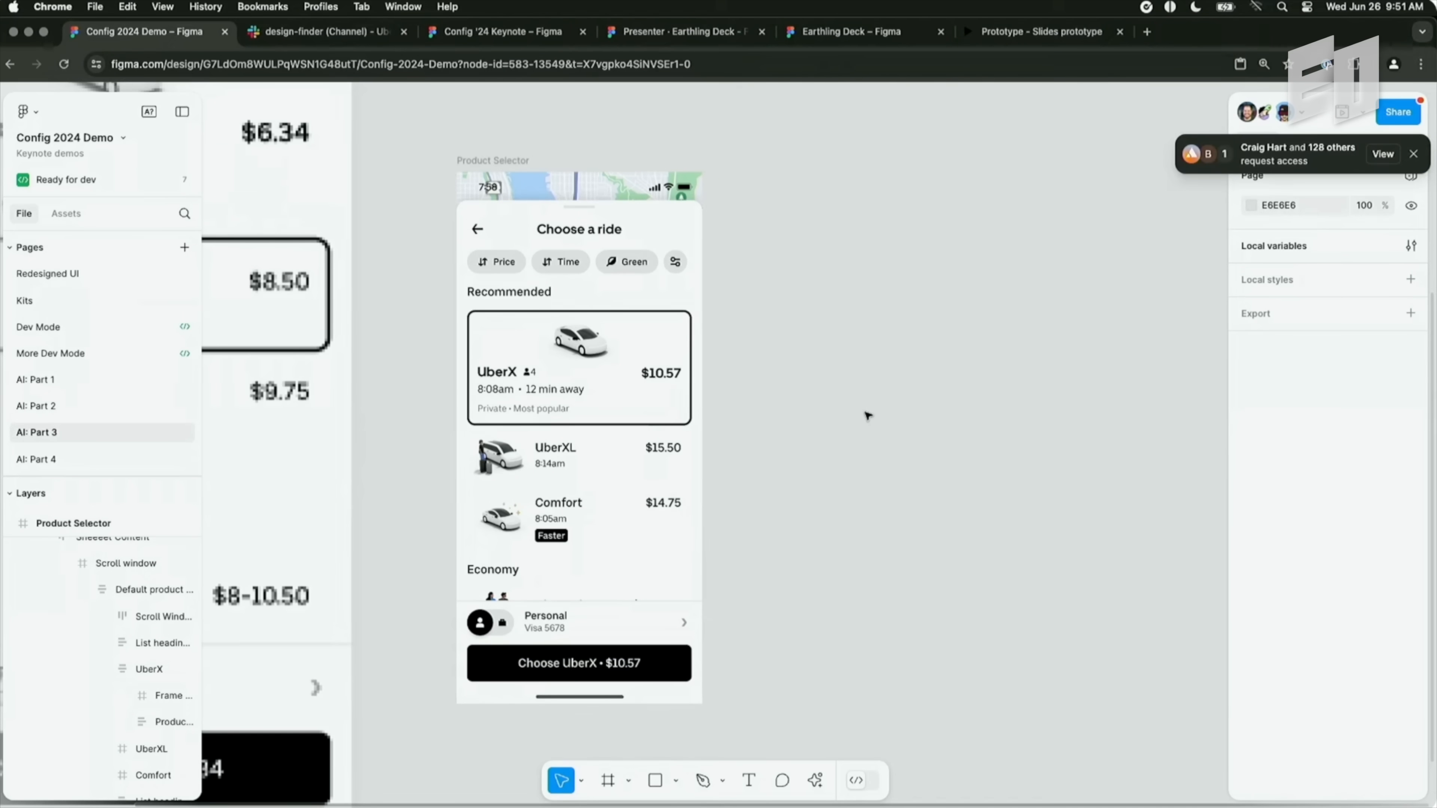
Search other designs across the organization for 'confirm your pickup spot'.
{"action": "left_click", "coordinate": [814, 779]}
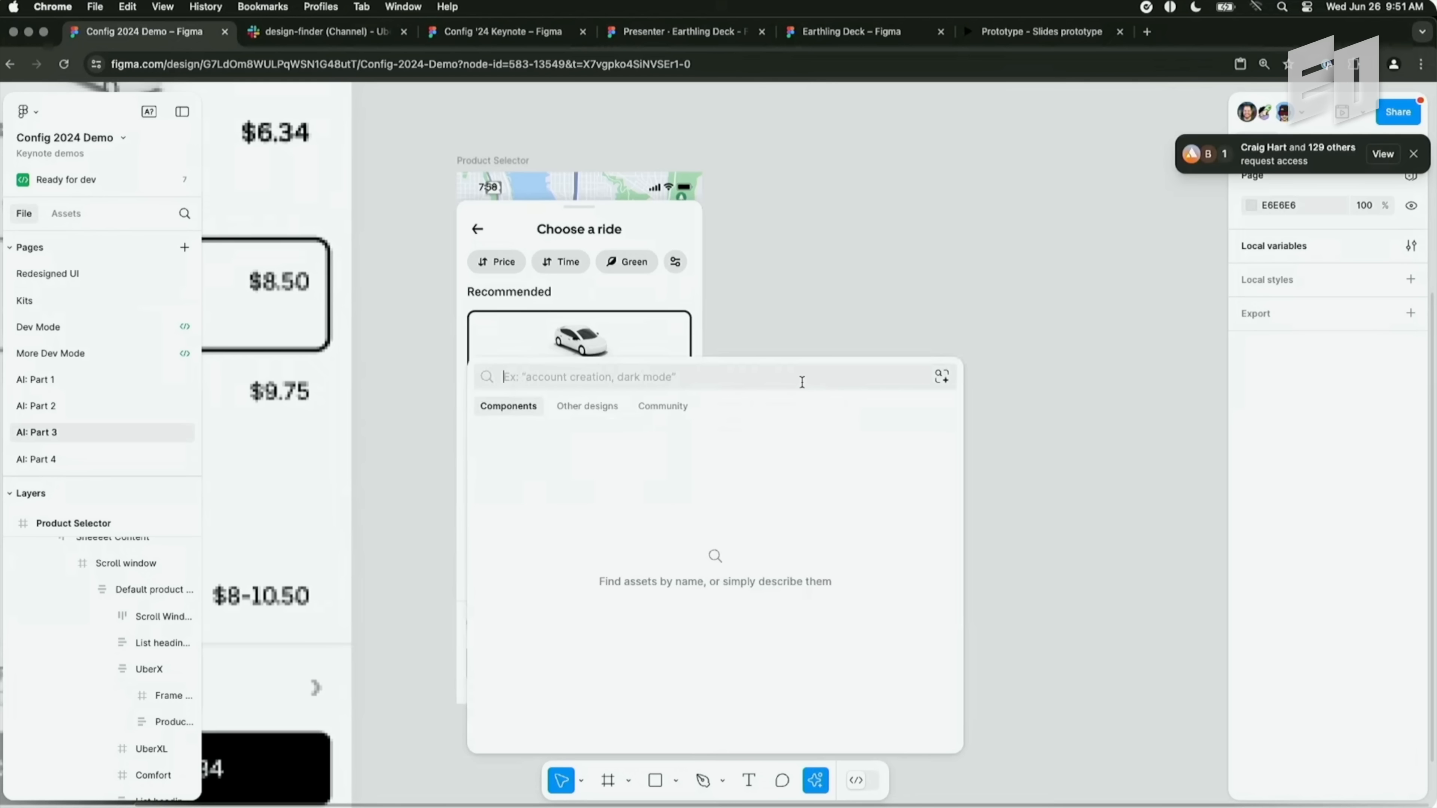
{"action": "left_click", "coordinate": [587, 405]}
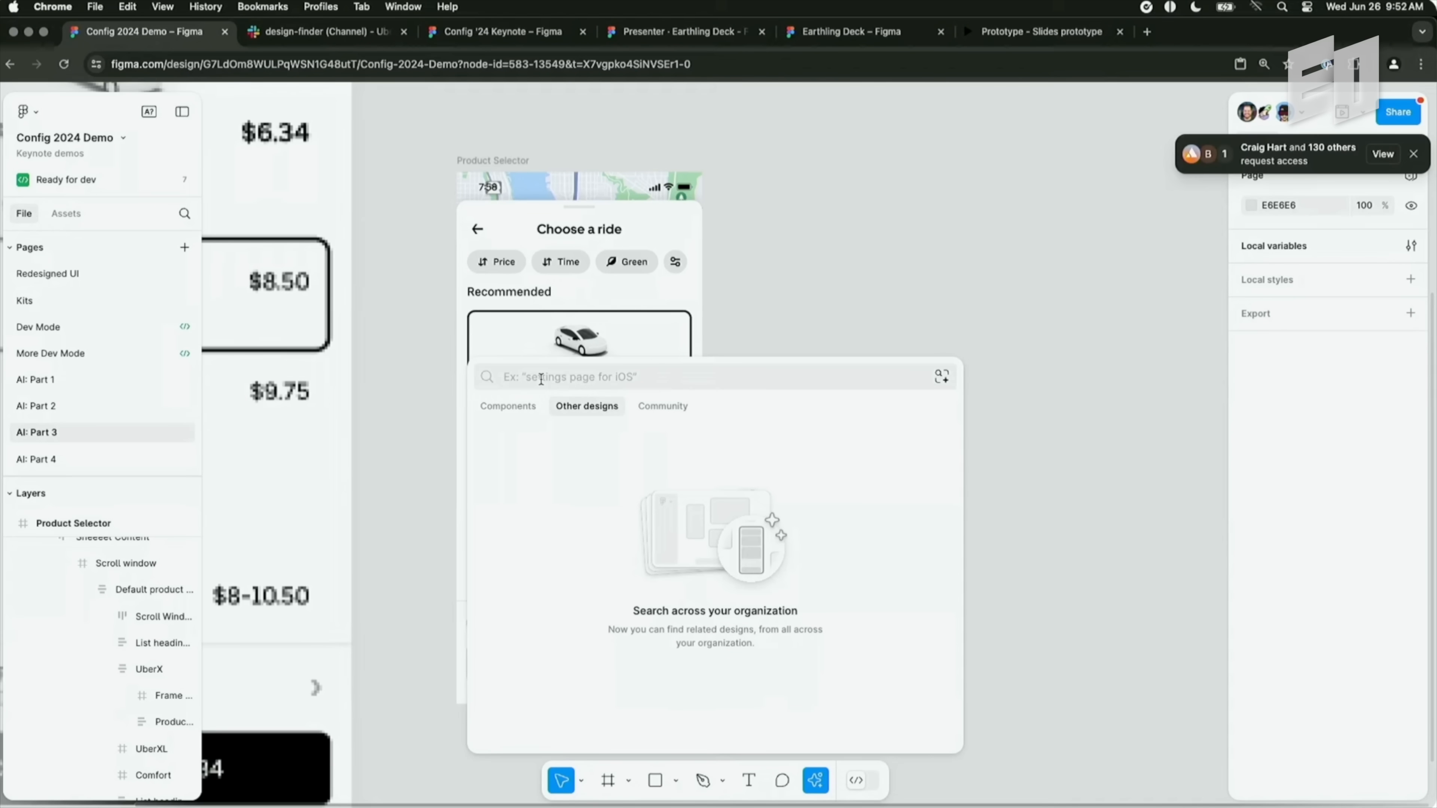
{"action": "type", "text": "confirm your"}
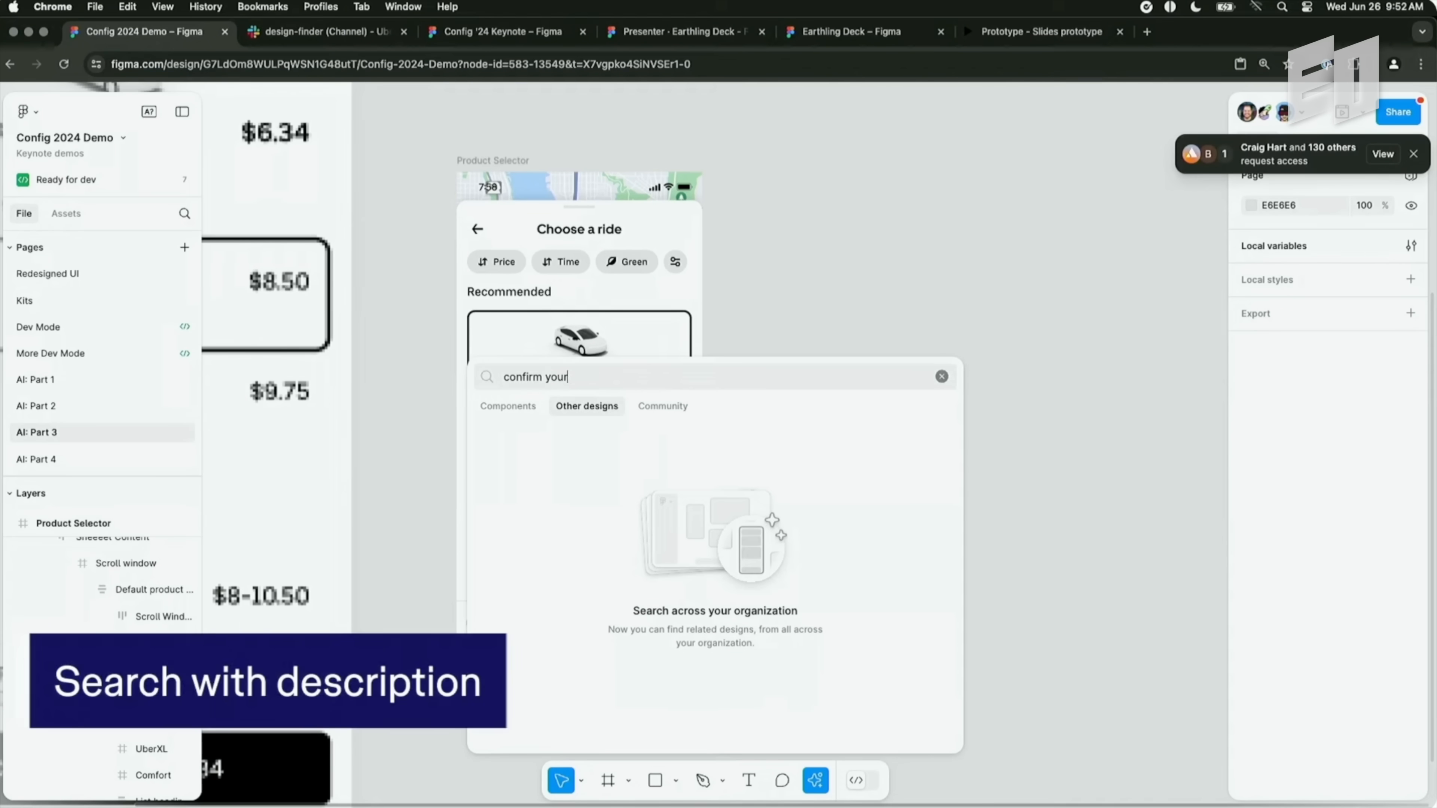
{"action": "type", "text": "pickup spot"}
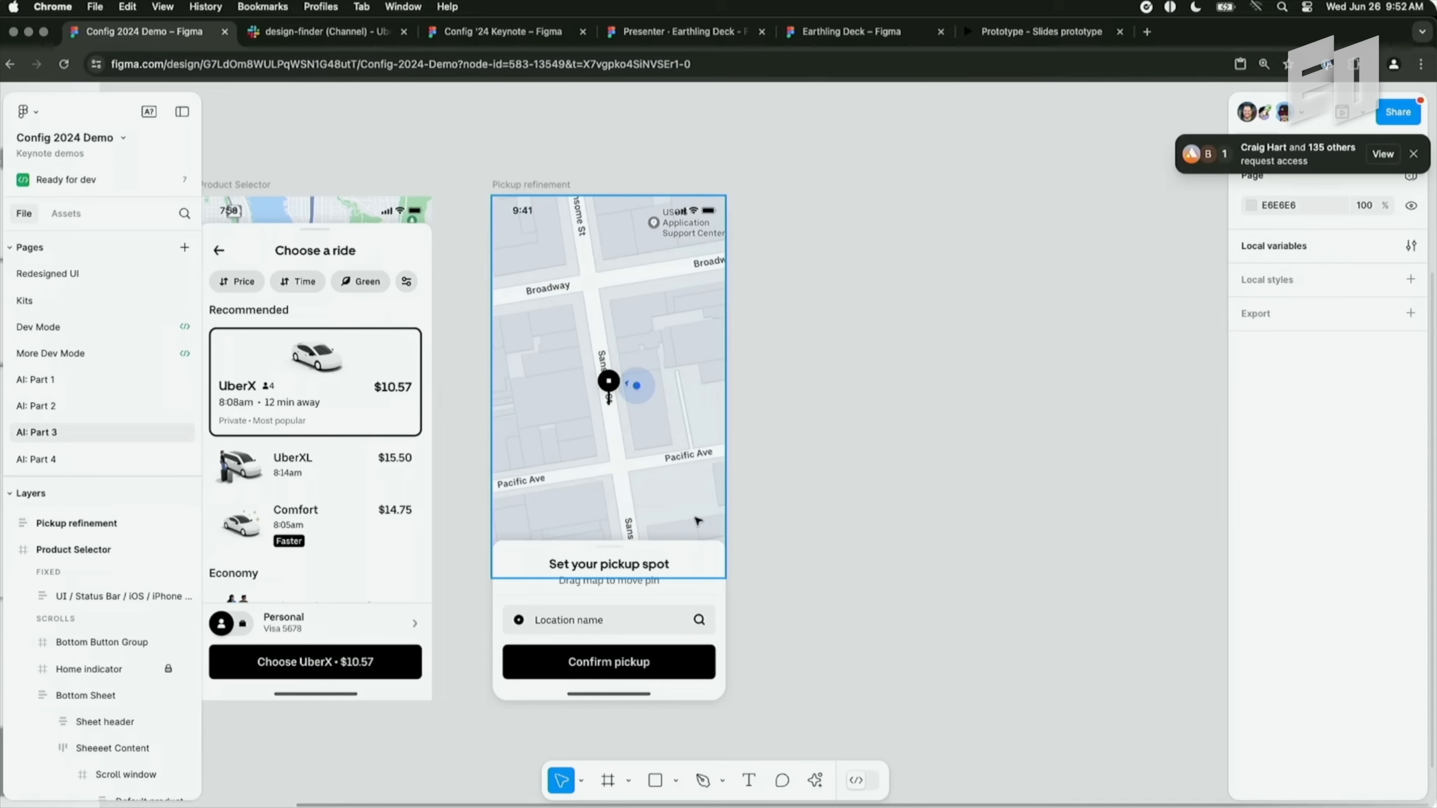
{"action": "mouse_move", "coordinate": [696, 521]}
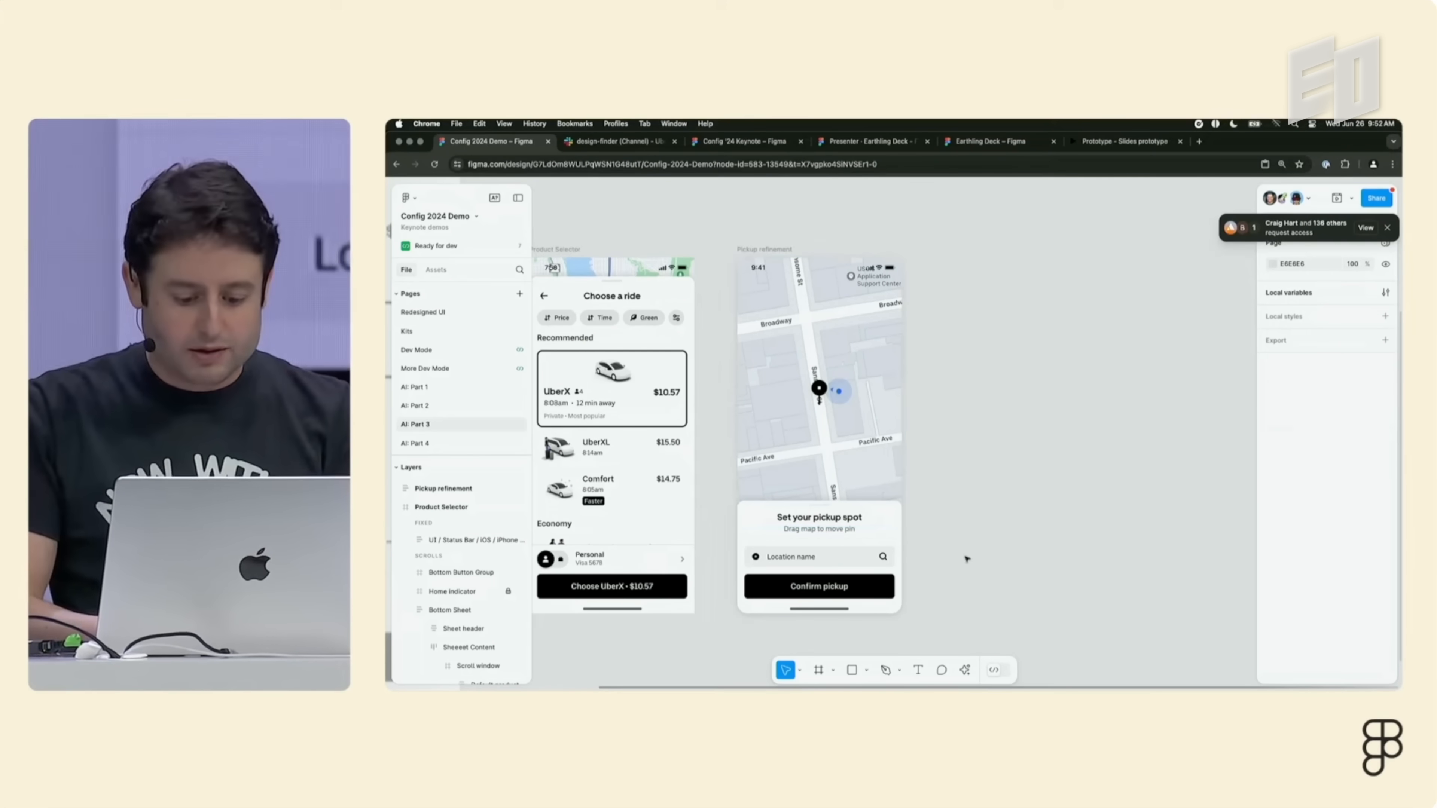
Search for similar on the sketch group and view matching Uber icon components.
{"action": "left_click", "coordinate": [882, 669]}
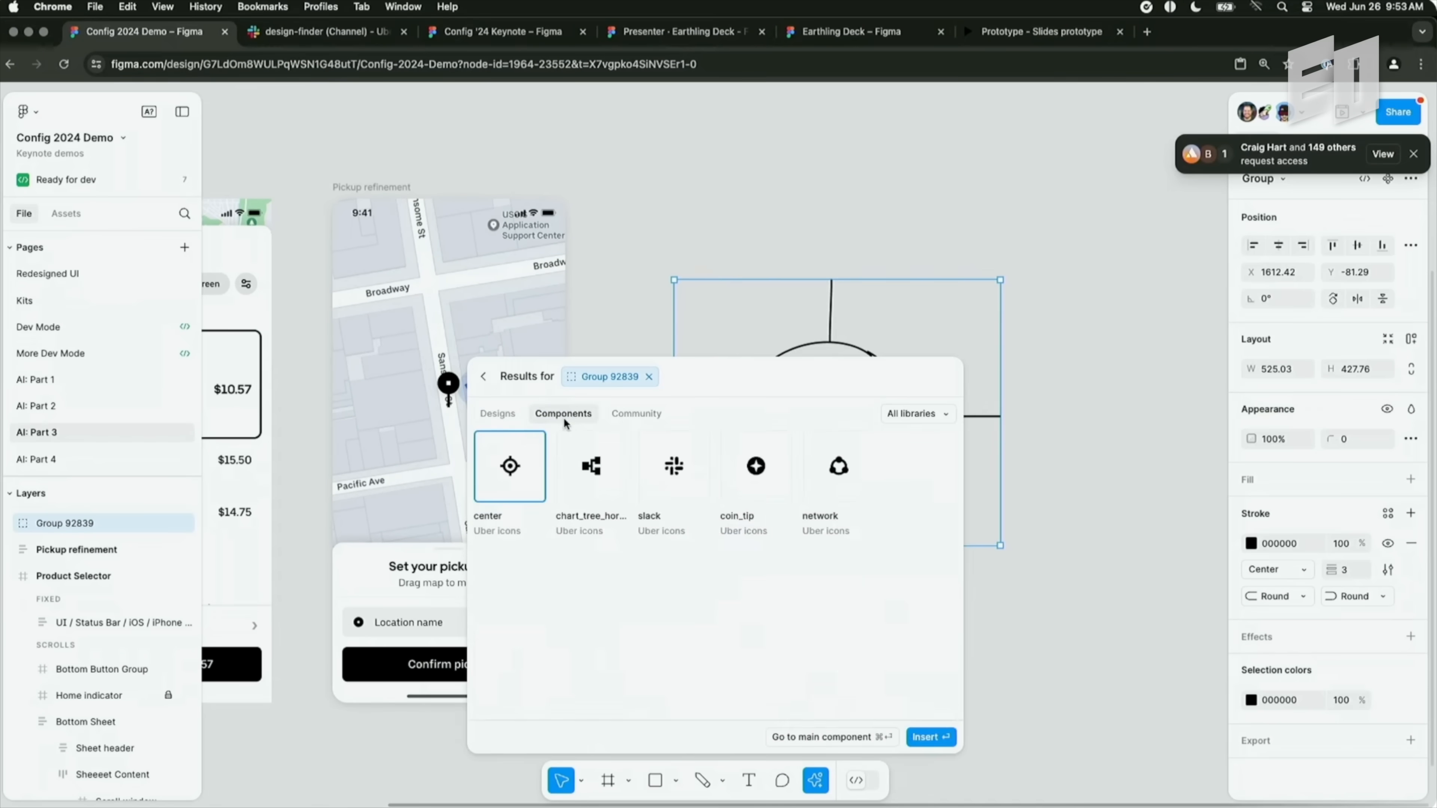
{"action": "left_click", "coordinate": [928, 736]}
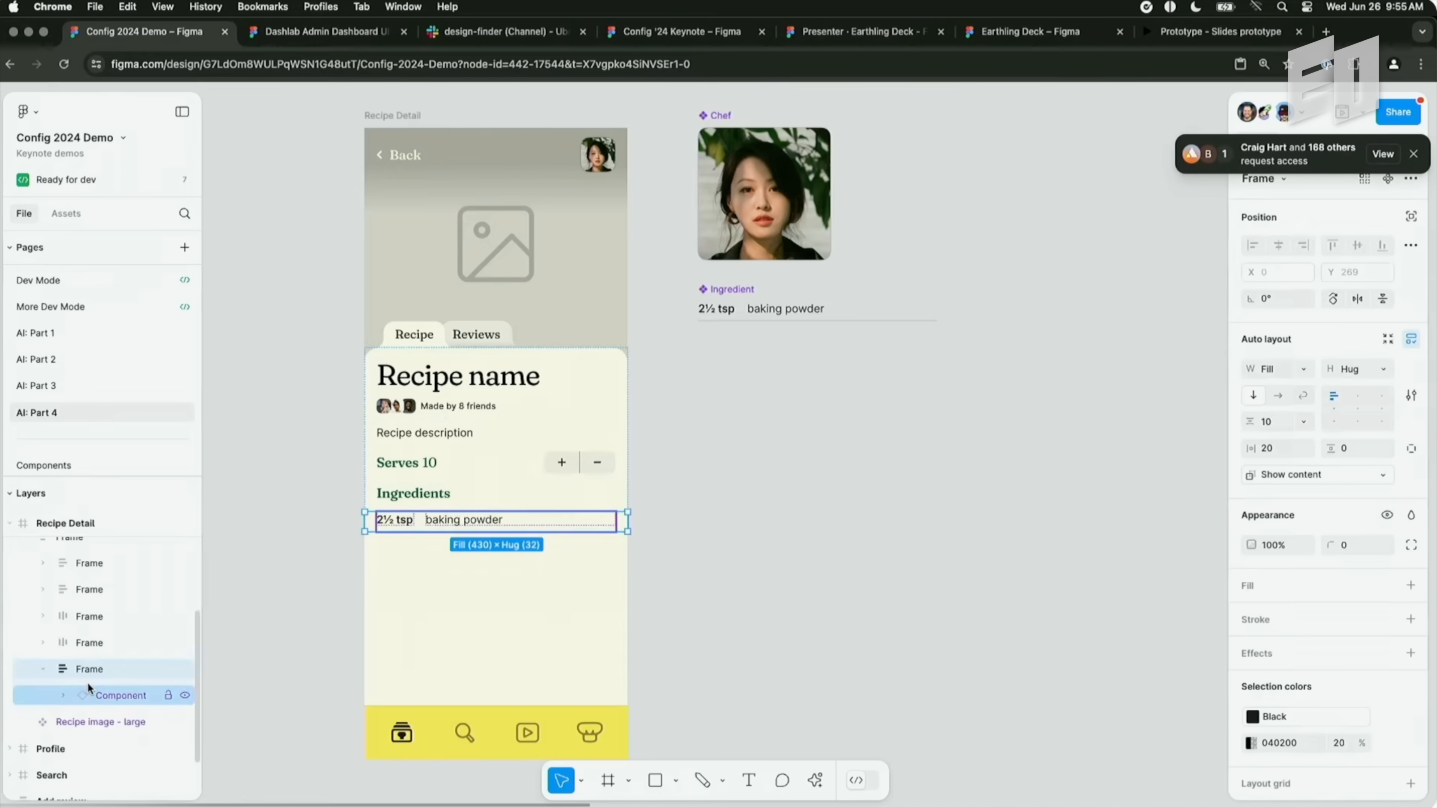
Fill the Recipe Detail ingredient rows with realistic recipe content.
{"action": "left_click", "coordinate": [119, 694]}
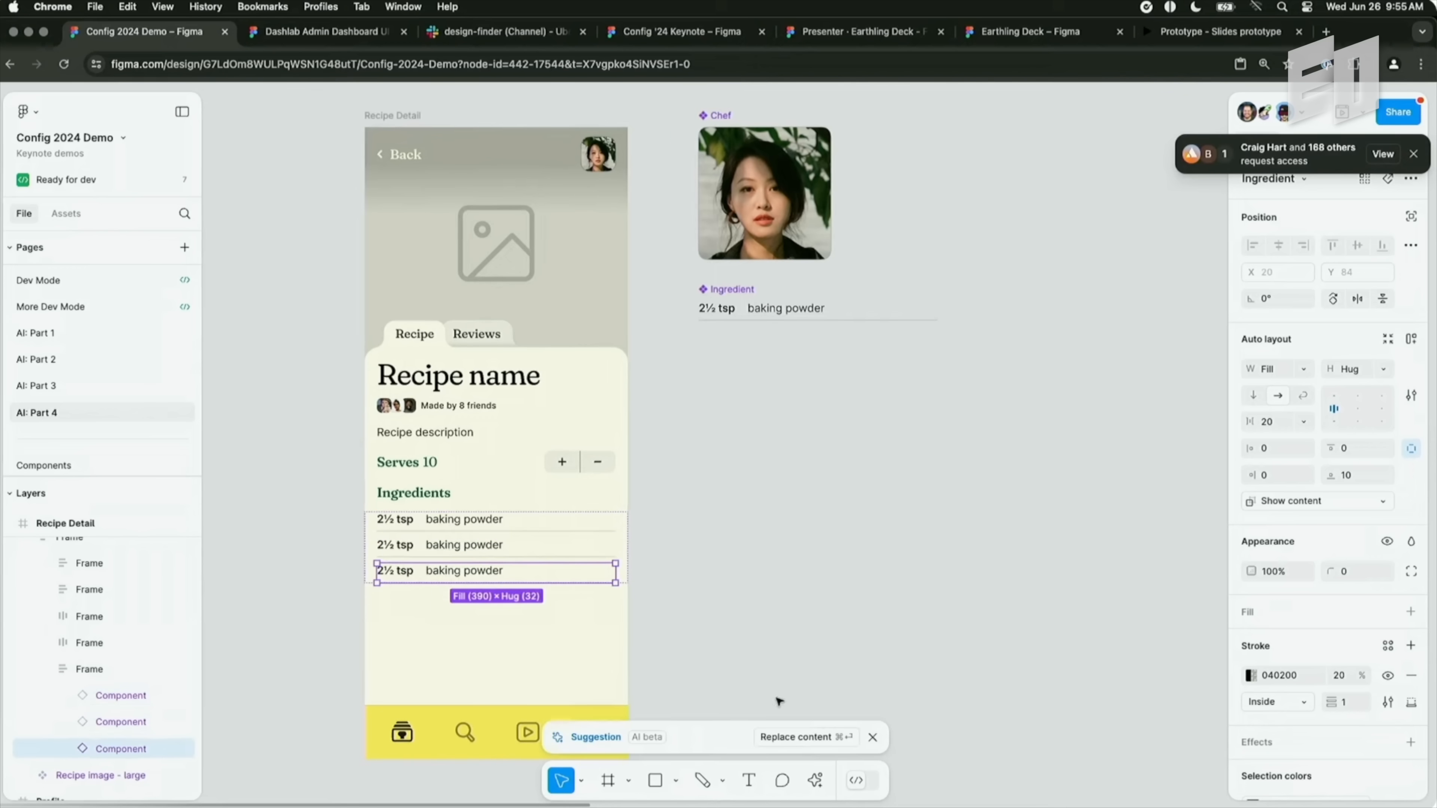
{"action": "mouse_move", "coordinate": [722, 746]}
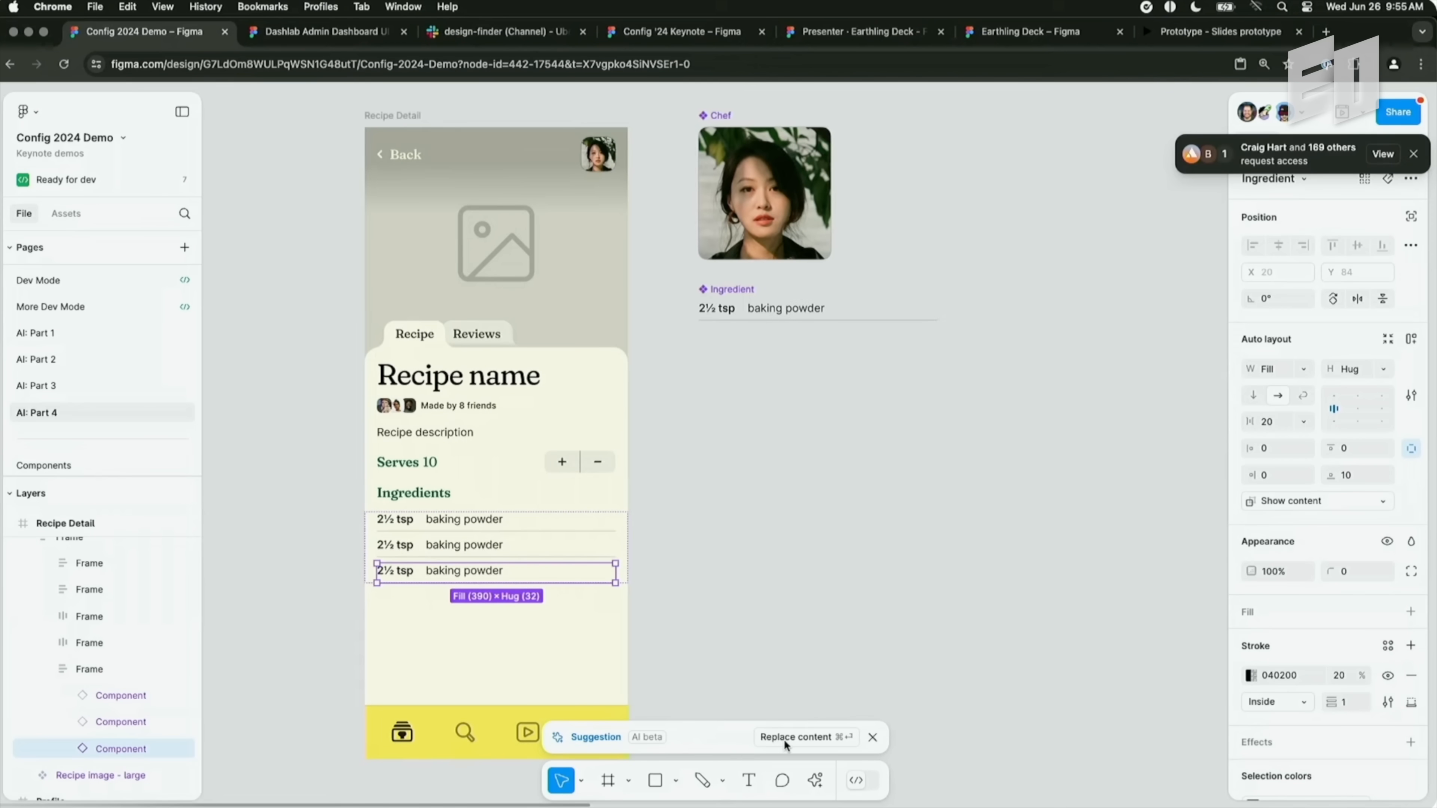
{"action": "left_click", "coordinate": [797, 736]}
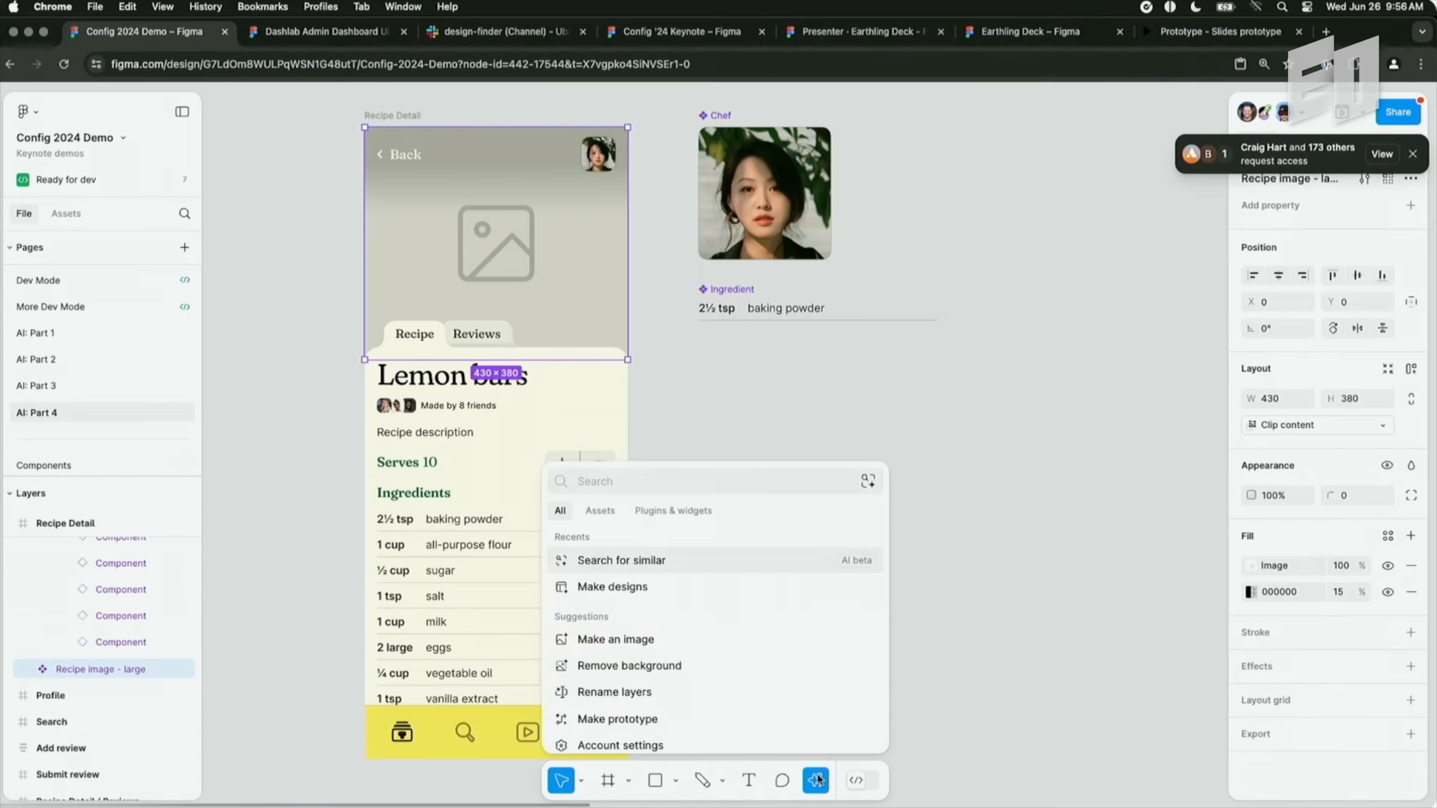
Generate lemon bars content and header photo for the Recipe Detail screen.
{"action": "left_click", "coordinate": [615, 638]}
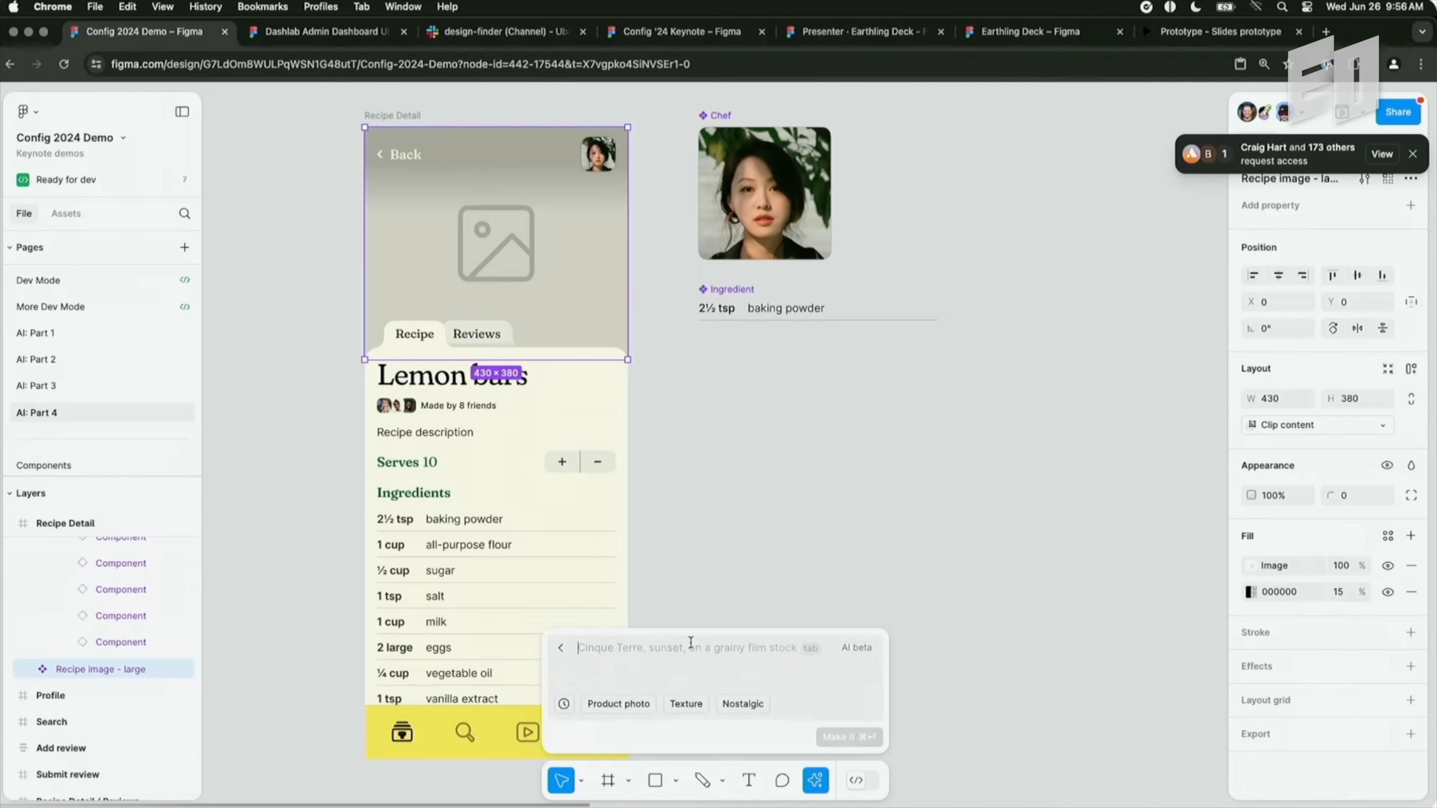
{"action": "type", "text": "lemon bars"}
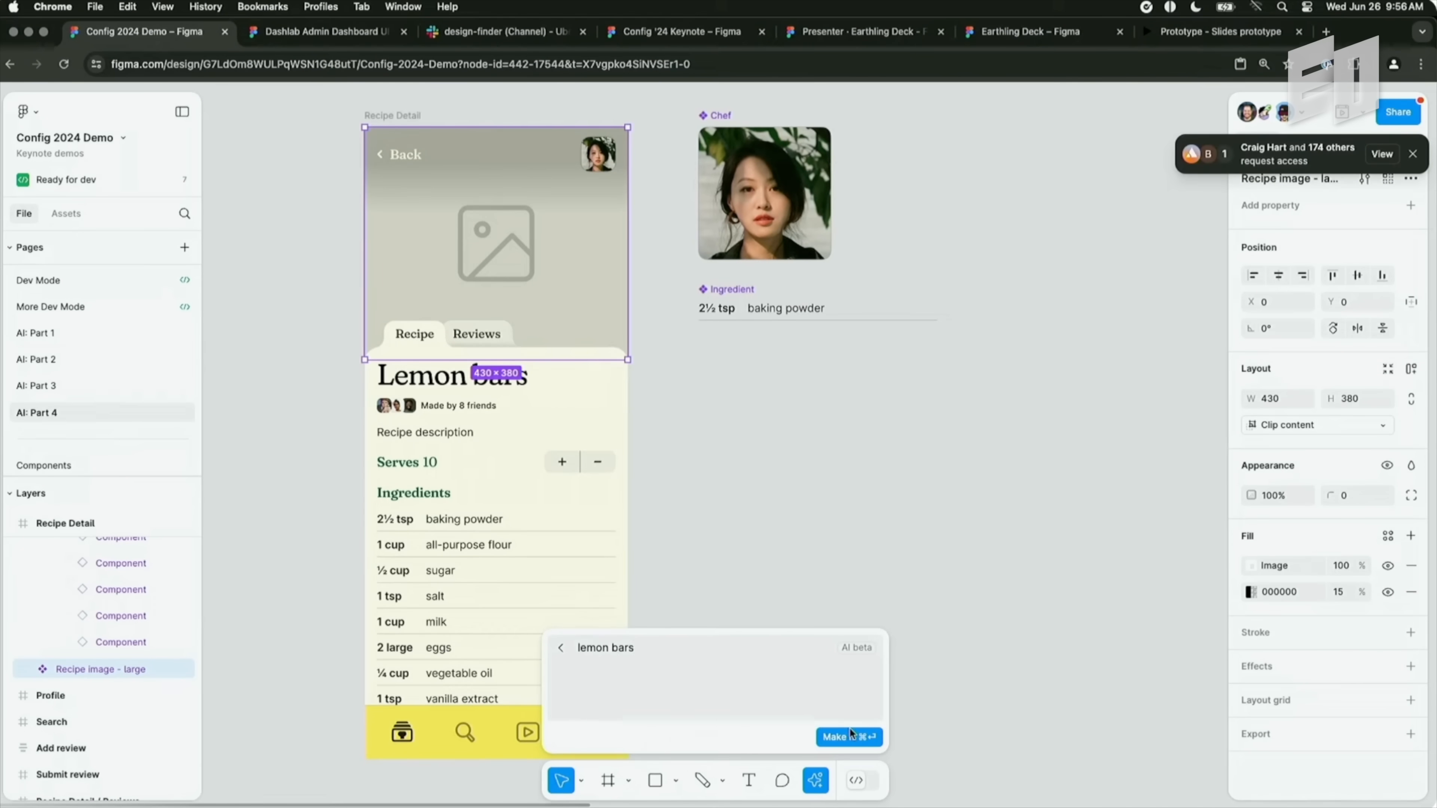
{"action": "left_click", "coordinate": [846, 737]}
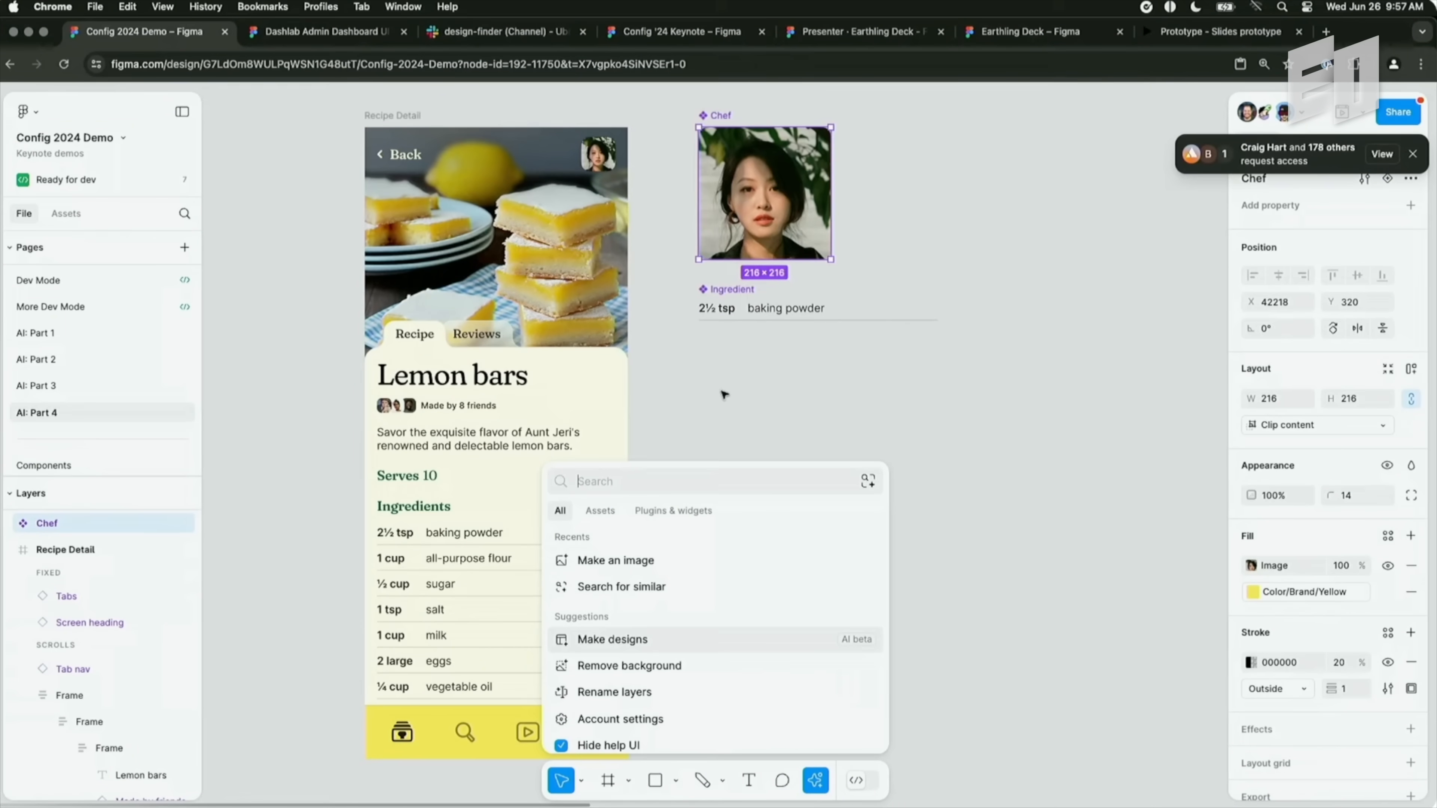
{"action": "left_click", "coordinate": [629, 665]}
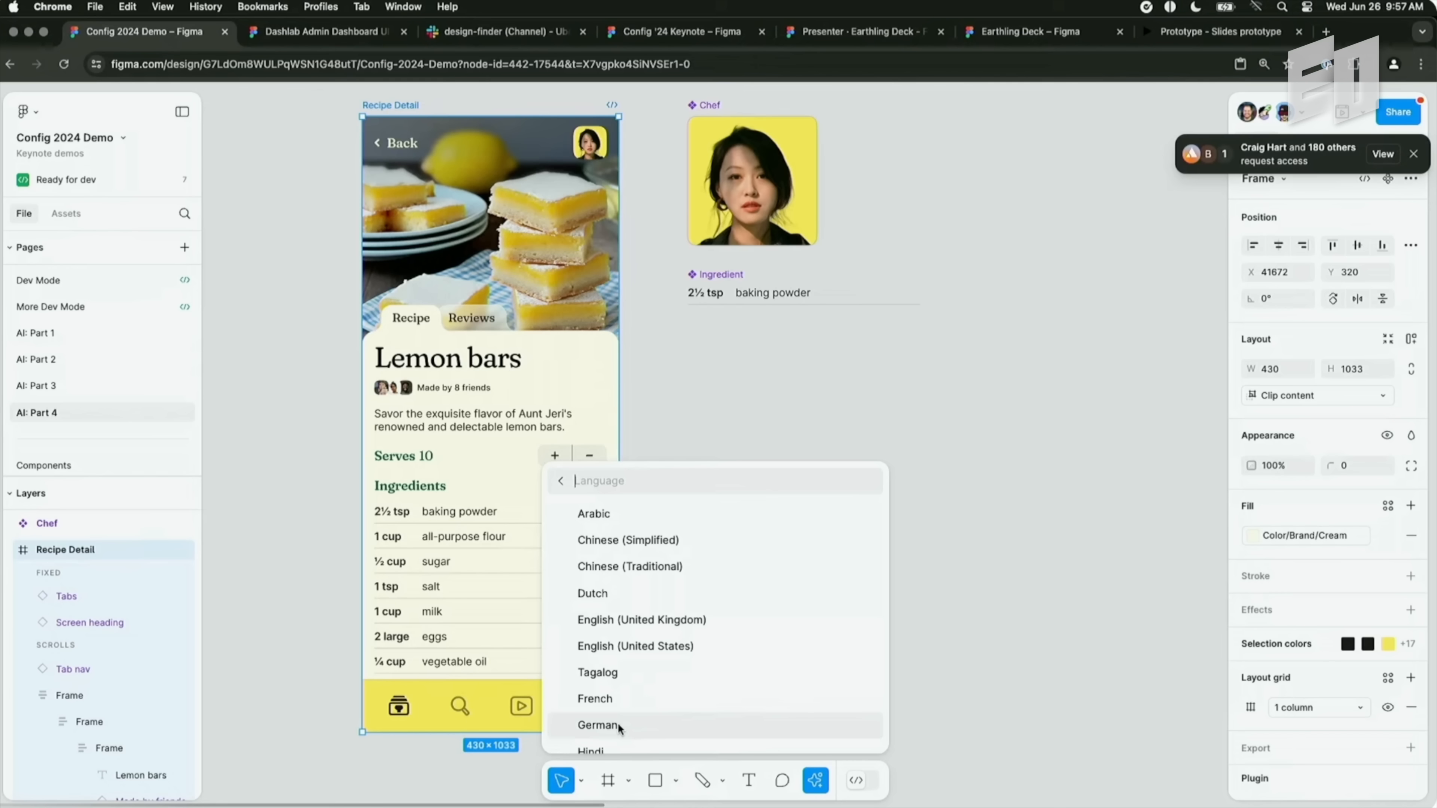
Translate the Lemon bars Recipe Detail screen into German.
{"action": "left_click", "coordinate": [598, 725]}
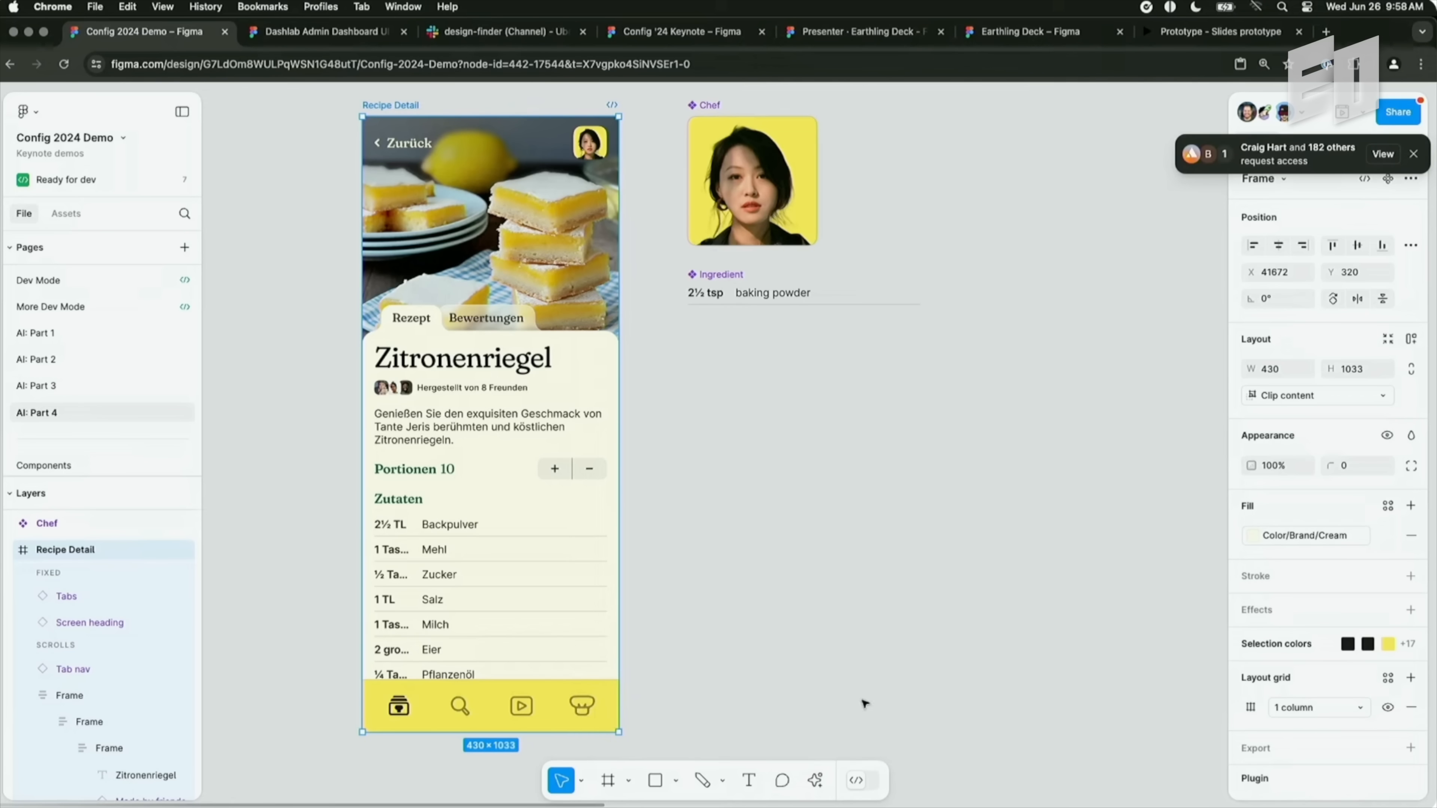
{"action": "left_click", "coordinate": [706, 292]}
{"action": "type", "text": "n"}
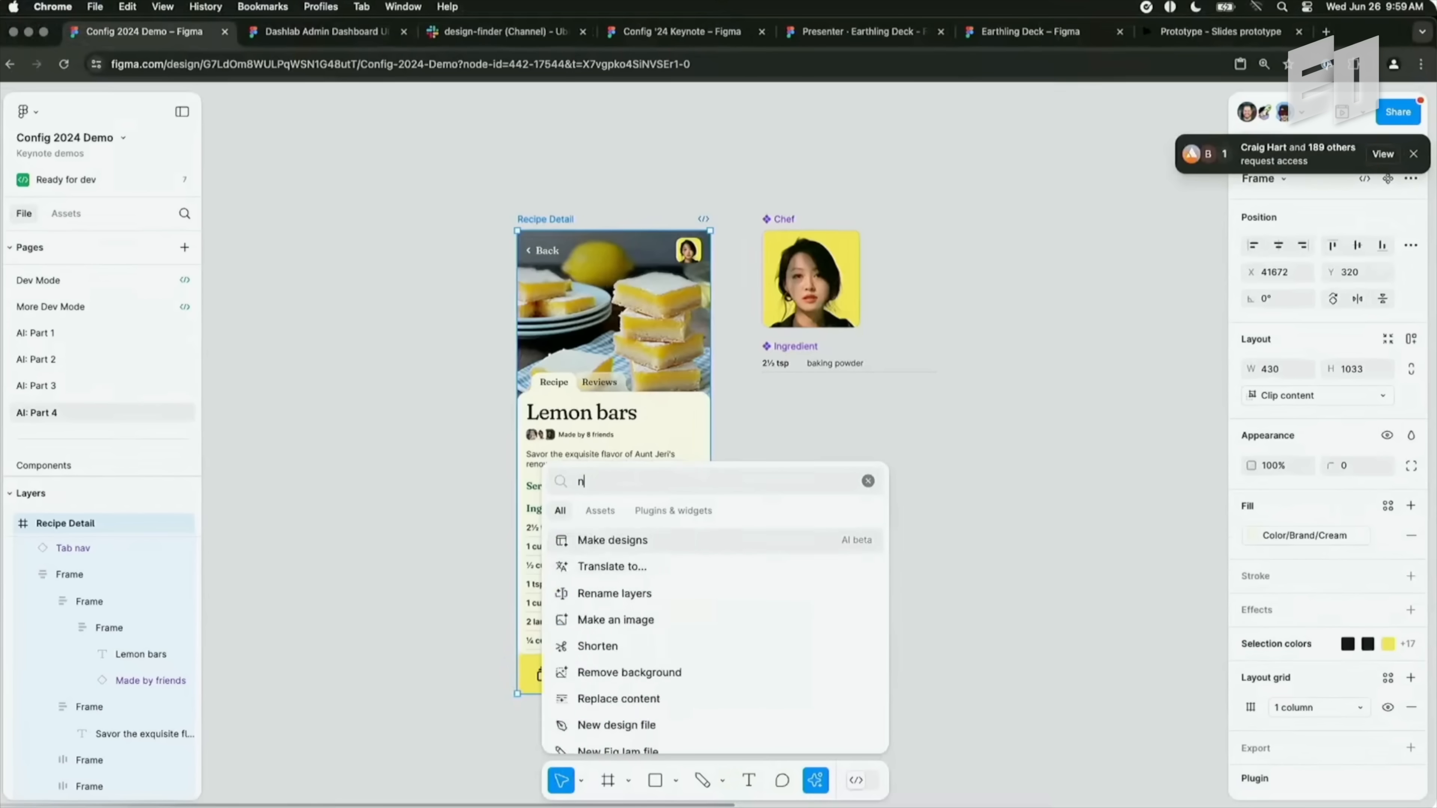
Rename the recipe screen's layers with descriptive AI-generated names.
{"action": "left_click", "coordinate": [613, 593]}
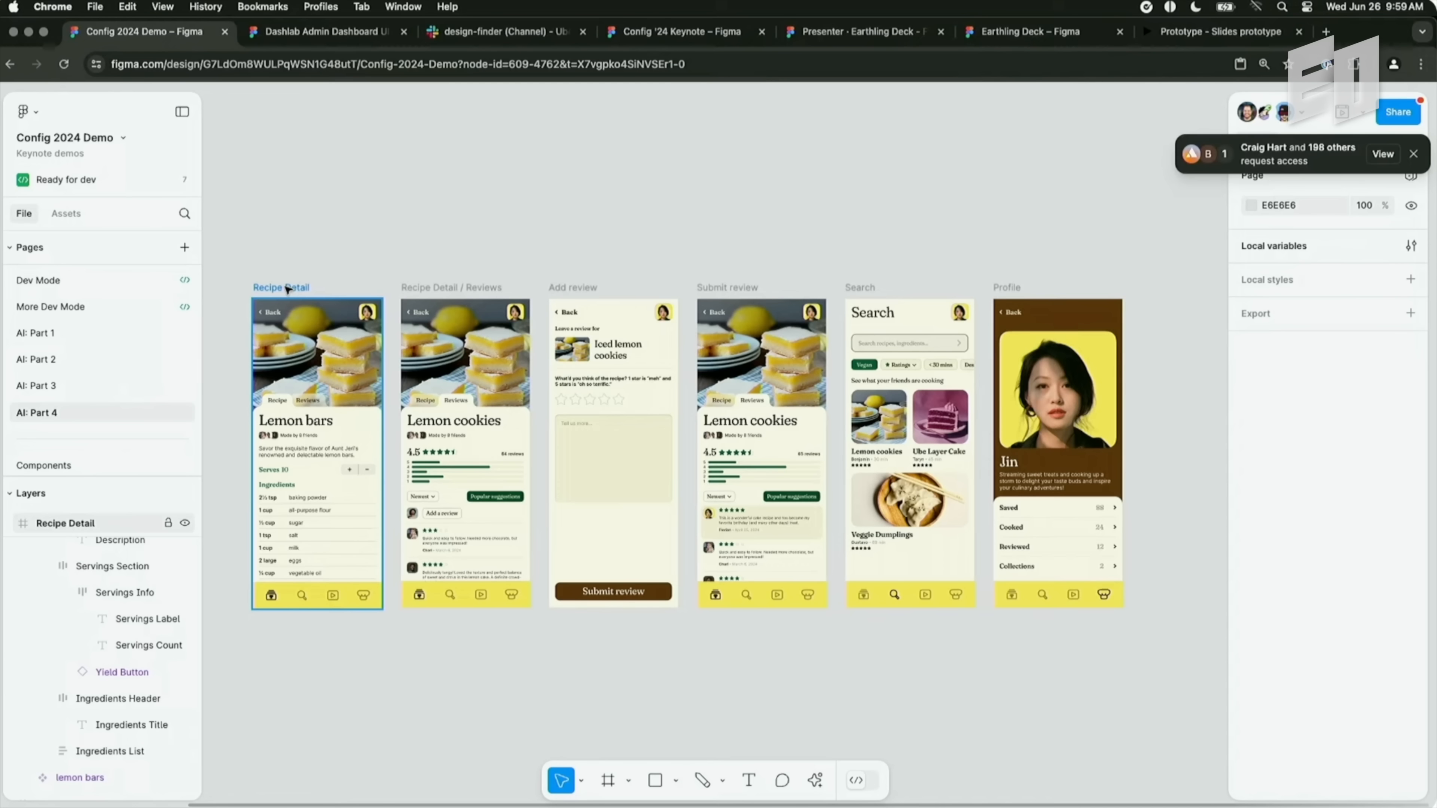
{"action": "mouse_move", "coordinate": [286, 279]}
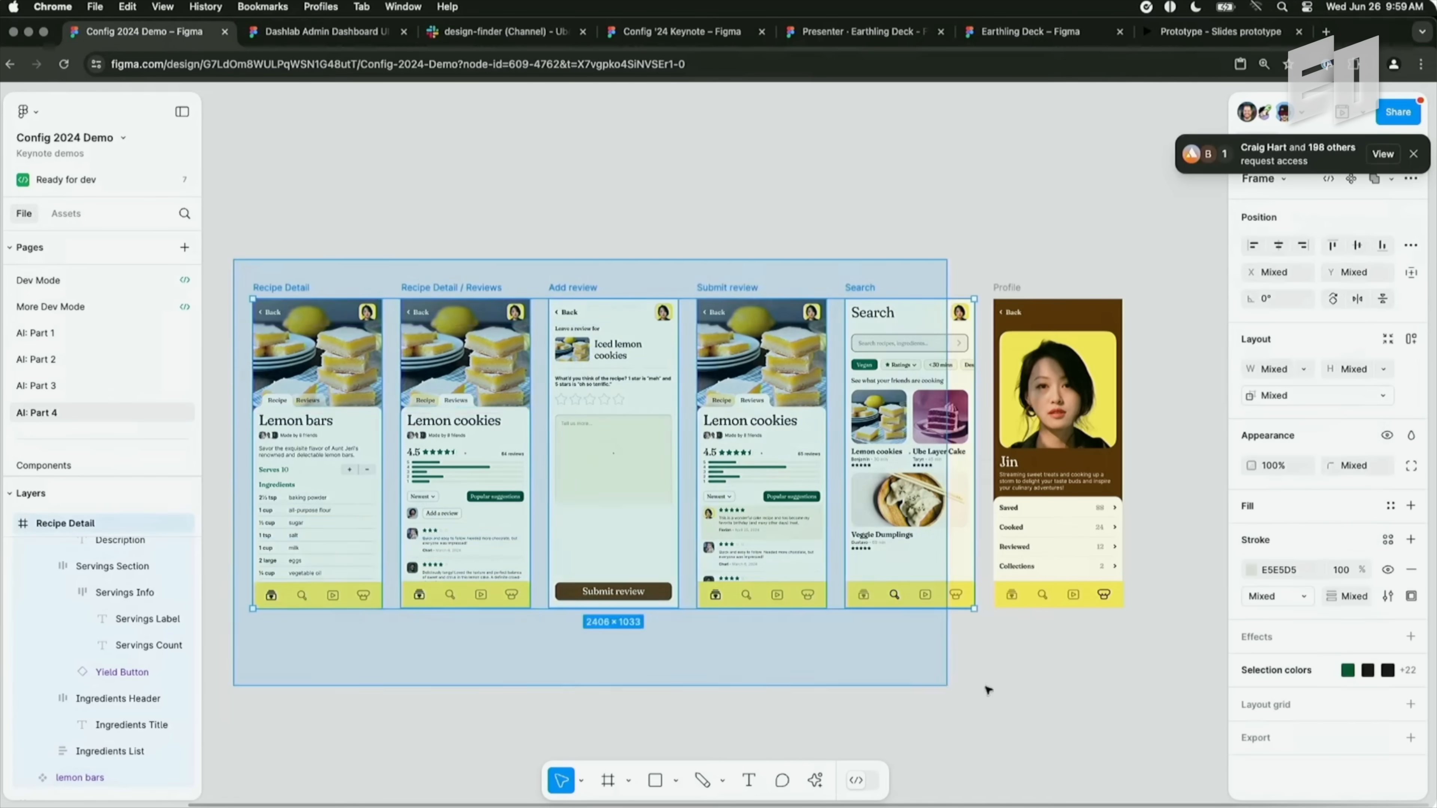
Make a prototype linking the six selected recipe app screens.
{"action": "left_click", "coordinate": [815, 780]}
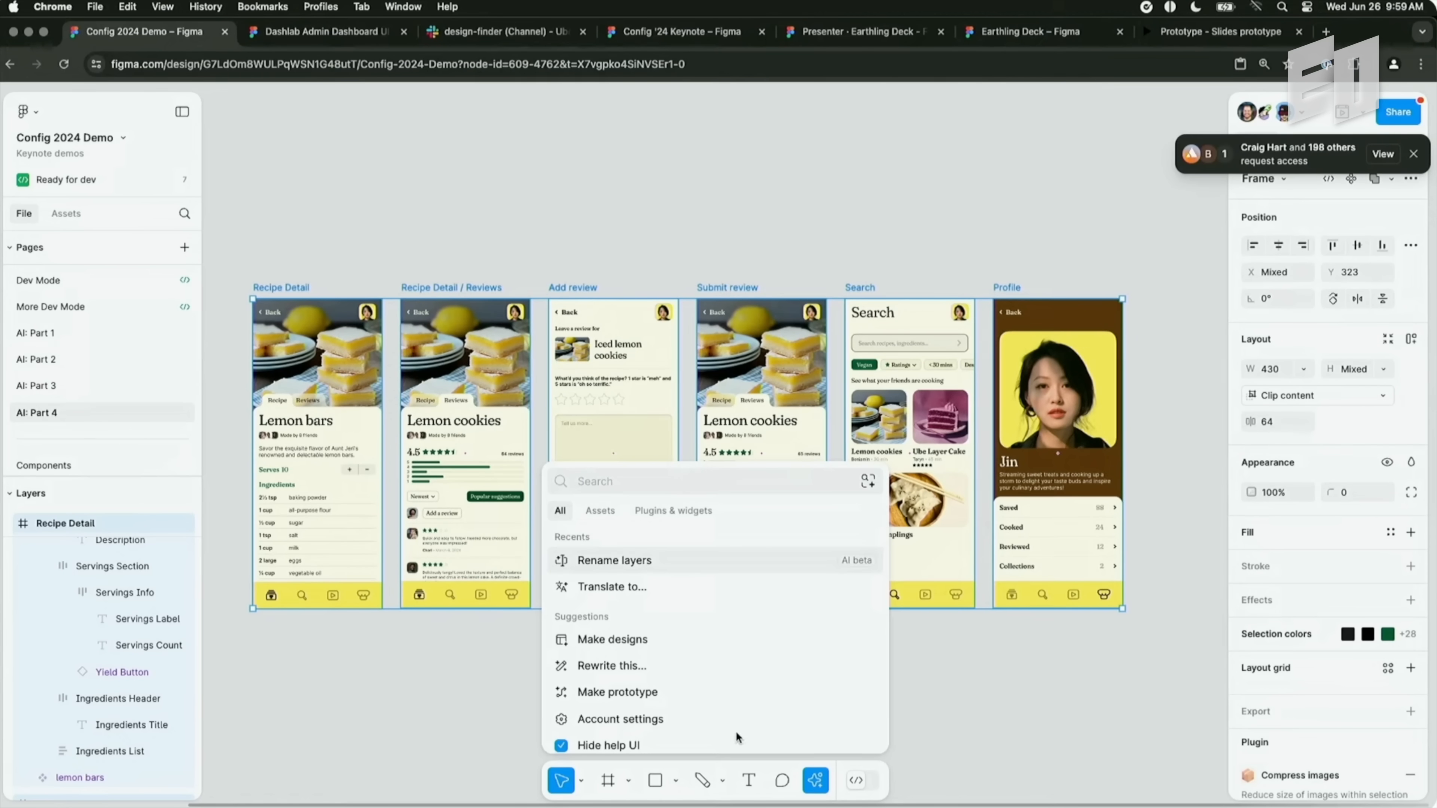
{"action": "type", "text": "make pr"}
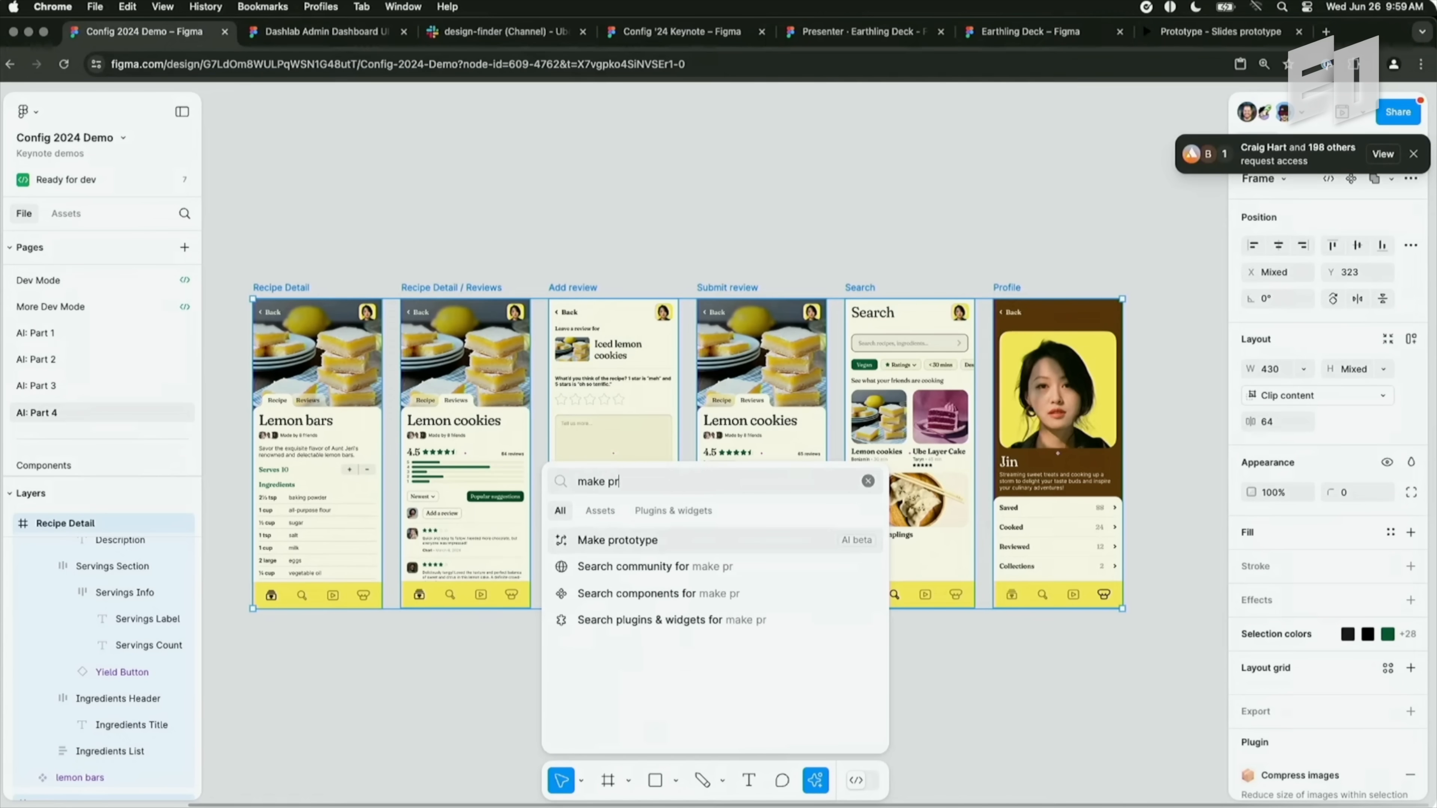
{"action": "left_click", "coordinate": [615, 539]}
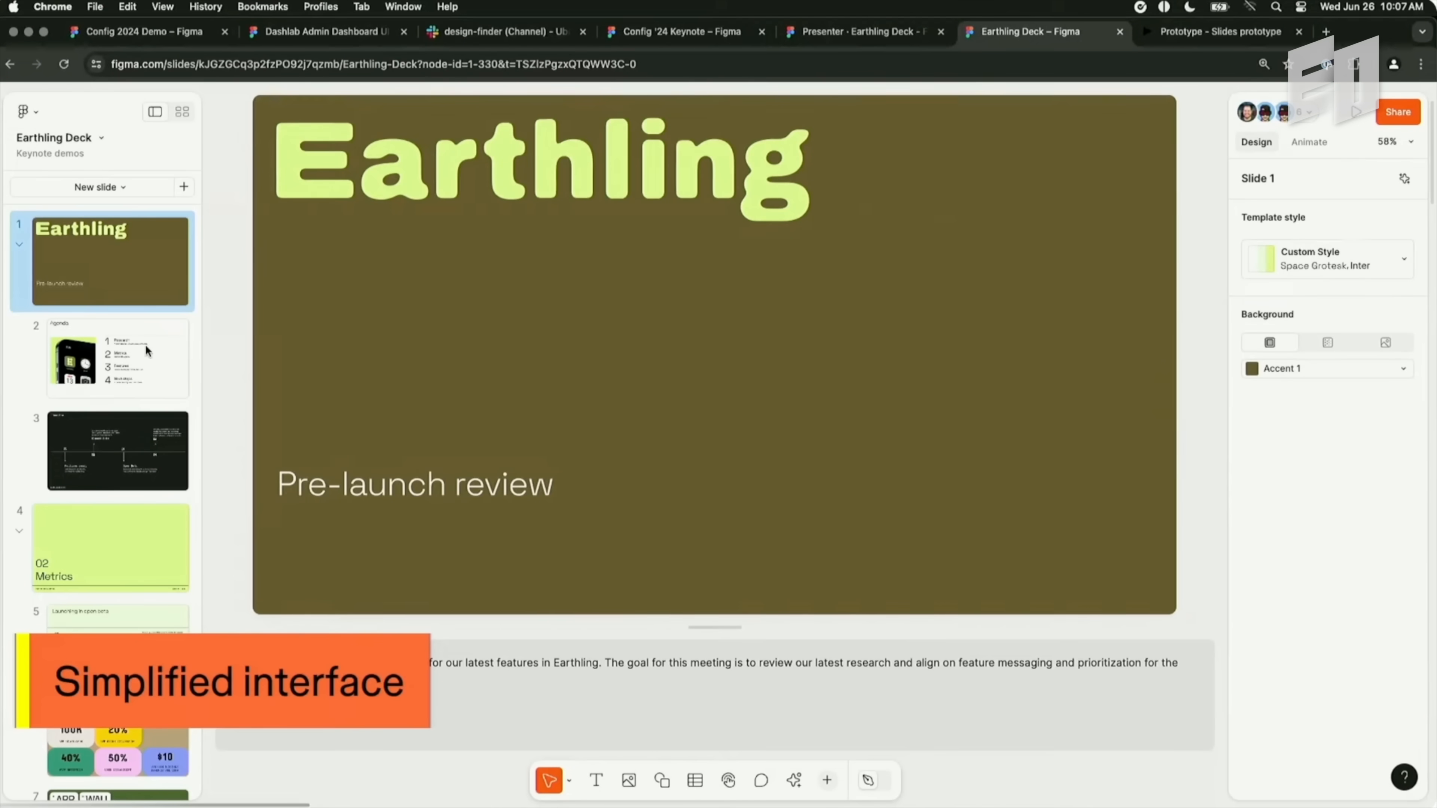
Set the Agenda slide background to black, then pick a custom deep red instead.
{"action": "left_click", "coordinate": [110, 357]}
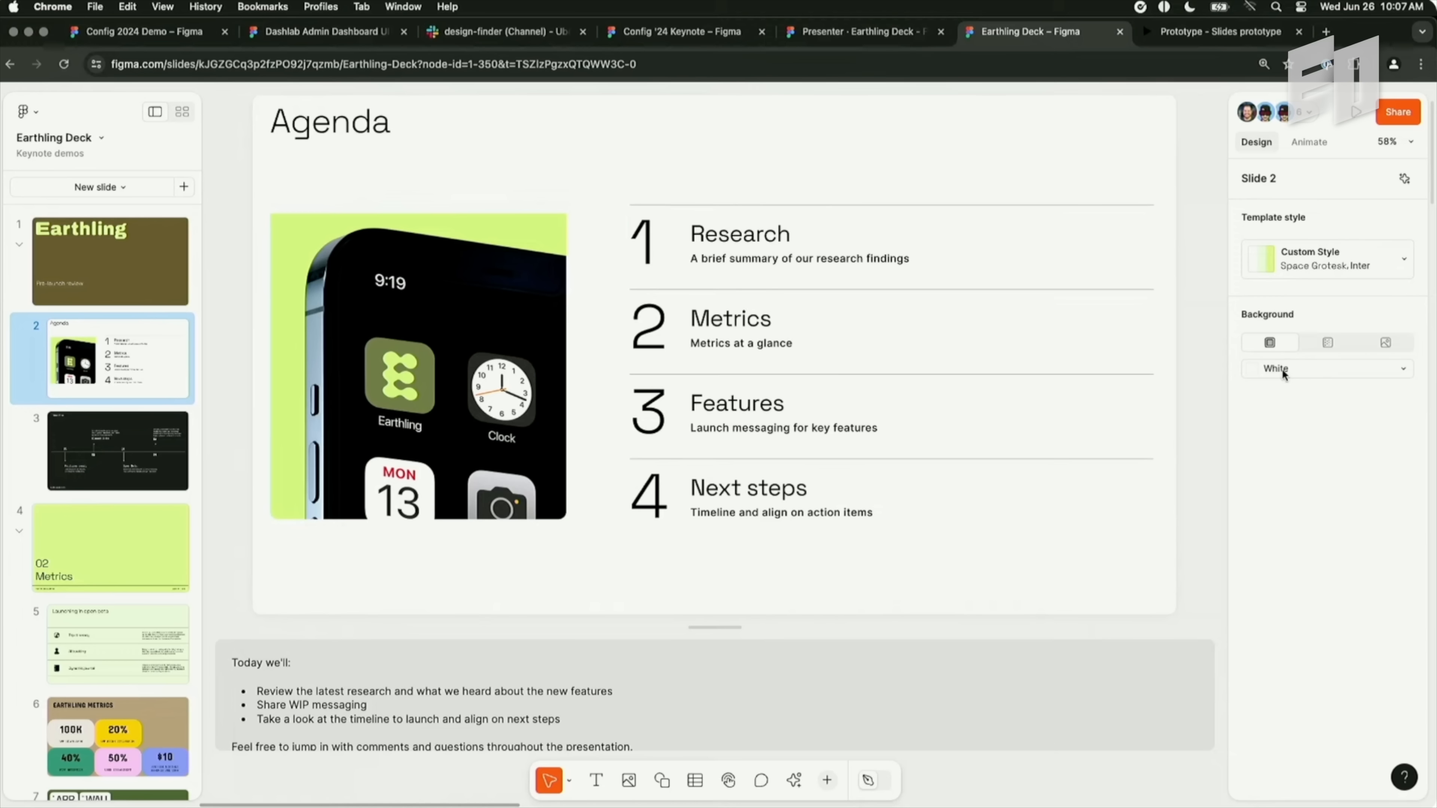
{"action": "left_click", "coordinate": [1274, 369]}
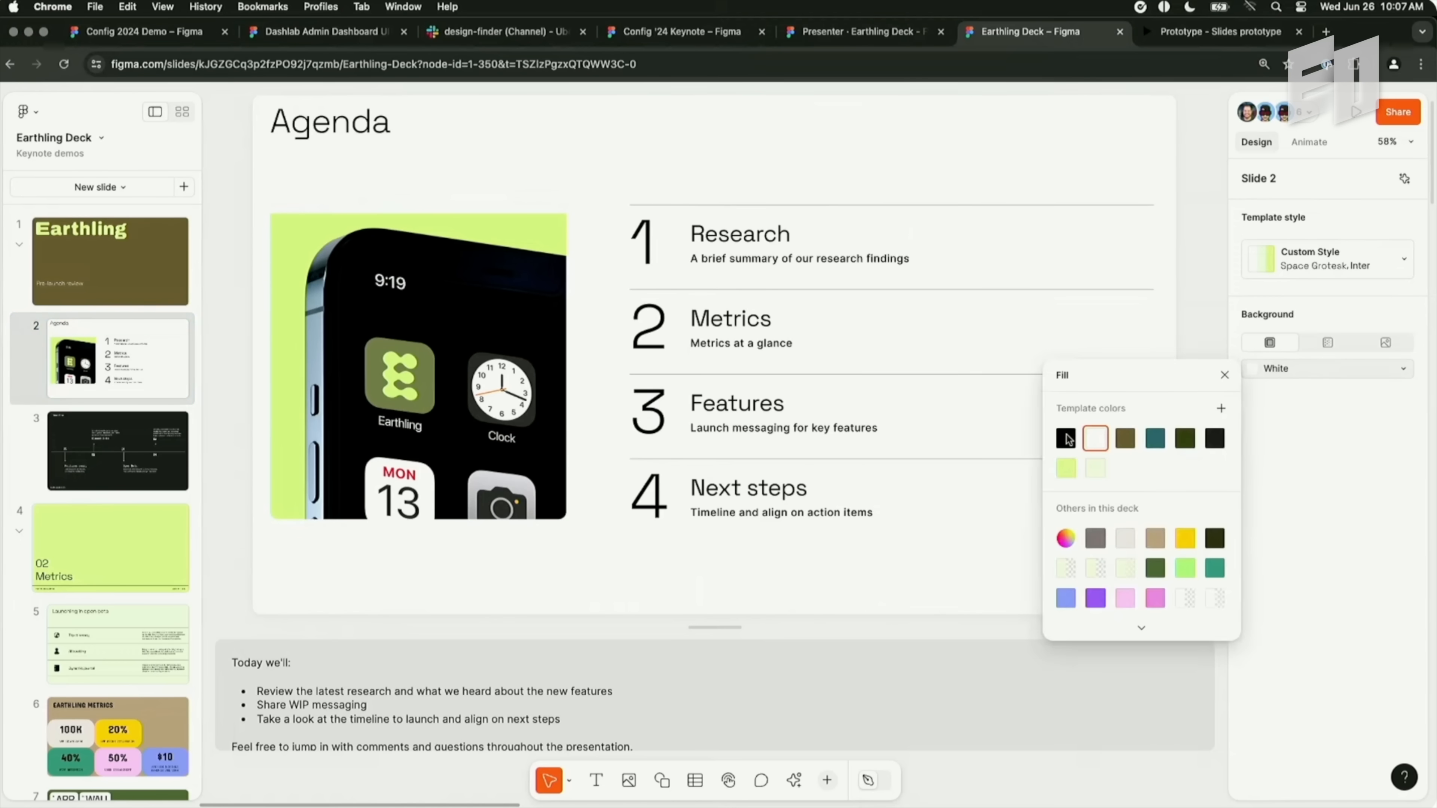
{"action": "left_click", "coordinate": [1065, 438]}
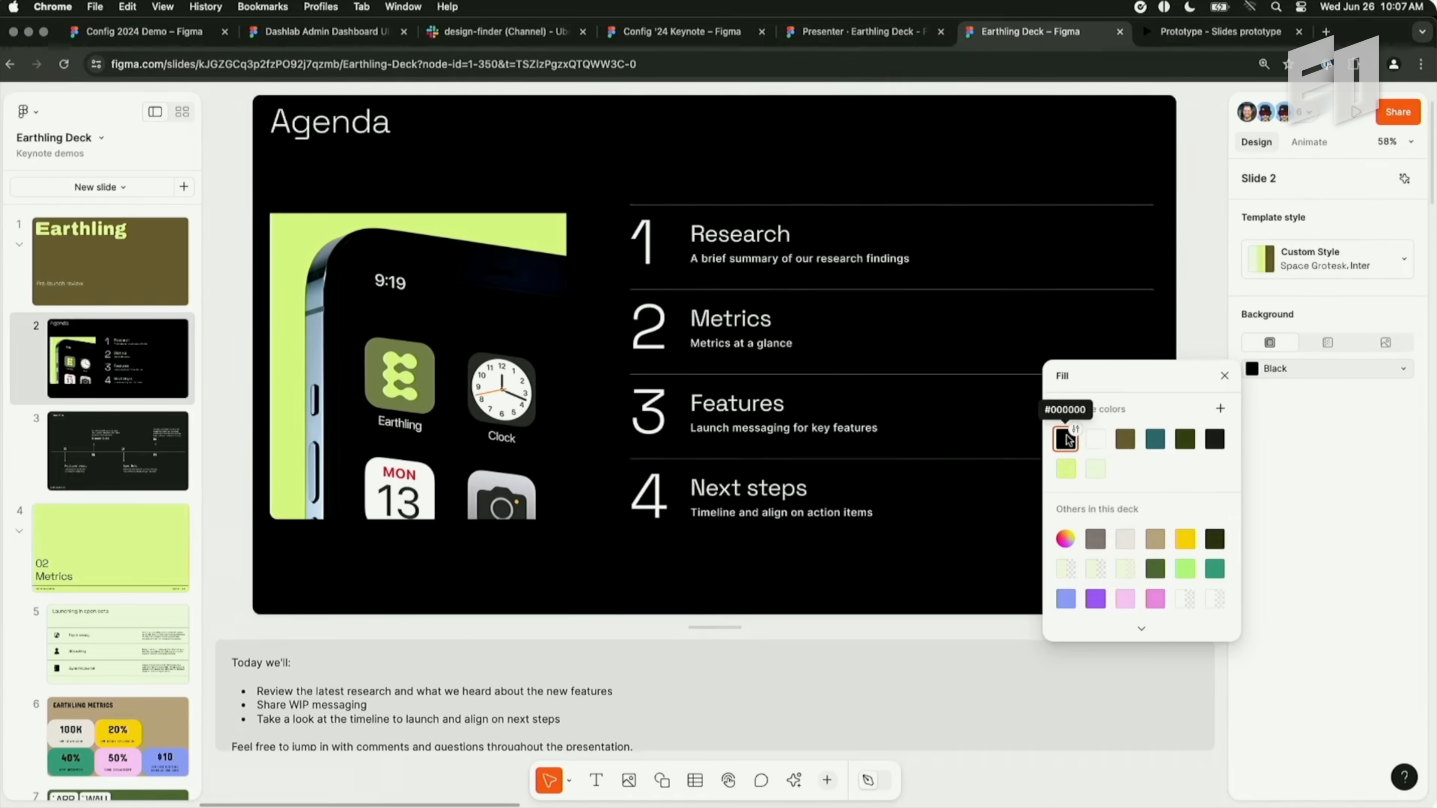
{"action": "left_click", "coordinate": [1065, 437]}
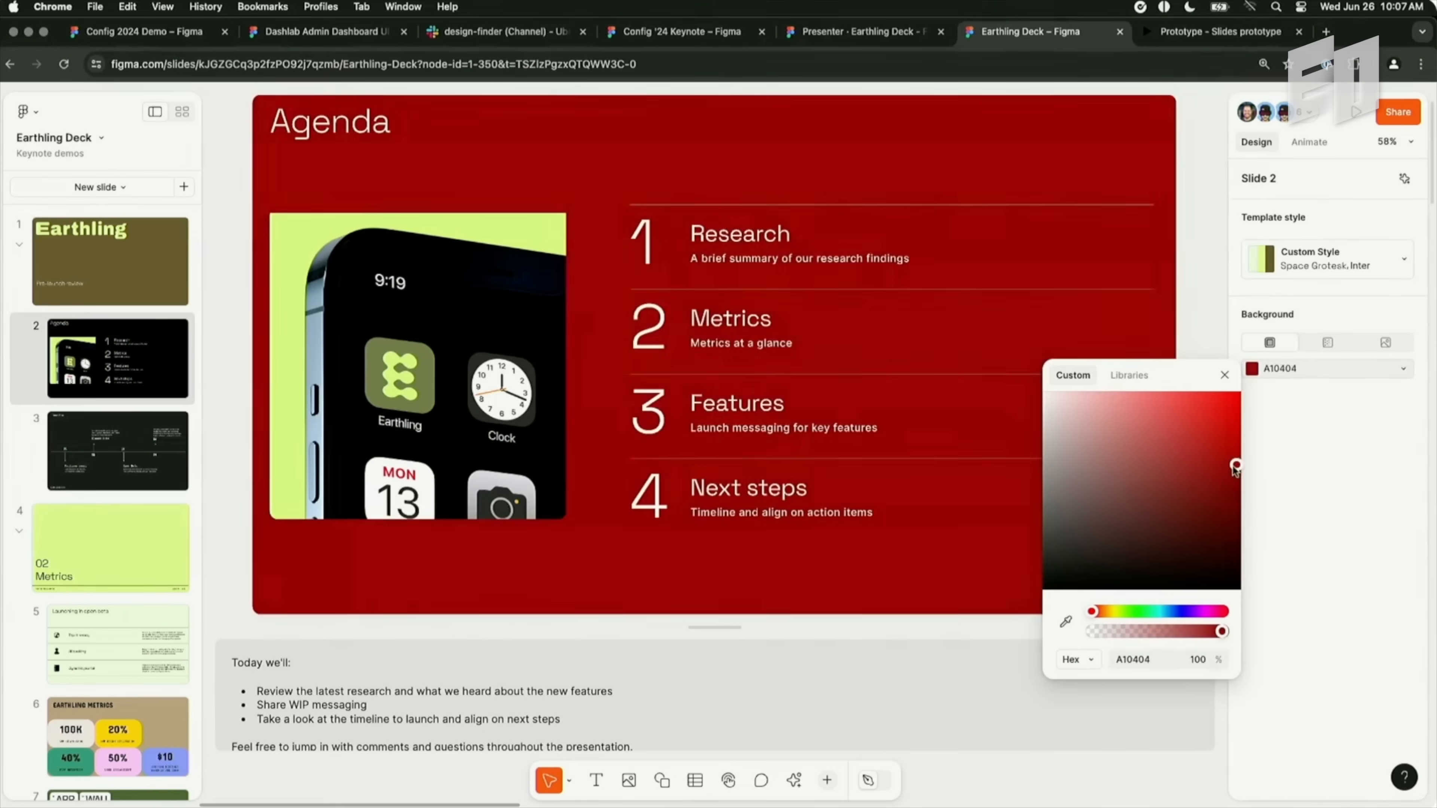
{"action": "left_click_drag", "start_coordinate": [1235, 465], "coordinate": [1041, 588]}
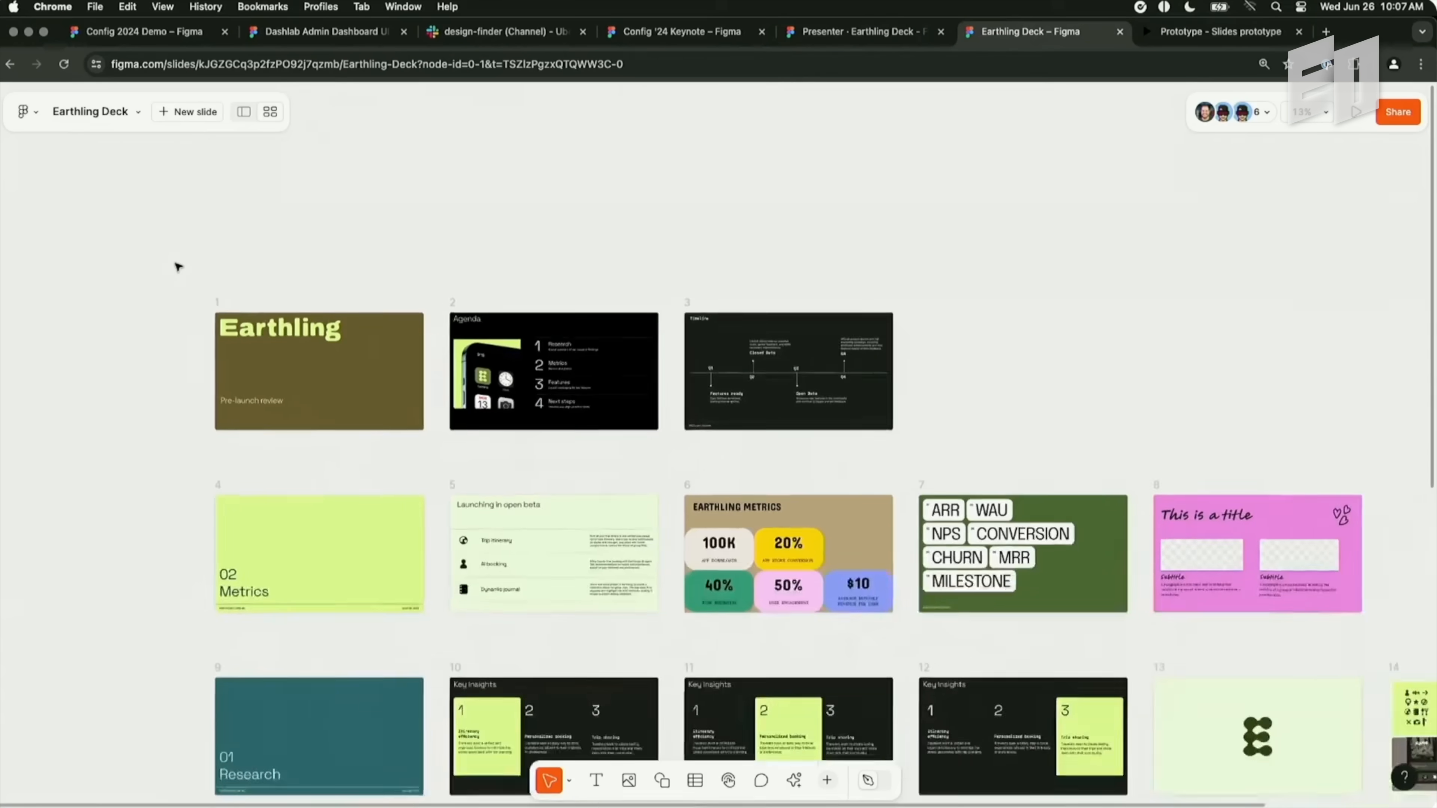
Scroll down the slide grid and switch the three metrics slides to the Custom Style theme.
{"action": "scroll", "scroll_direction": "down", "scroll_amount": 3}
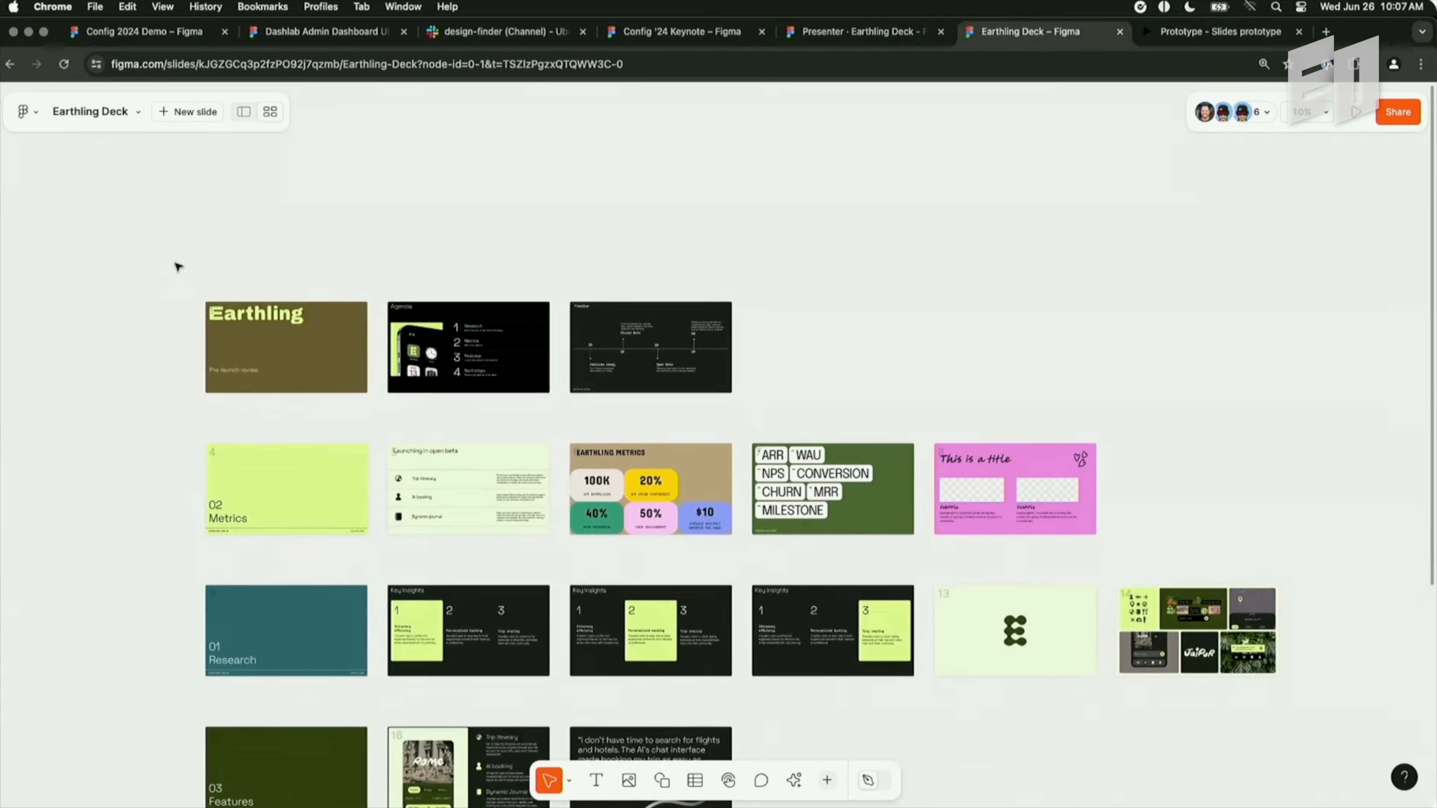
{"action": "scroll", "scroll_direction": "down", "scroll_amount": 3}
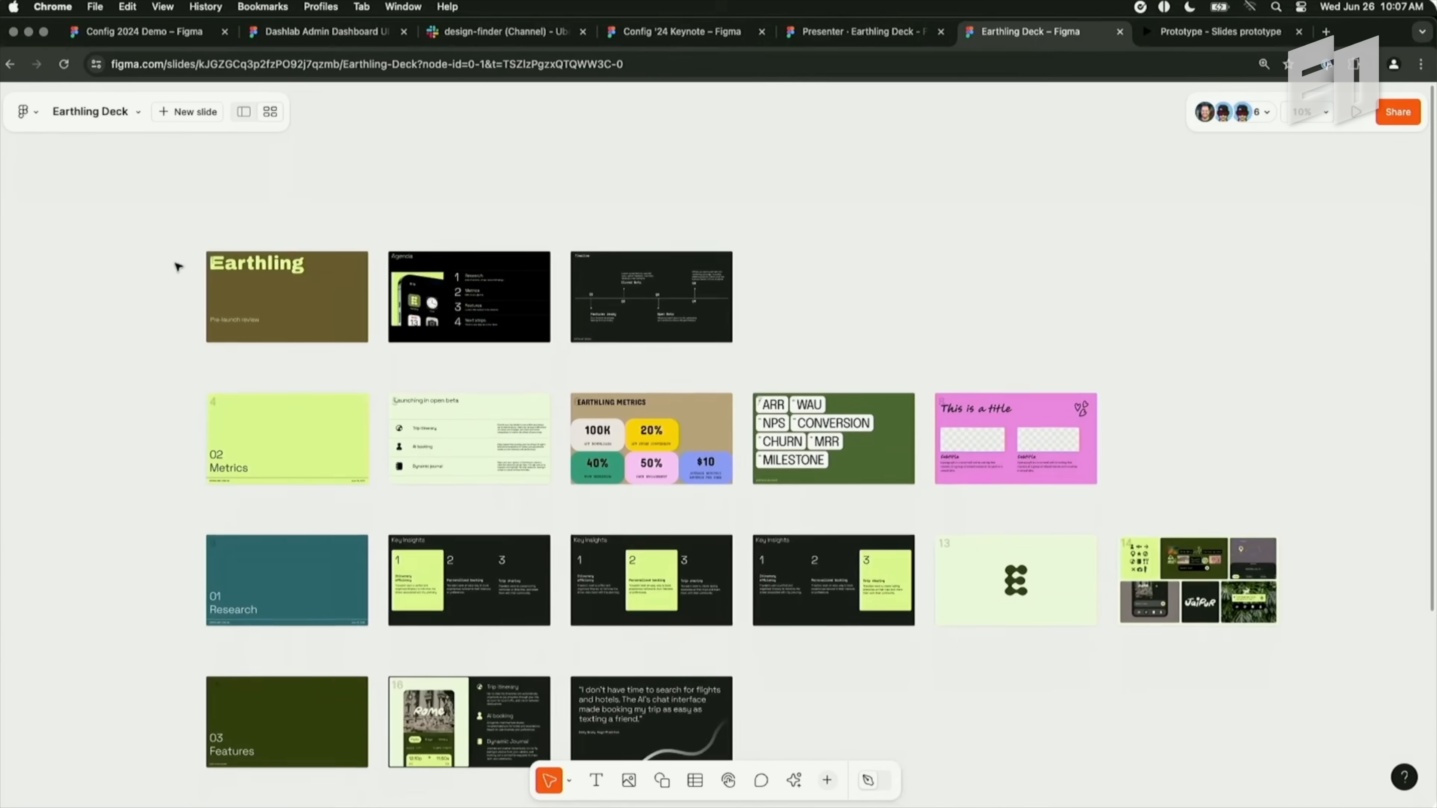
{"action": "scroll", "scroll_direction": "down", "scroll_amount": 3}
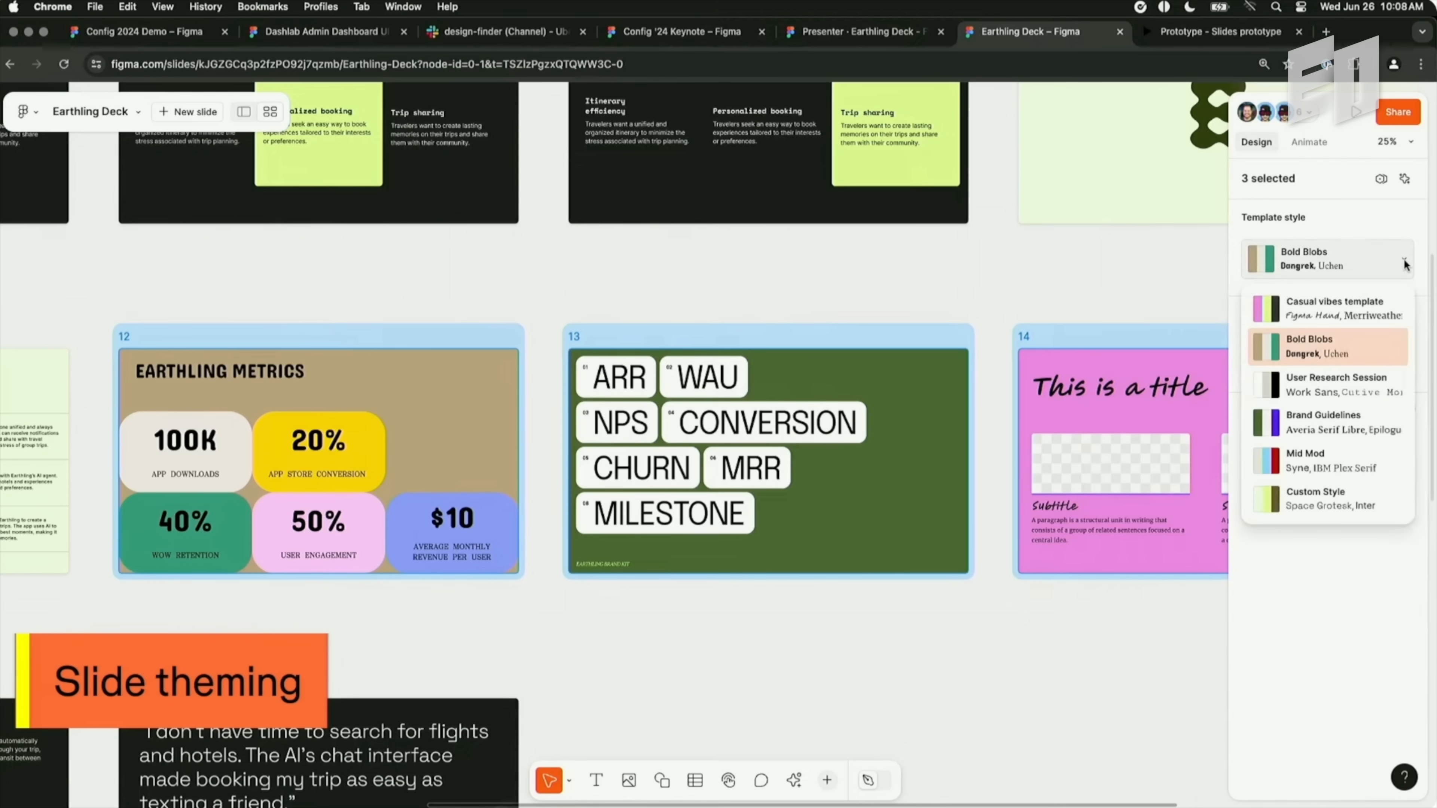
{"action": "mouse_move", "coordinate": [1342, 467]}
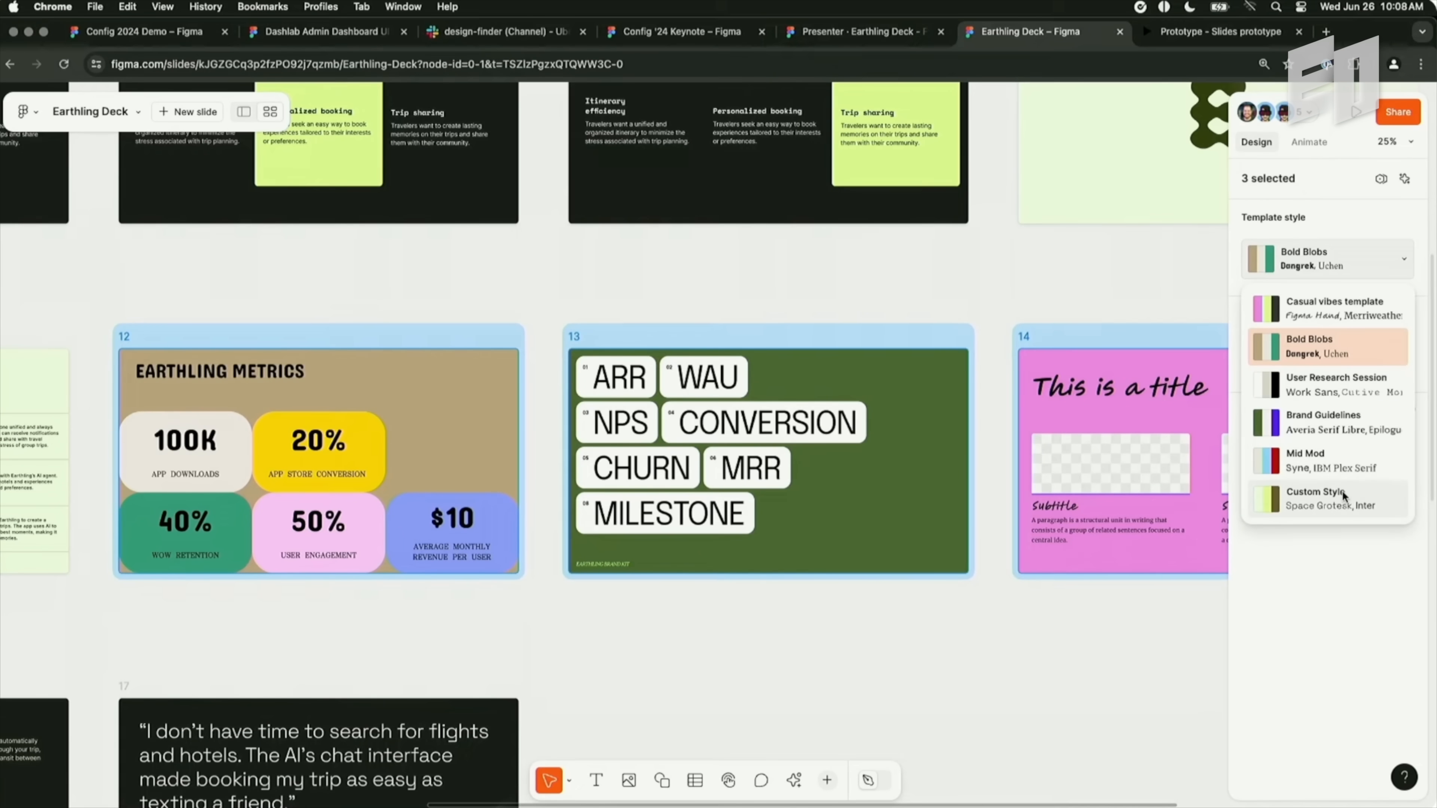
{"action": "left_click", "coordinate": [1317, 497]}
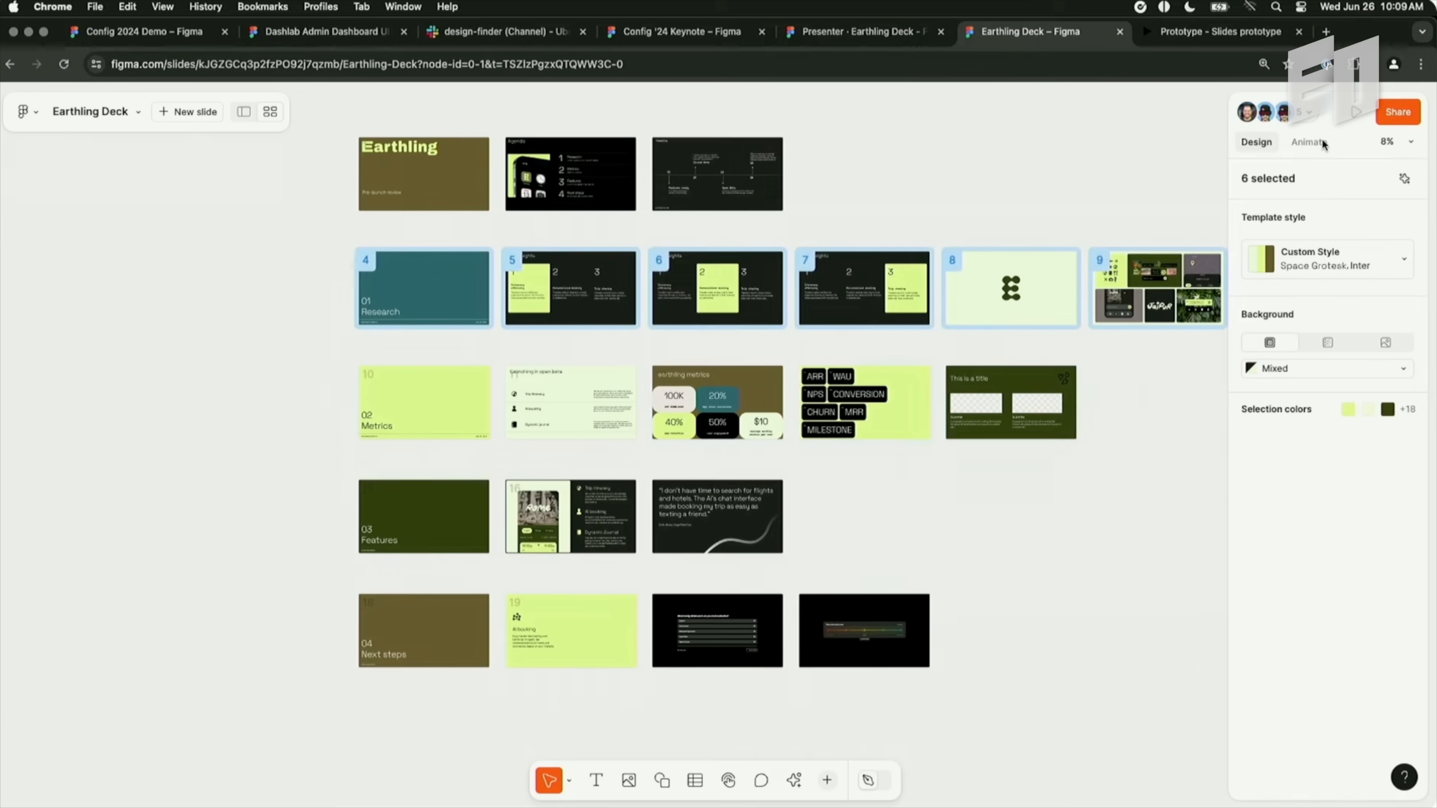
Give slides 4–9 a Smart animate transition and advance a slide in presenter view.
{"action": "left_click", "coordinate": [1307, 141]}
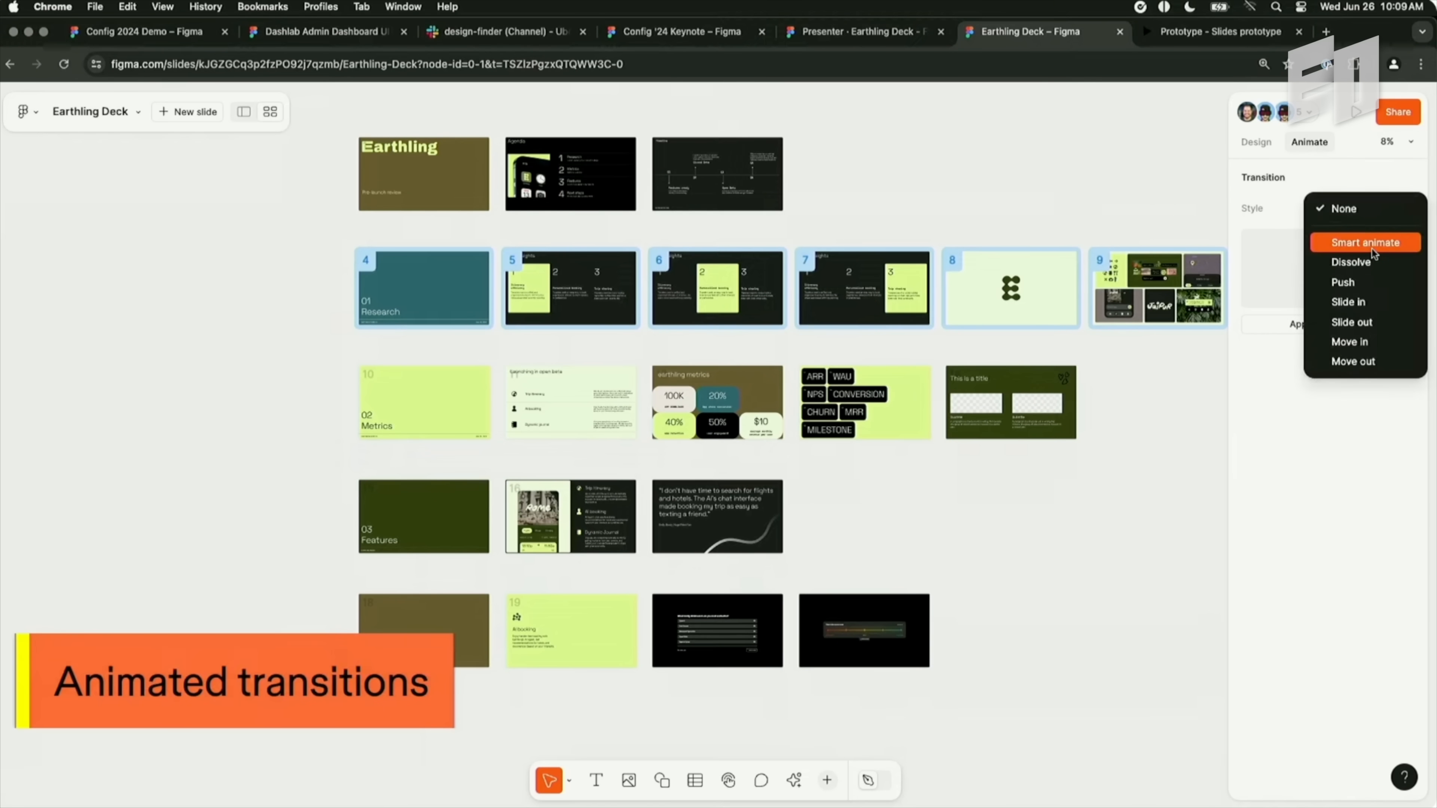
{"action": "left_click", "coordinate": [1364, 241]}
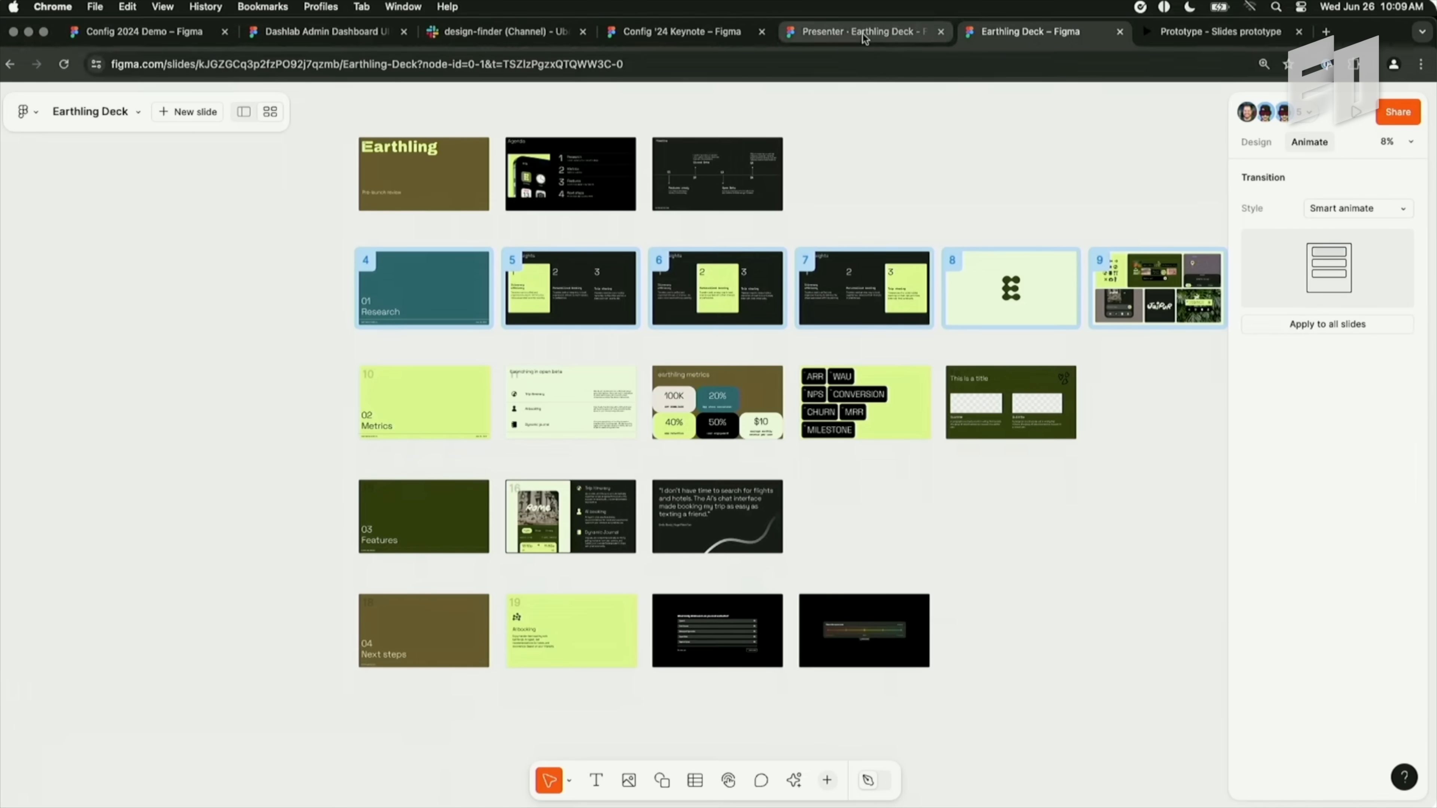
{"action": "left_click", "coordinate": [1355, 111]}
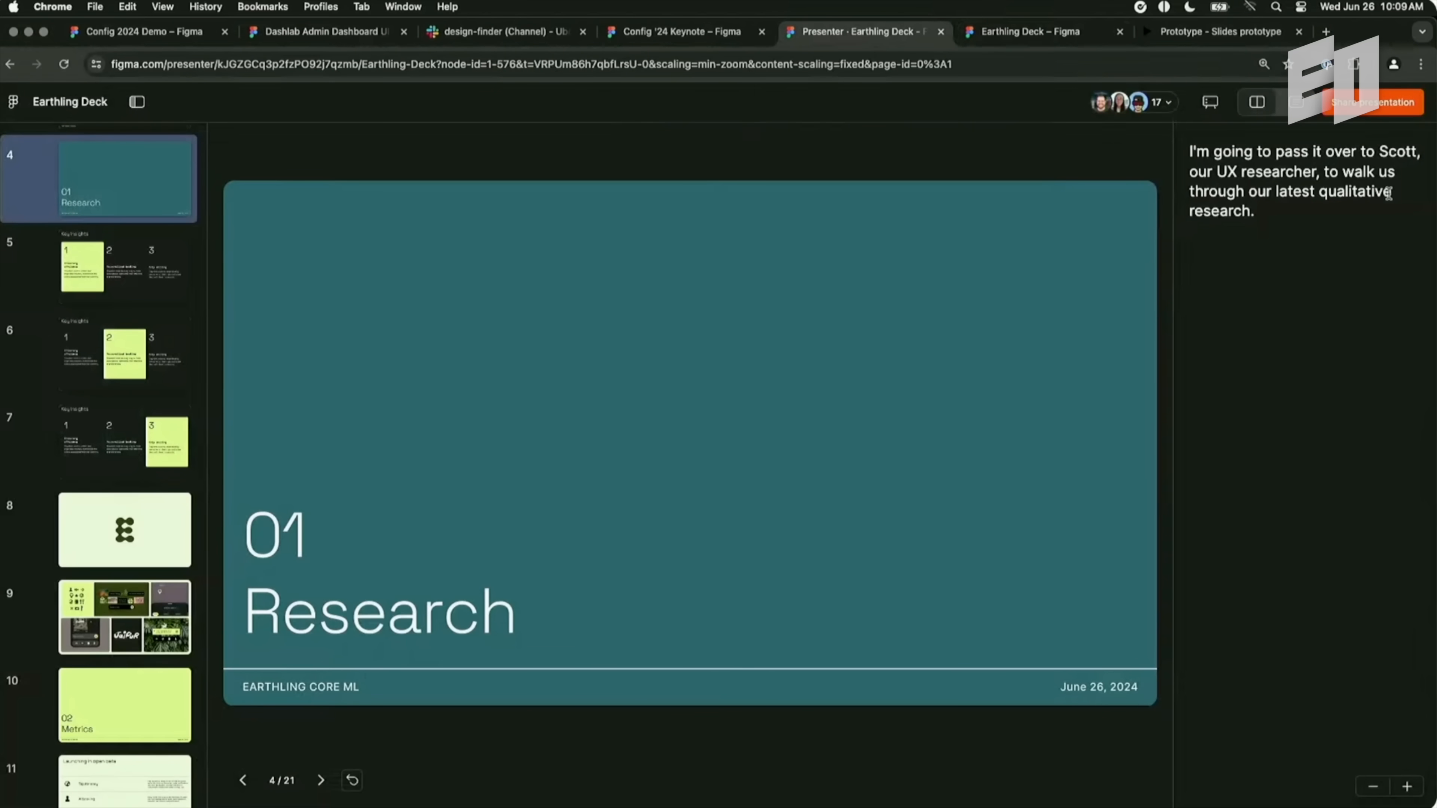
{"action": "mouse_move", "coordinate": [1262, 256]}
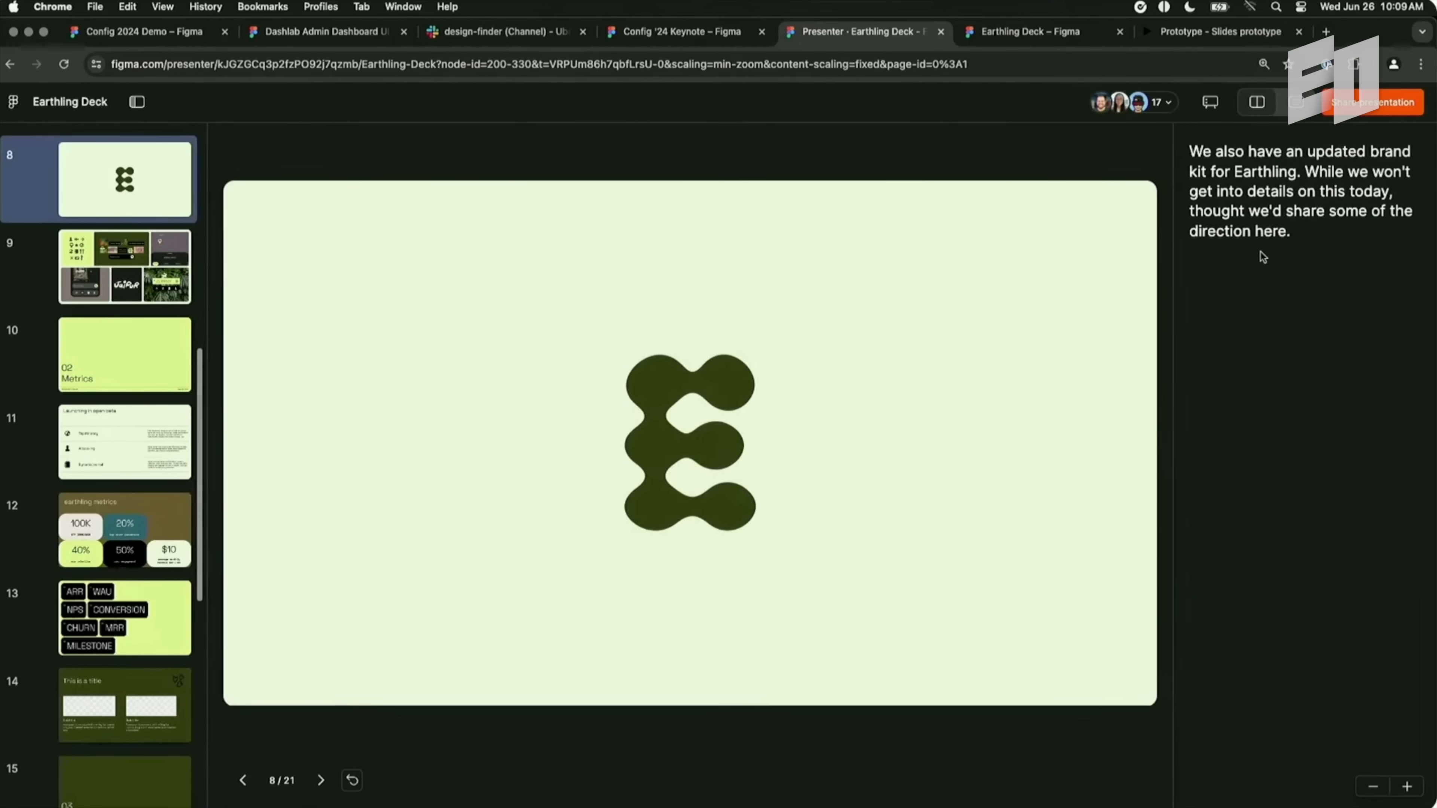
{"action": "left_click", "coordinate": [319, 780]}
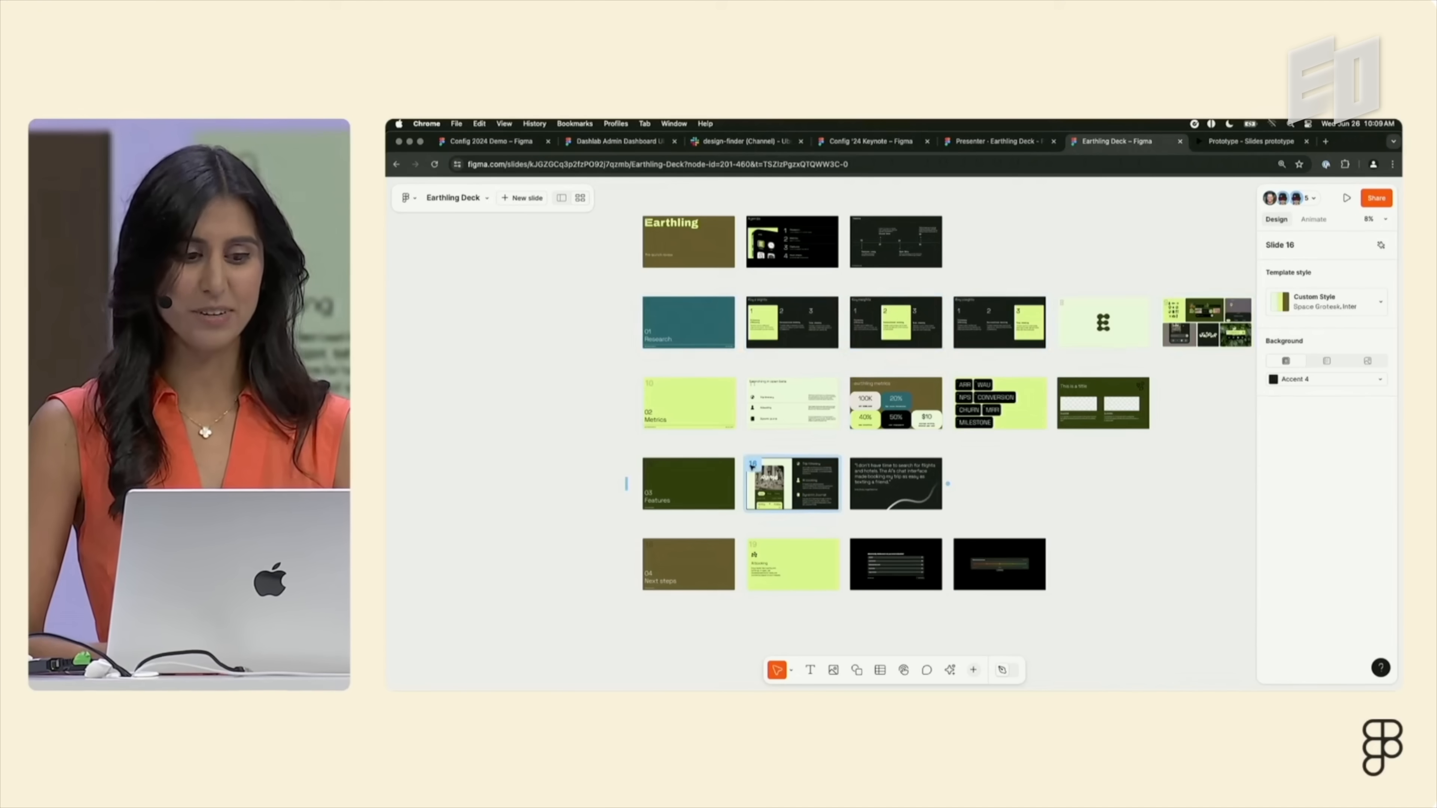
Adjust the tone of slide 16's feature descriptions toward Concise with the AI tone panel.
{"action": "double_click", "coordinate": [792, 484]}
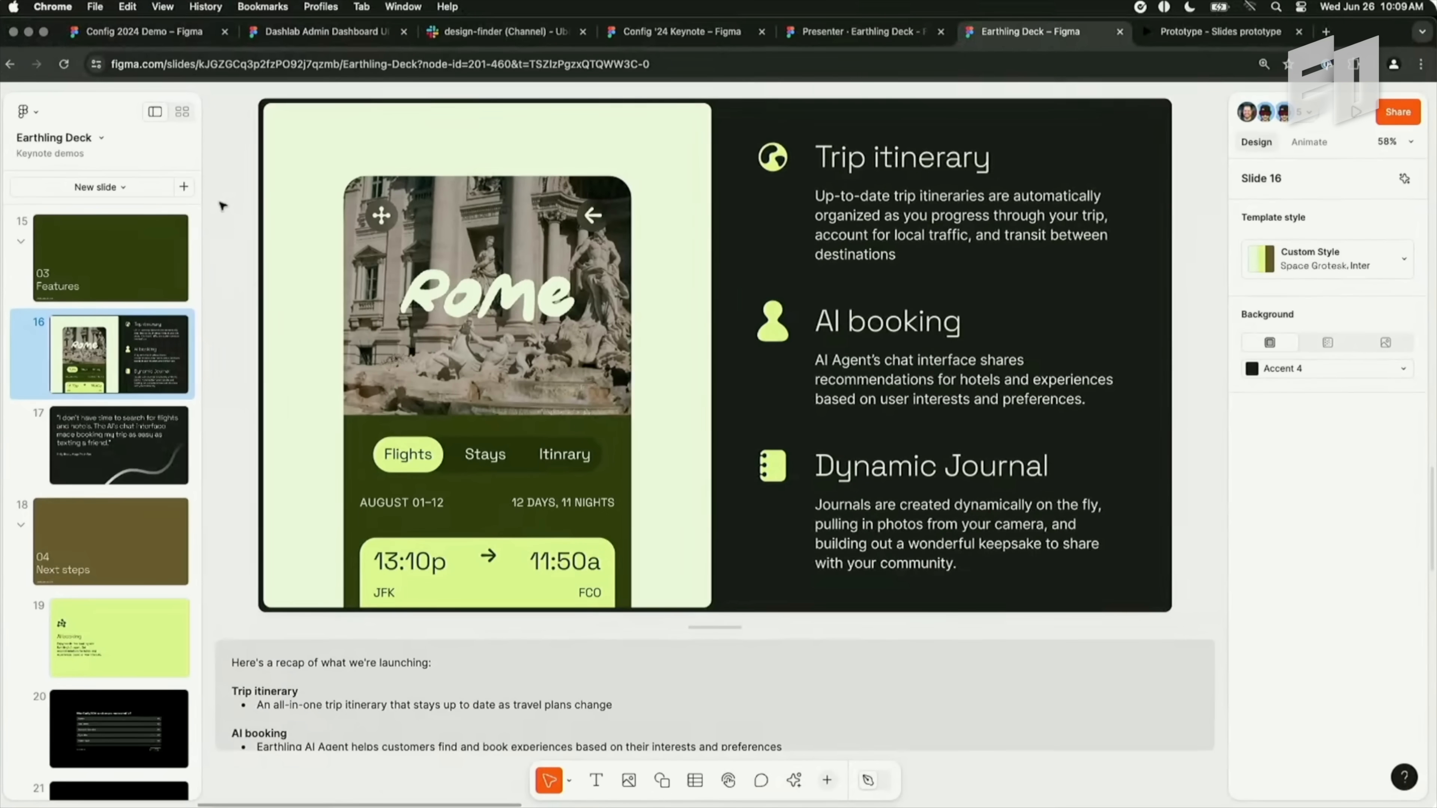
{"action": "left_click", "coordinate": [939, 229]}
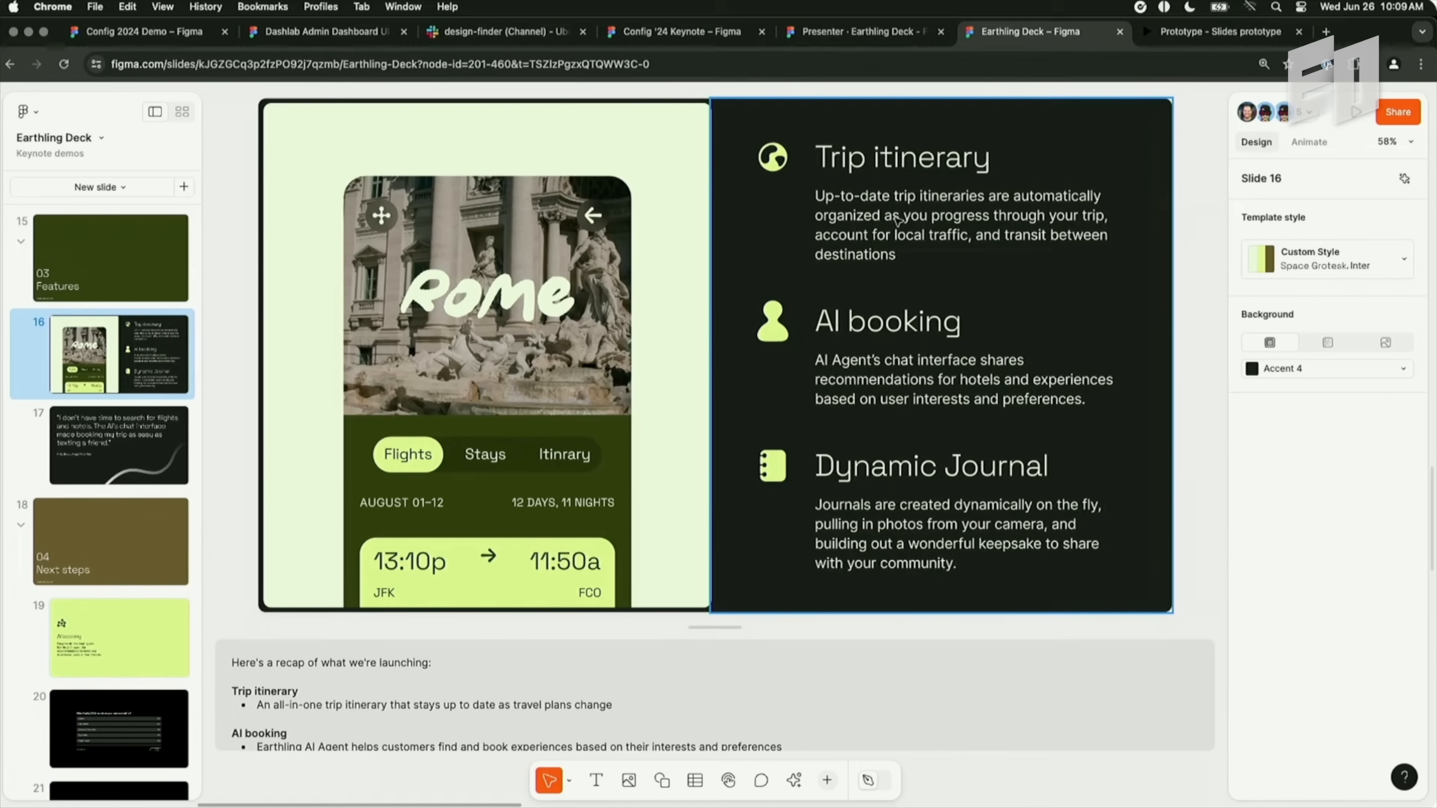
{"action": "left_click", "coordinate": [1380, 212]}
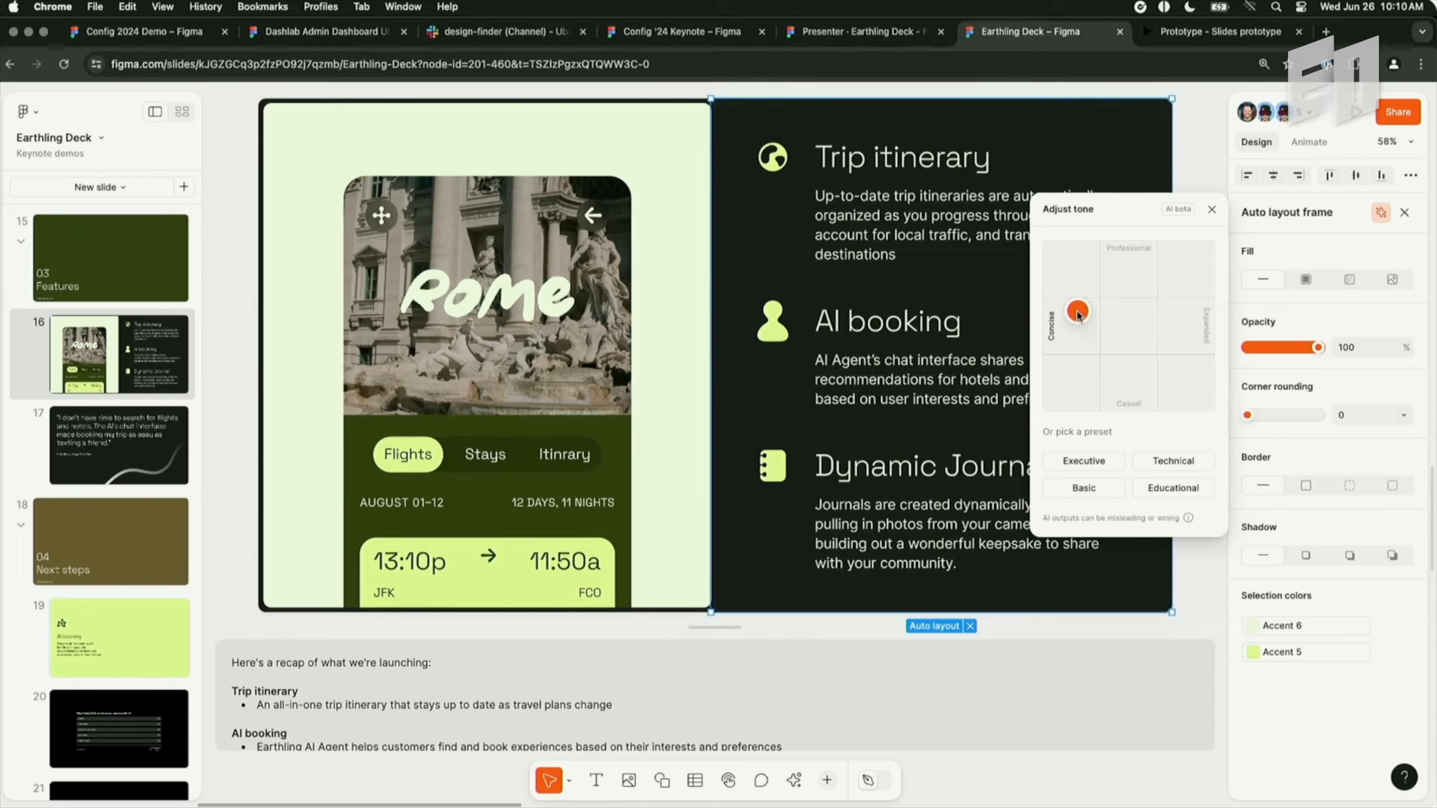
{"action": "left_click", "coordinate": [1074, 310]}
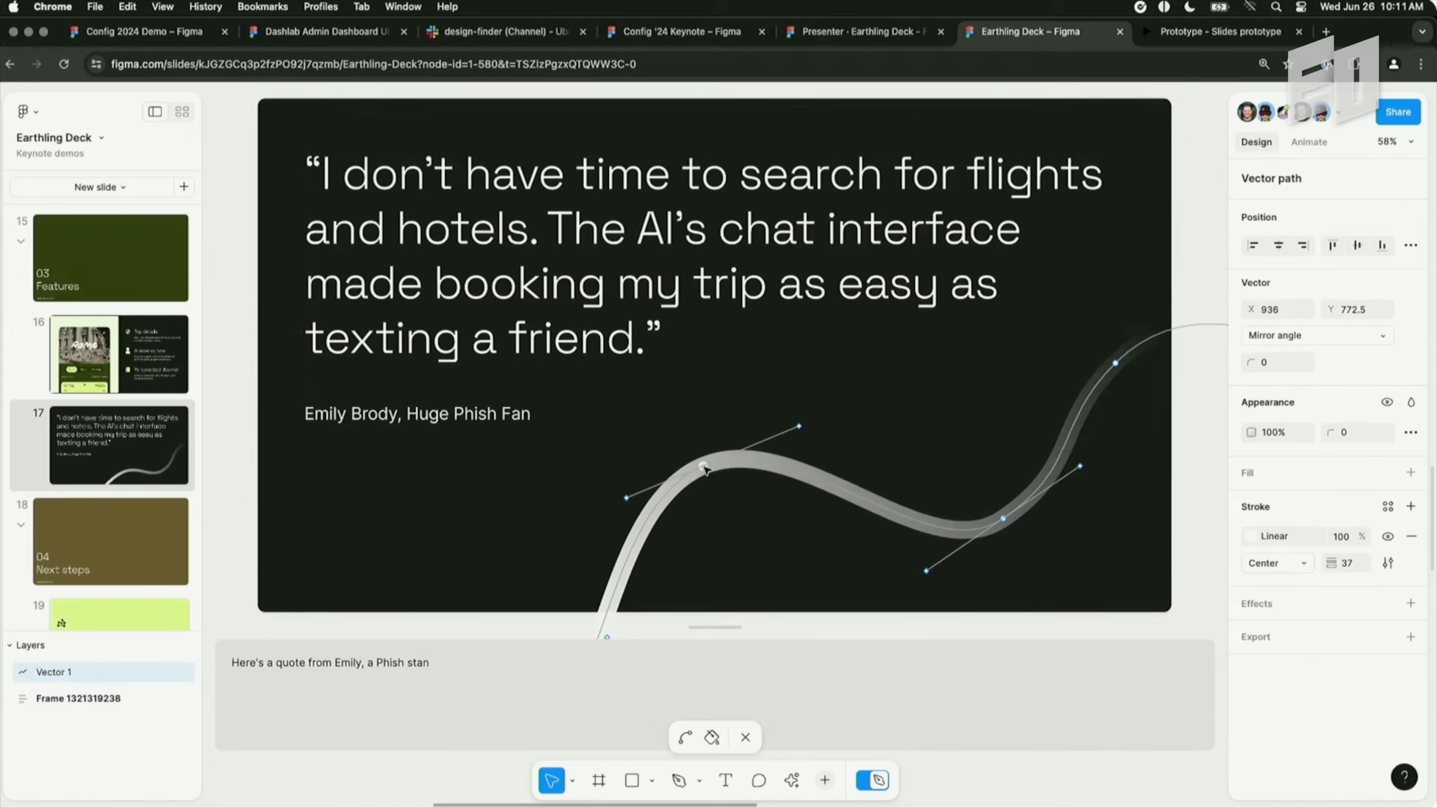
Adjust a point on the customer quote slide's flowing curve.
{"action": "left_click", "coordinate": [119, 637]}
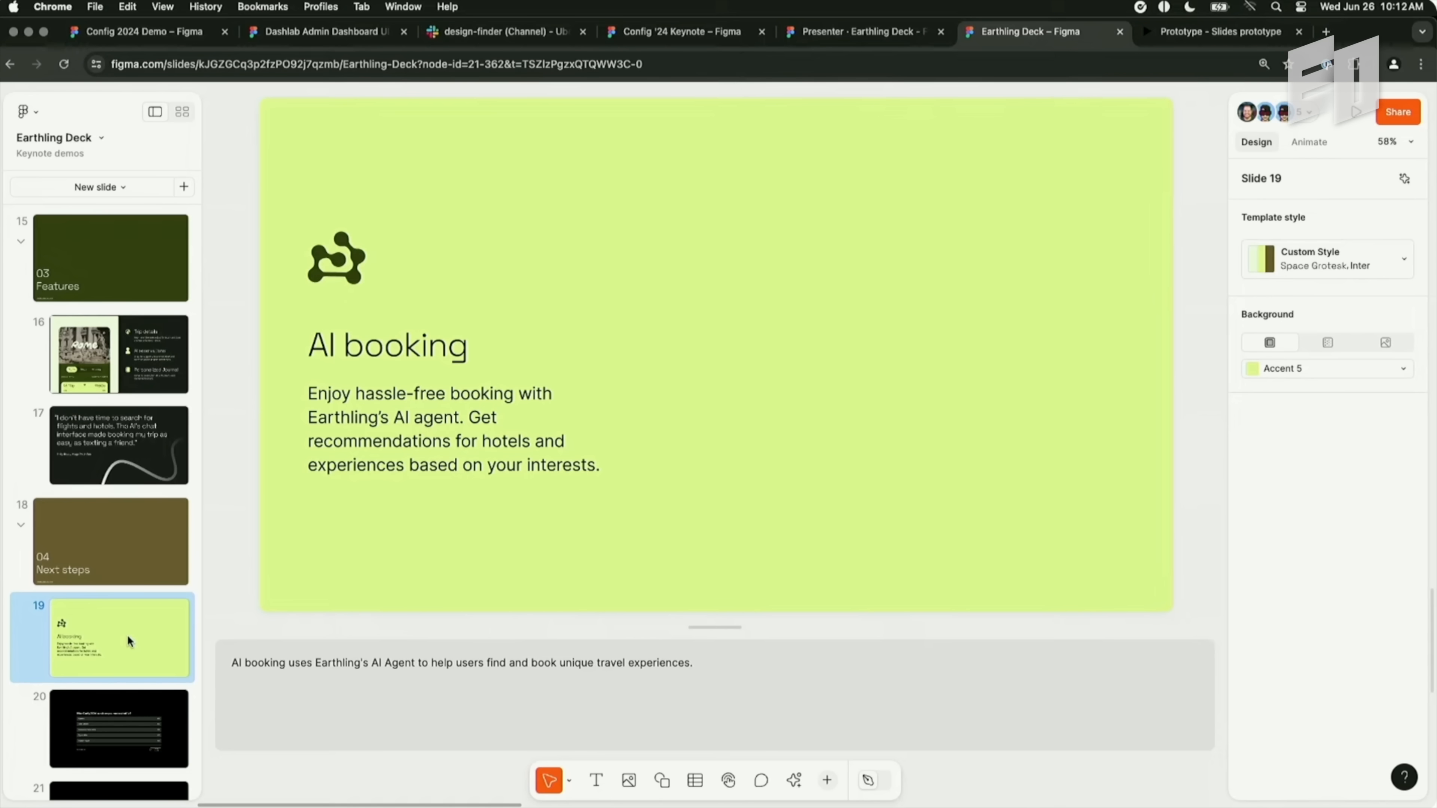
Bring the Earthling app prototype onto the AI booking slide and start presenting.
{"action": "left_click", "coordinate": [1219, 31]}
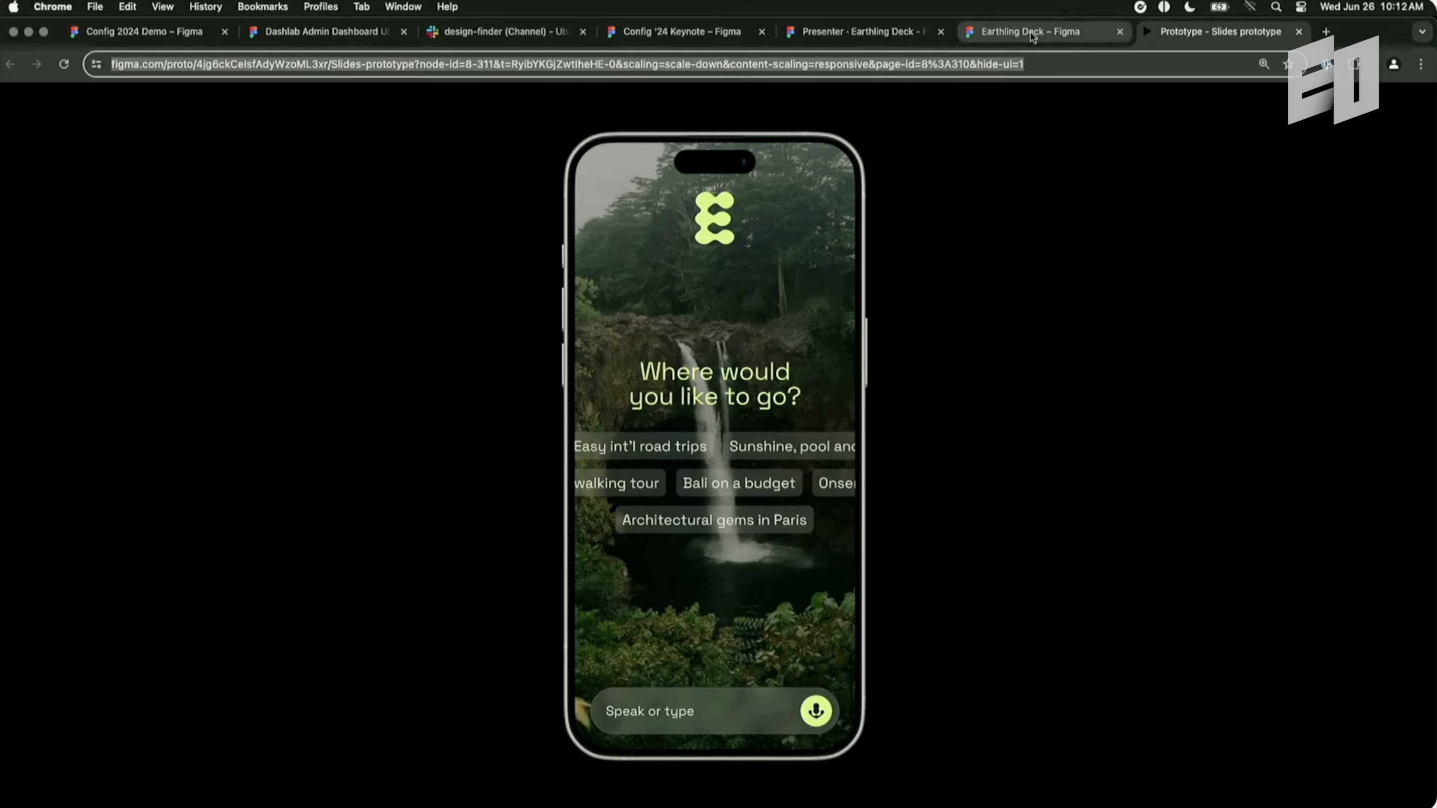
{"action": "left_click", "coordinate": [1025, 31]}
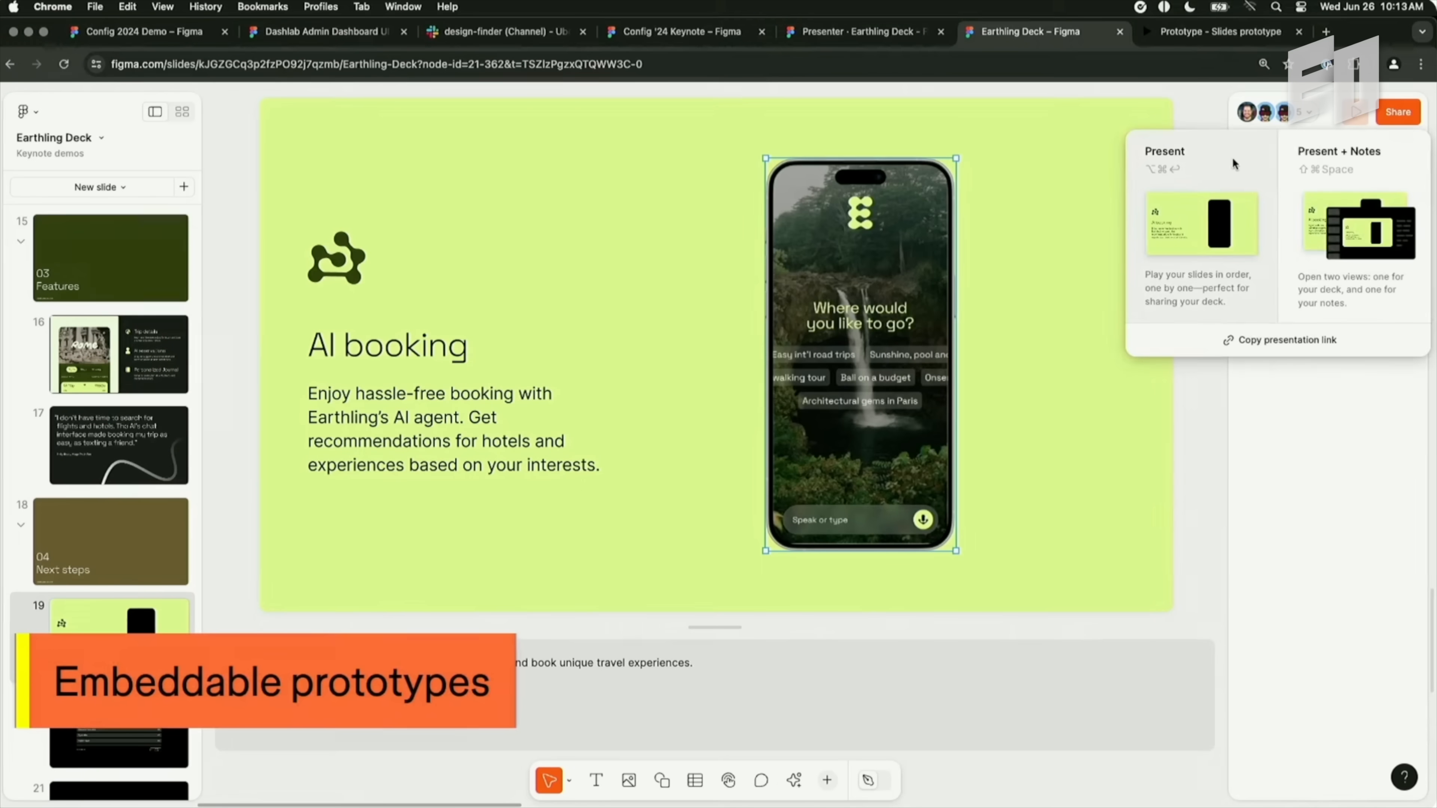
{"action": "left_click", "coordinate": [1195, 225]}
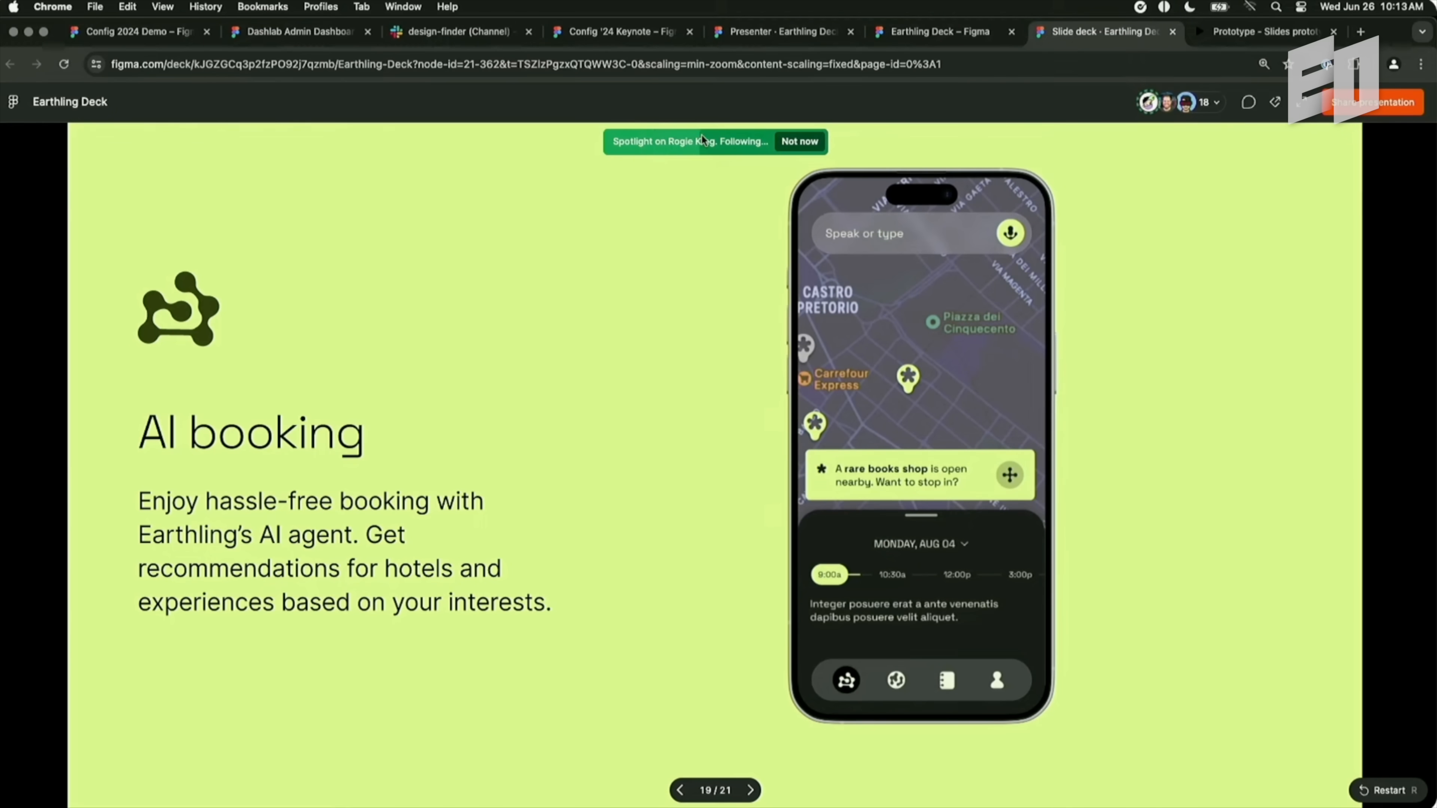
Interact with the embedded prototype during the presentation.
{"action": "left_click", "coordinate": [797, 141]}
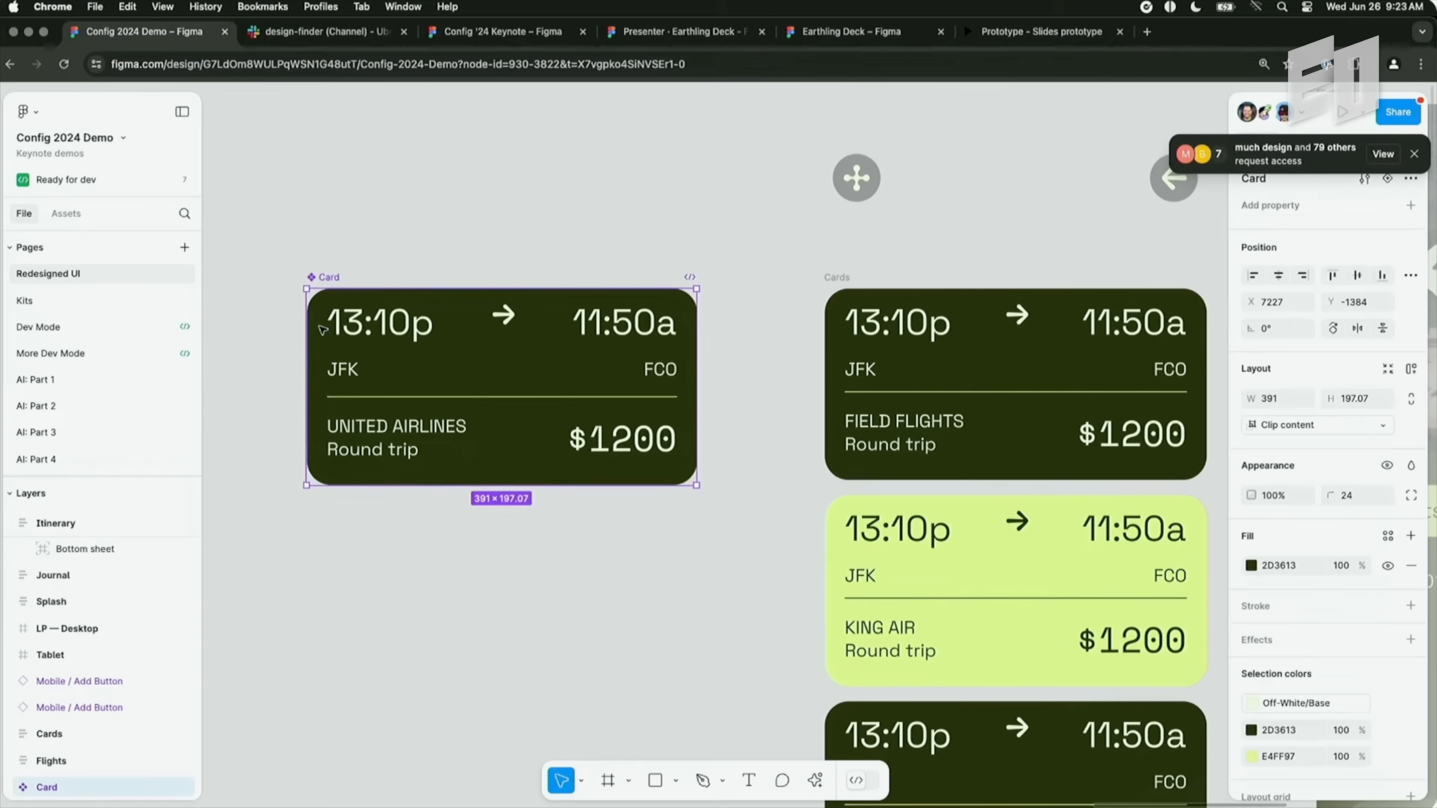
Apply Suggest auto layout to the United Airlines flight card and bring up the UI kits.
{"action": "right_click", "coordinate": [502, 385]}
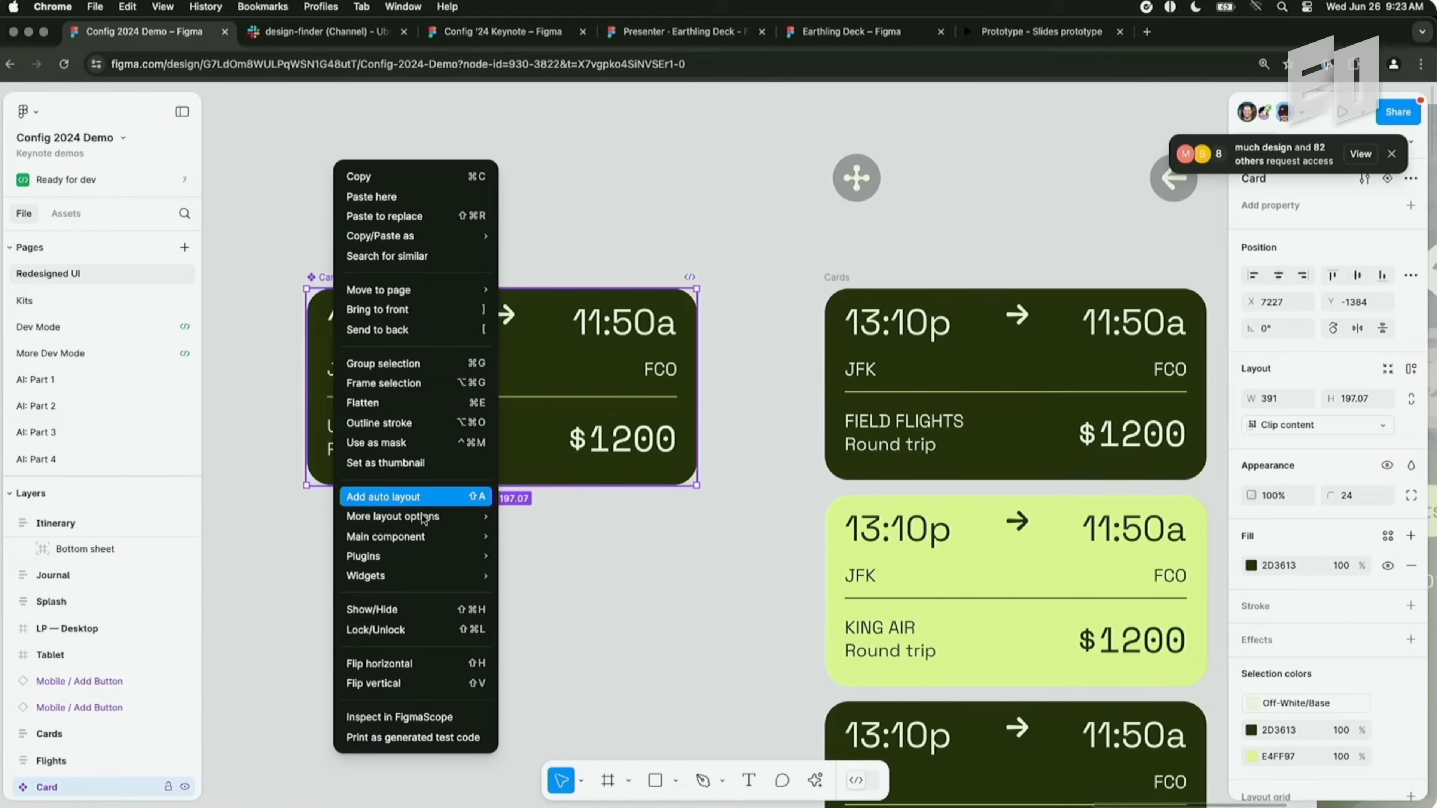
{"action": "mouse_move", "coordinate": [392, 515]}
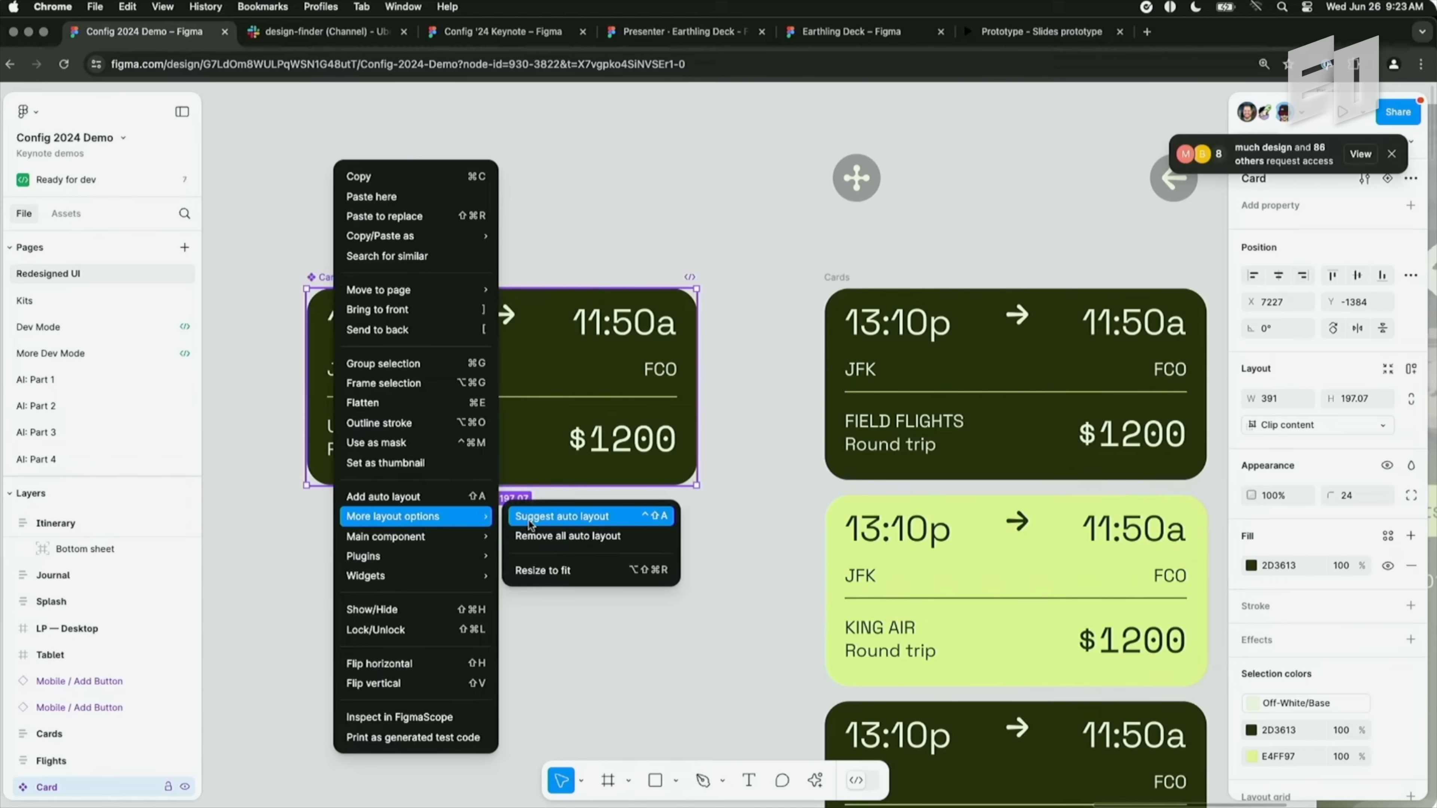
{"action": "left_click", "coordinate": [563, 516]}
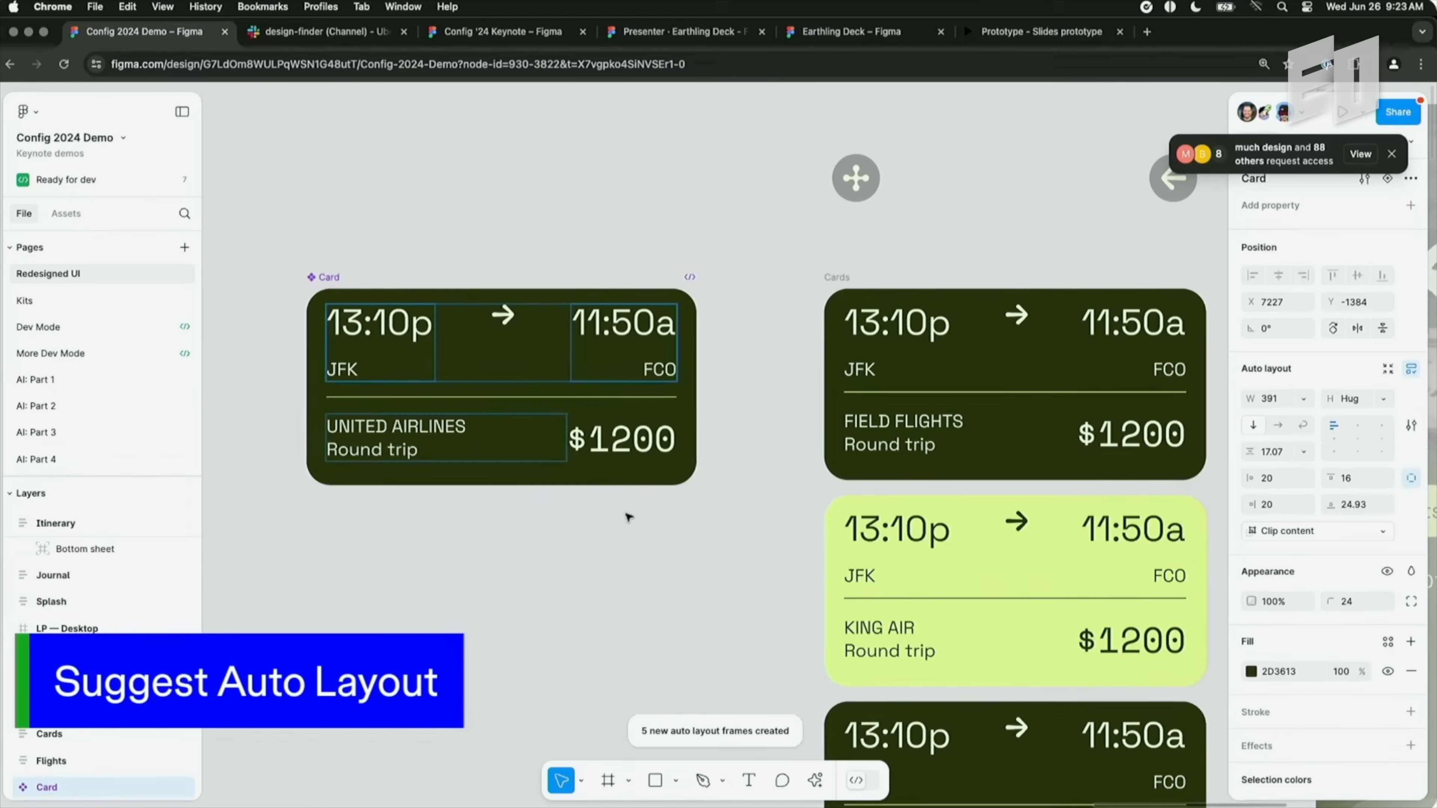
{"action": "left_click", "coordinate": [499, 384]}
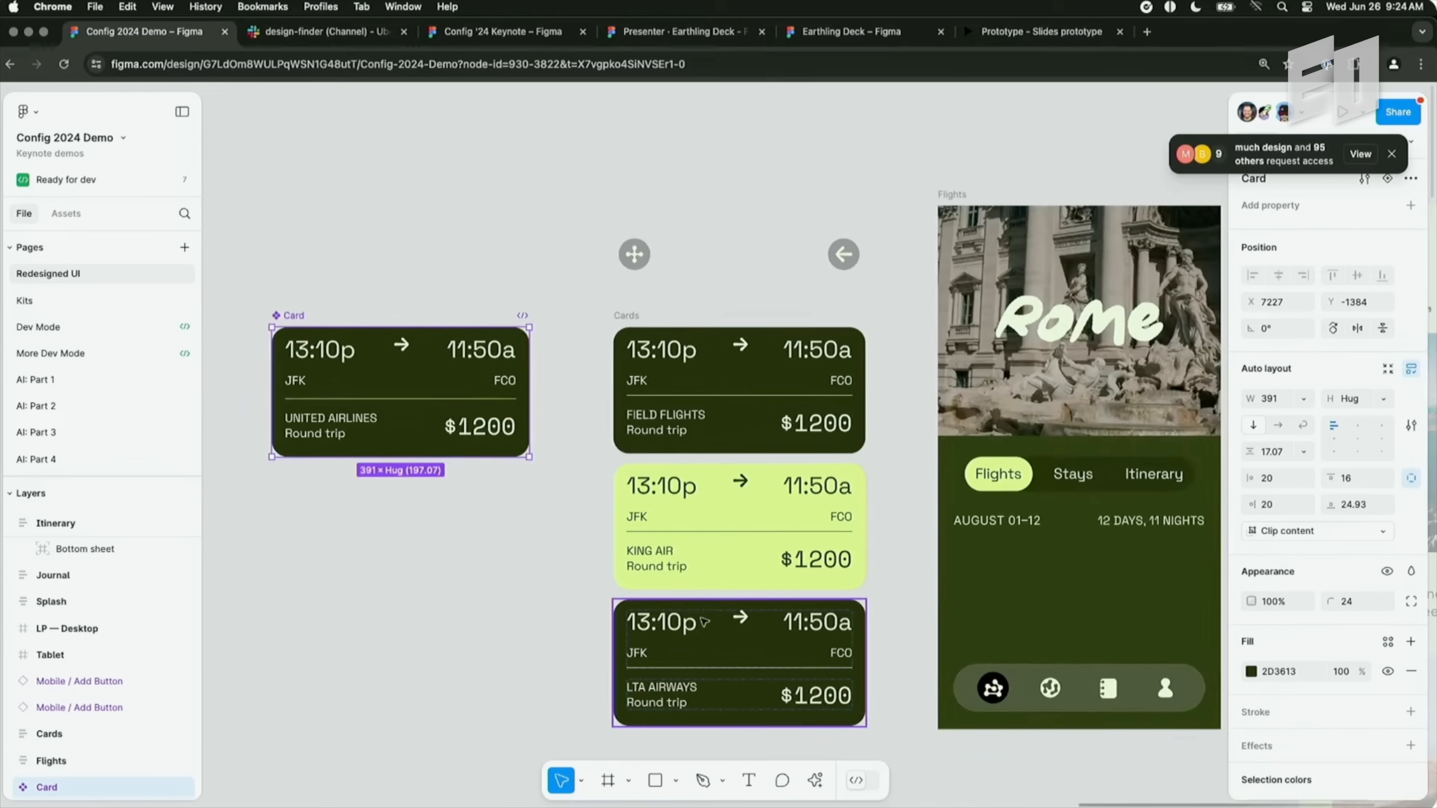
{"action": "left_click", "coordinate": [626, 314]}
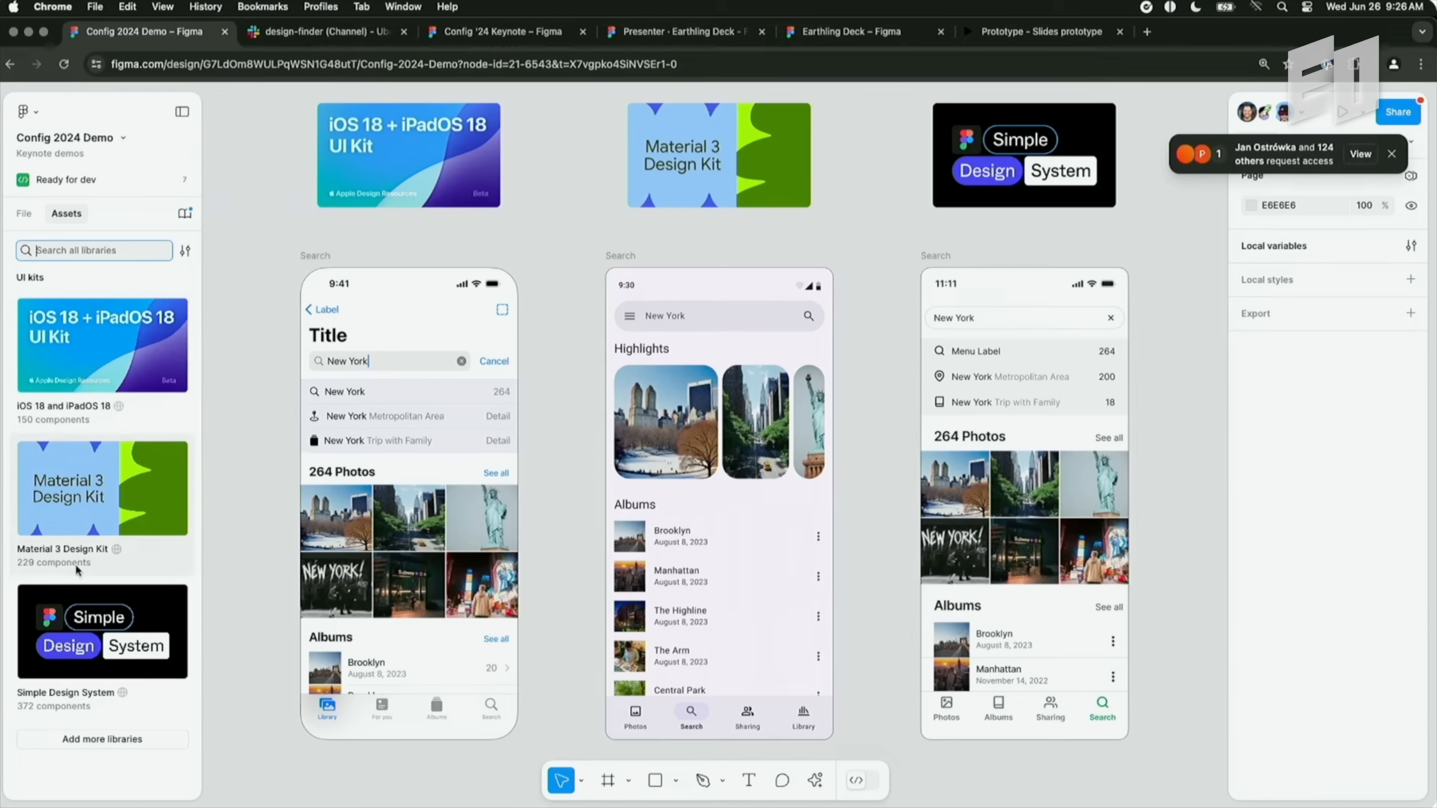
Set the iOS and Material 3 search screens to Dark and the Simple Design System screen to Mobile.
{"action": "left_click", "coordinate": [102, 343]}
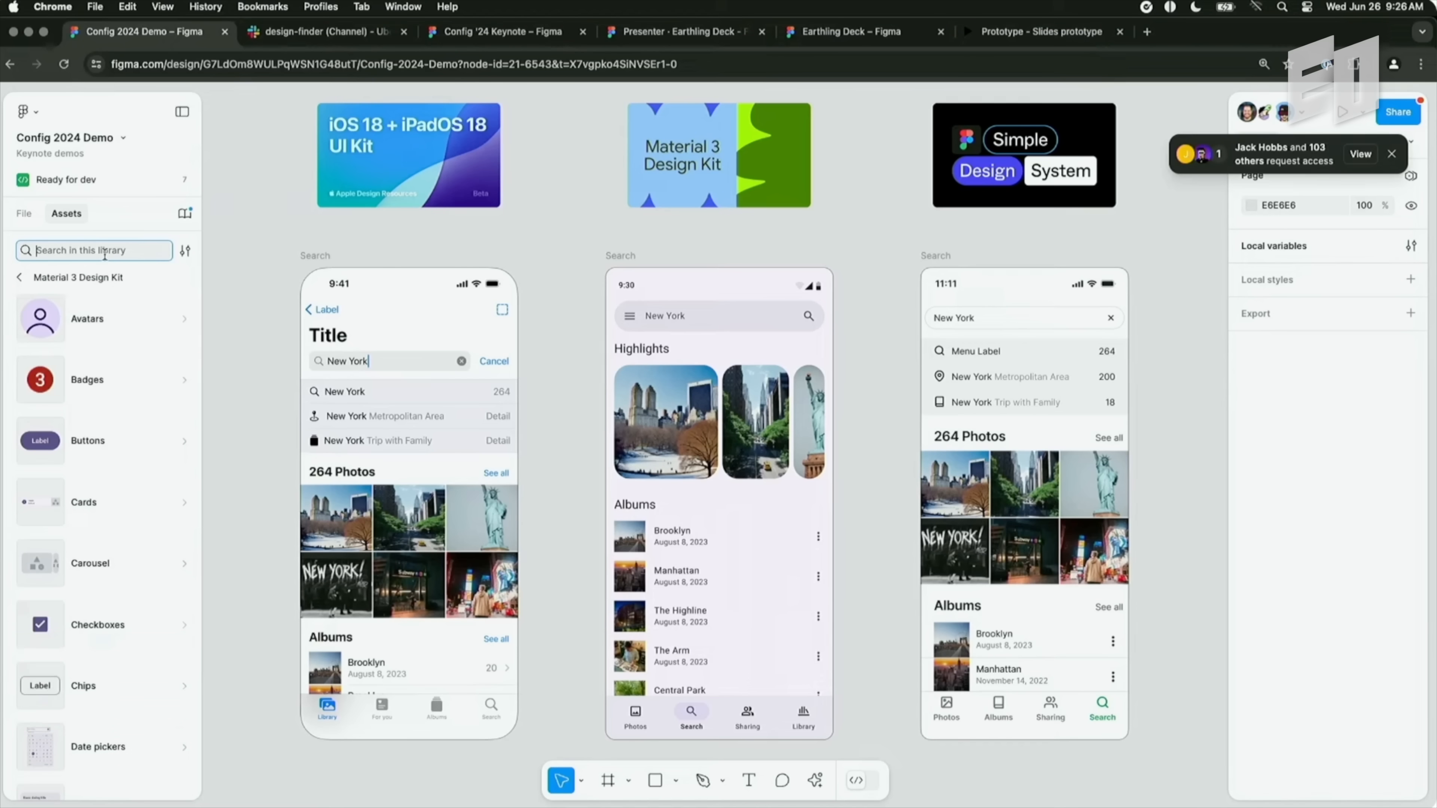
{"action": "left_click", "coordinate": [87, 441]}
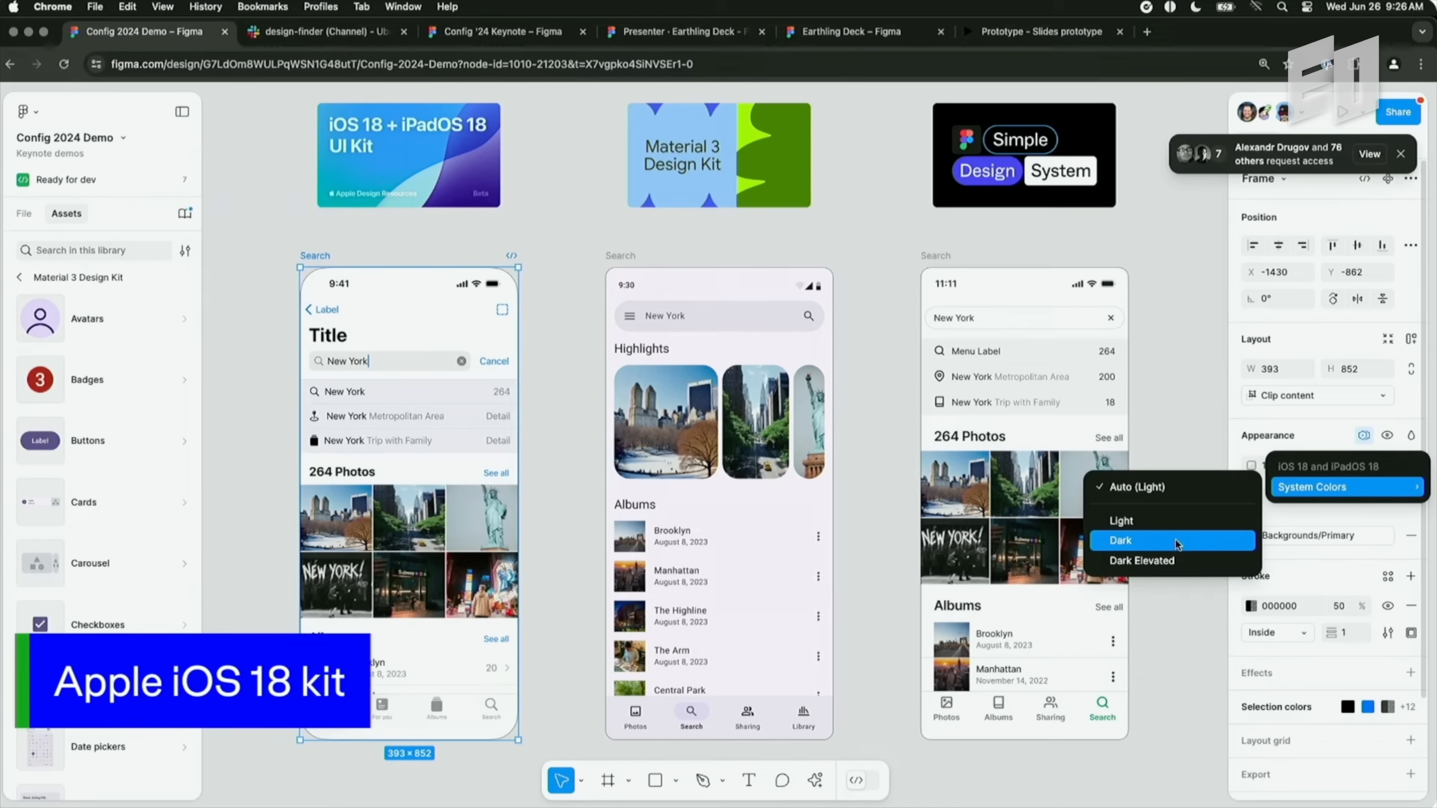
{"action": "left_click", "coordinate": [1119, 540]}
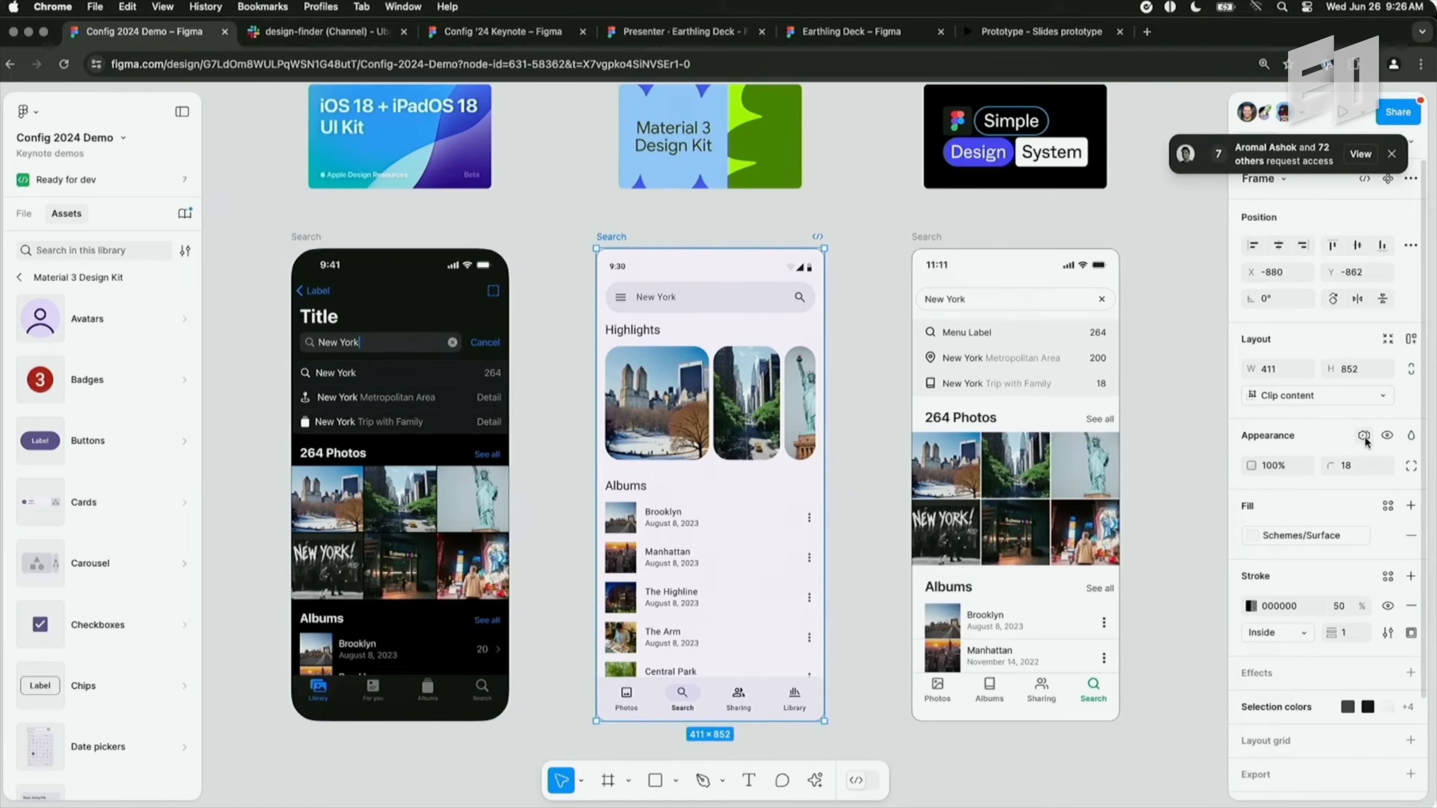
{"action": "left_click", "coordinate": [1364, 436]}
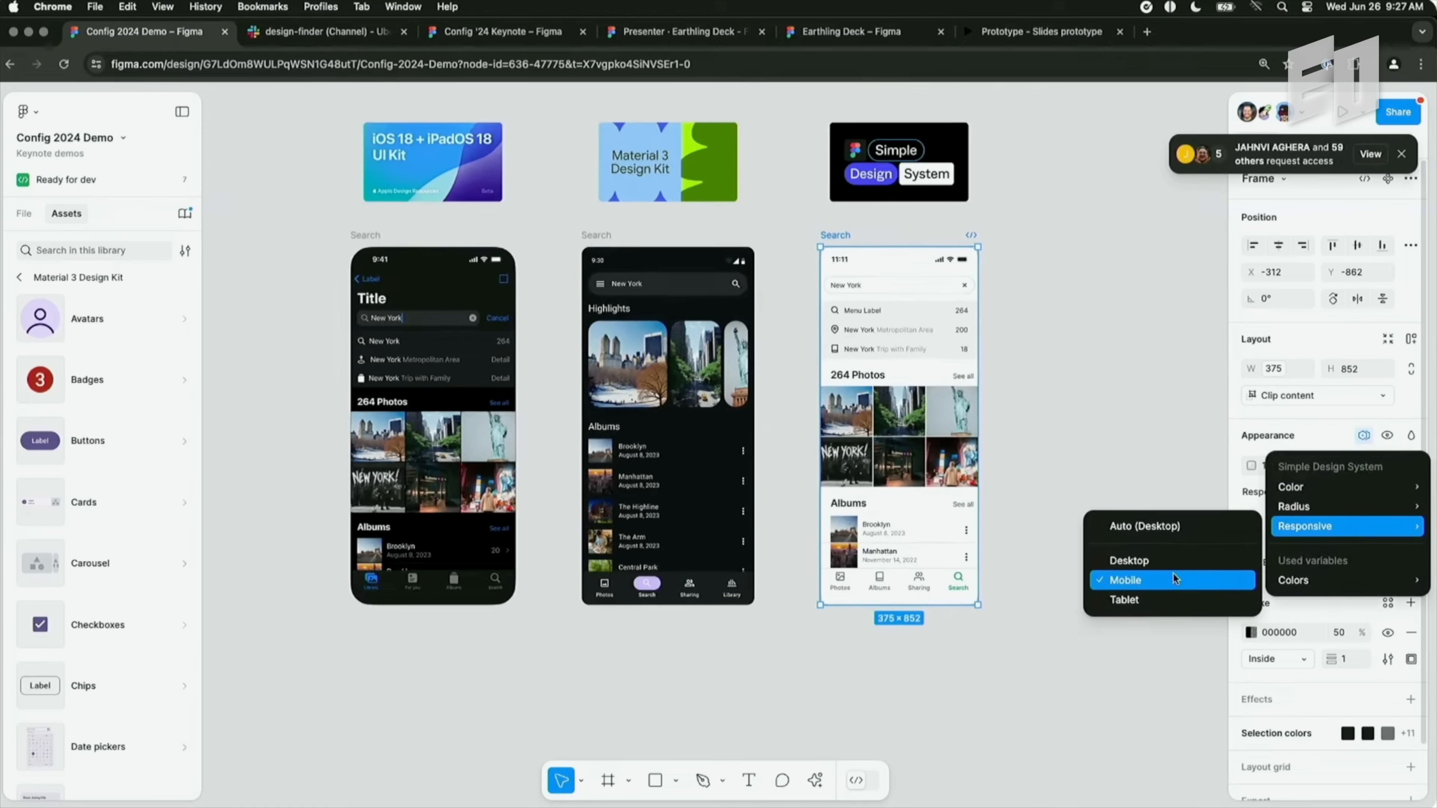
{"action": "left_click", "coordinate": [1126, 599]}
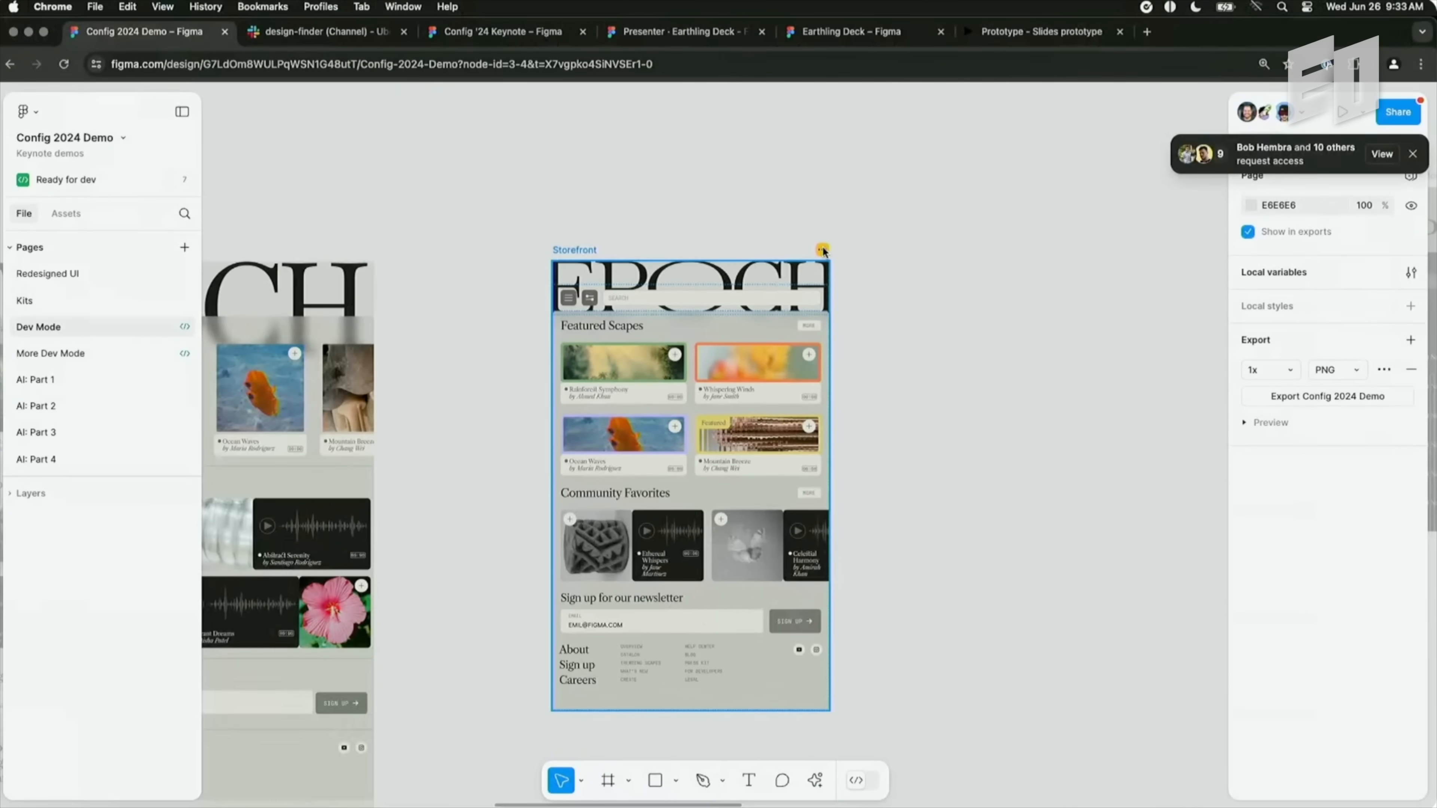
Mark Storefront ready for dev again with the change note 'Added spacing'.
{"action": "left_click", "coordinate": [820, 249]}
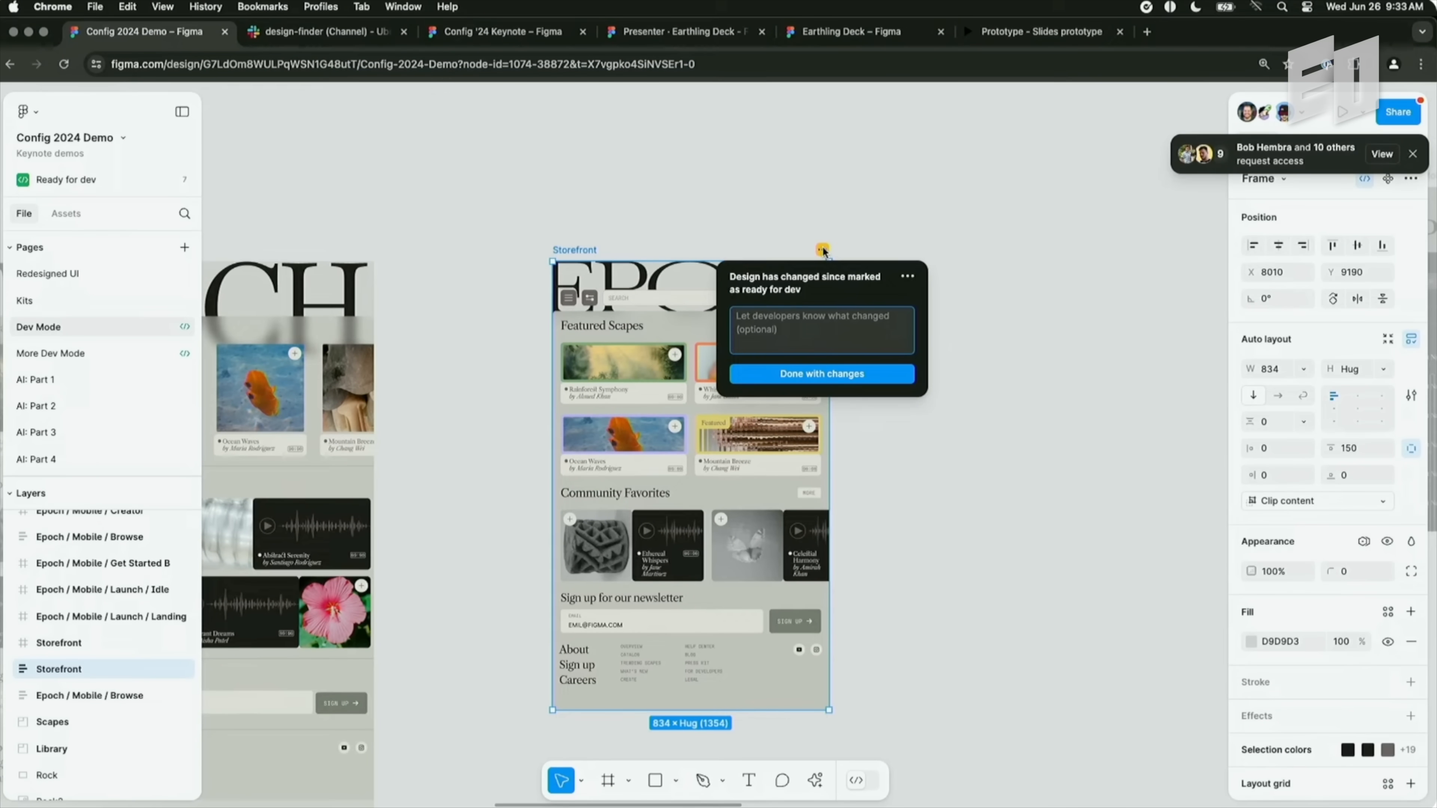
{"action": "type", "text": "A"}
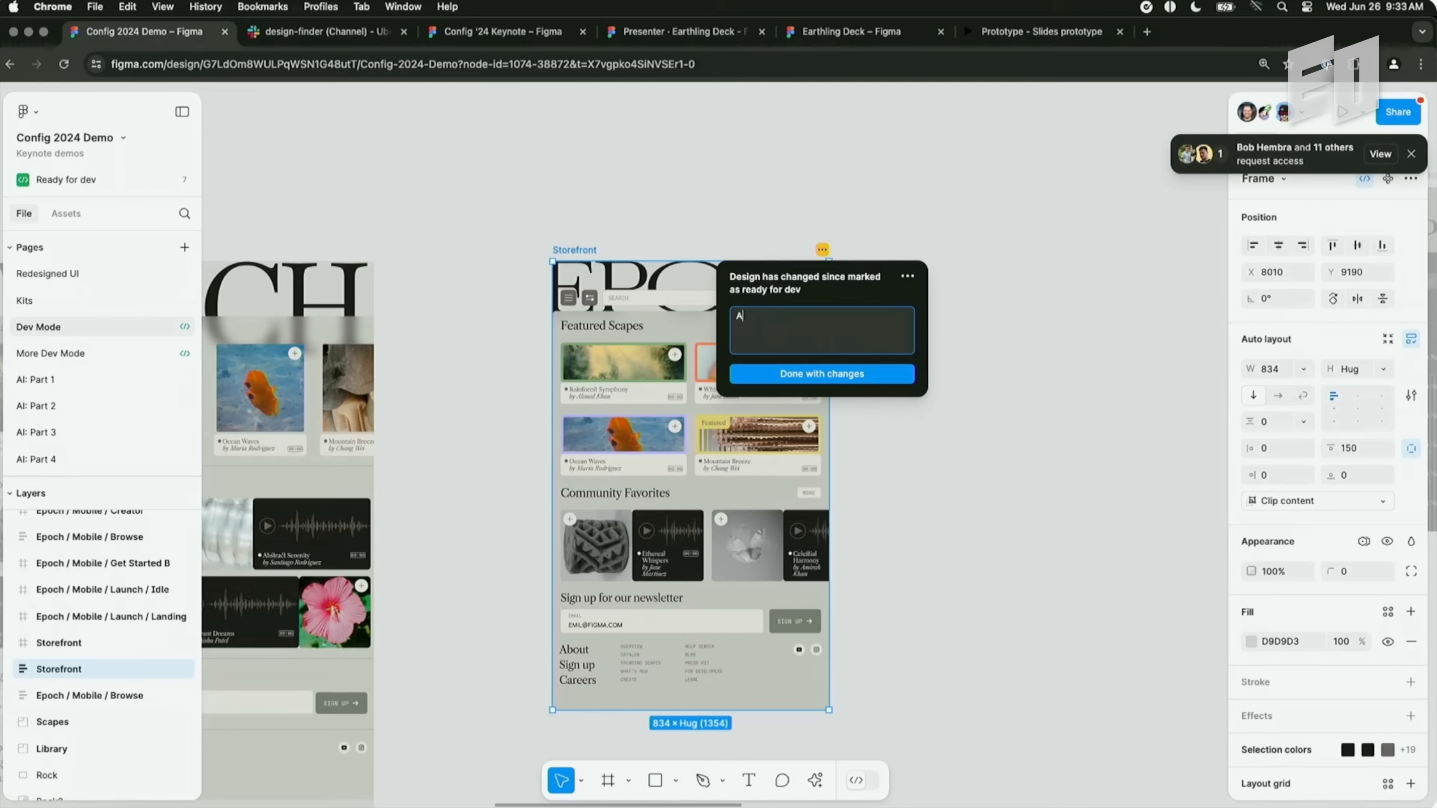
{"action": "type", "text": "dded spacing"}
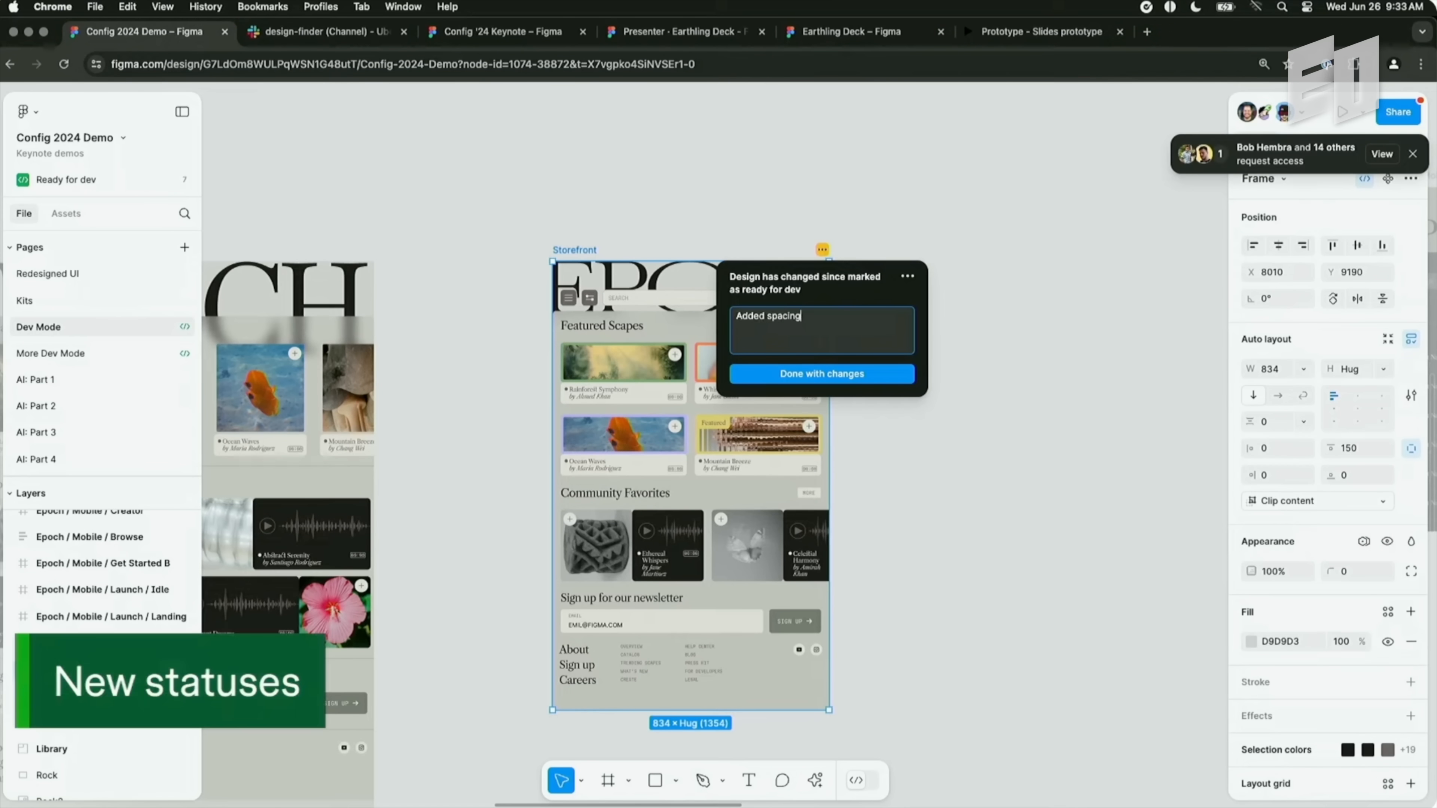
{"action": "left_click", "coordinate": [820, 374]}
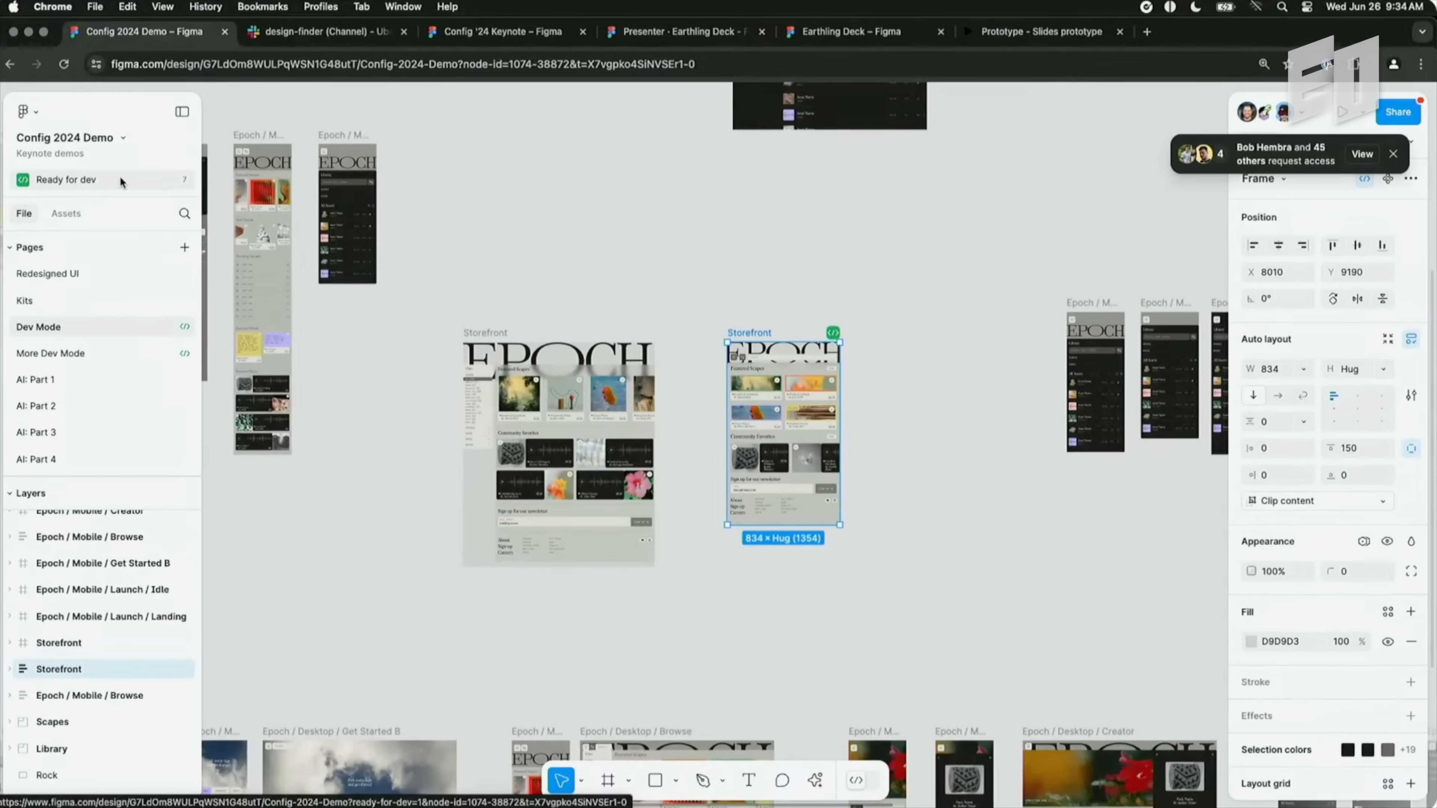
Open the Storefront design from the Ready for dev overview to show its version history.
{"action": "left_click", "coordinate": [66, 179]}
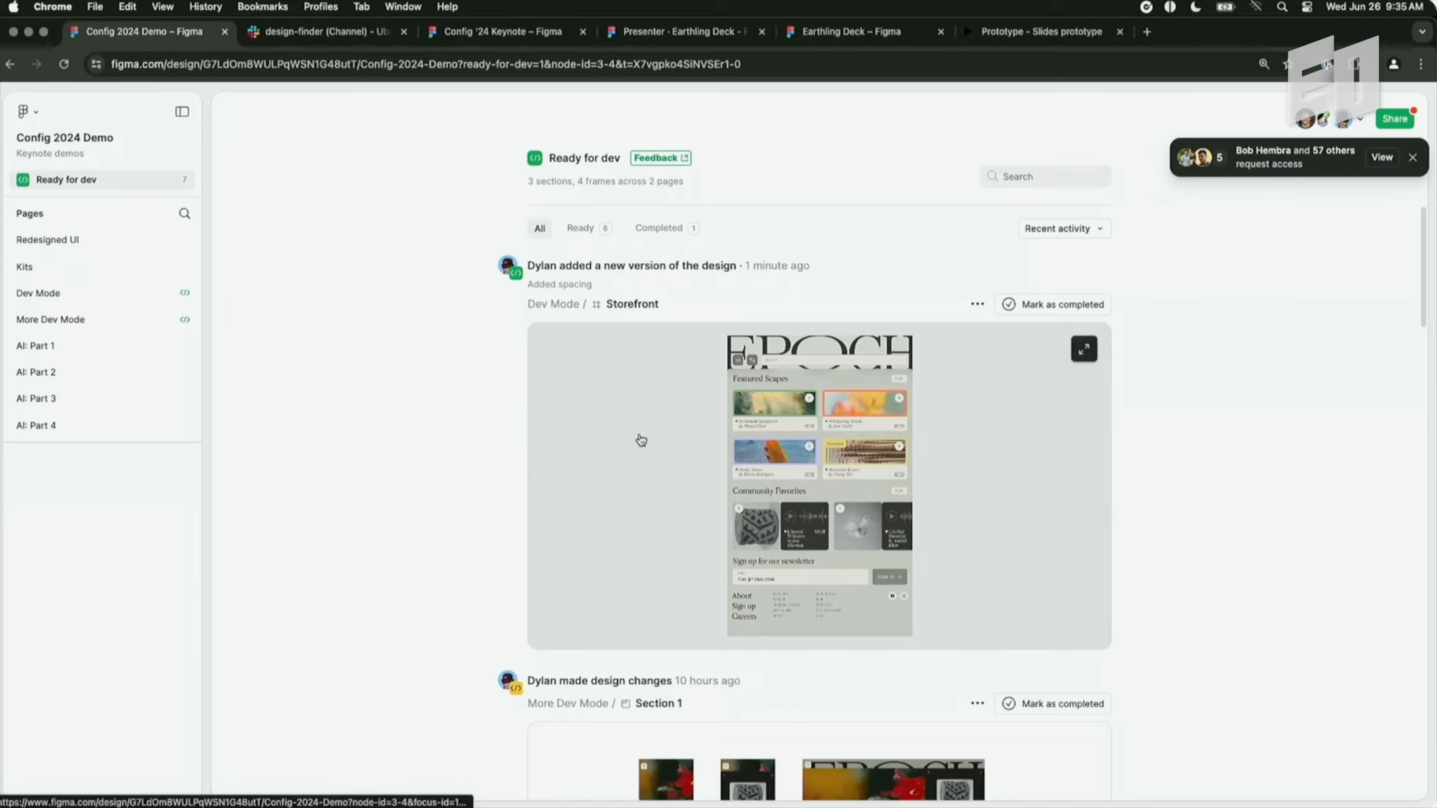
{"action": "left_click", "coordinate": [1082, 349]}
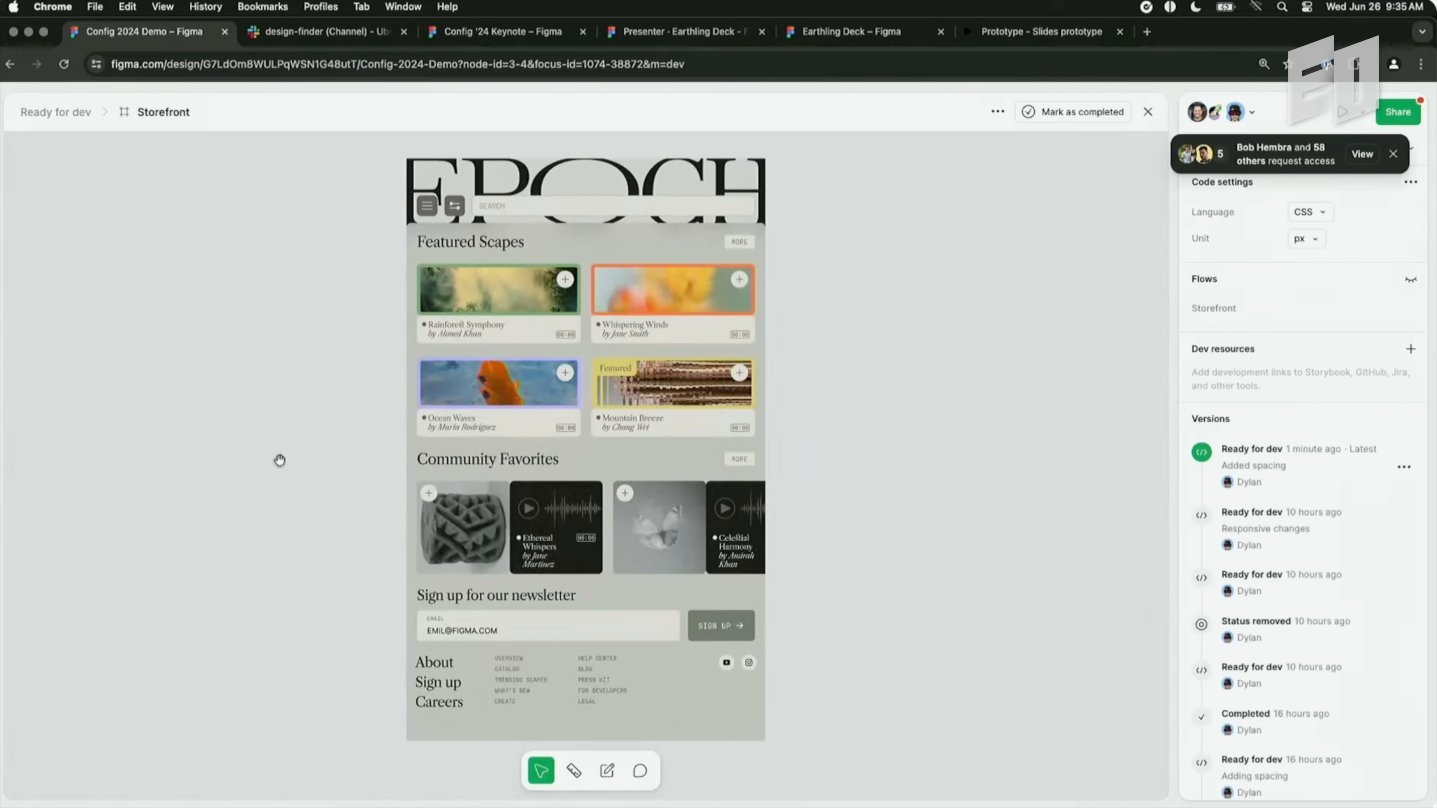